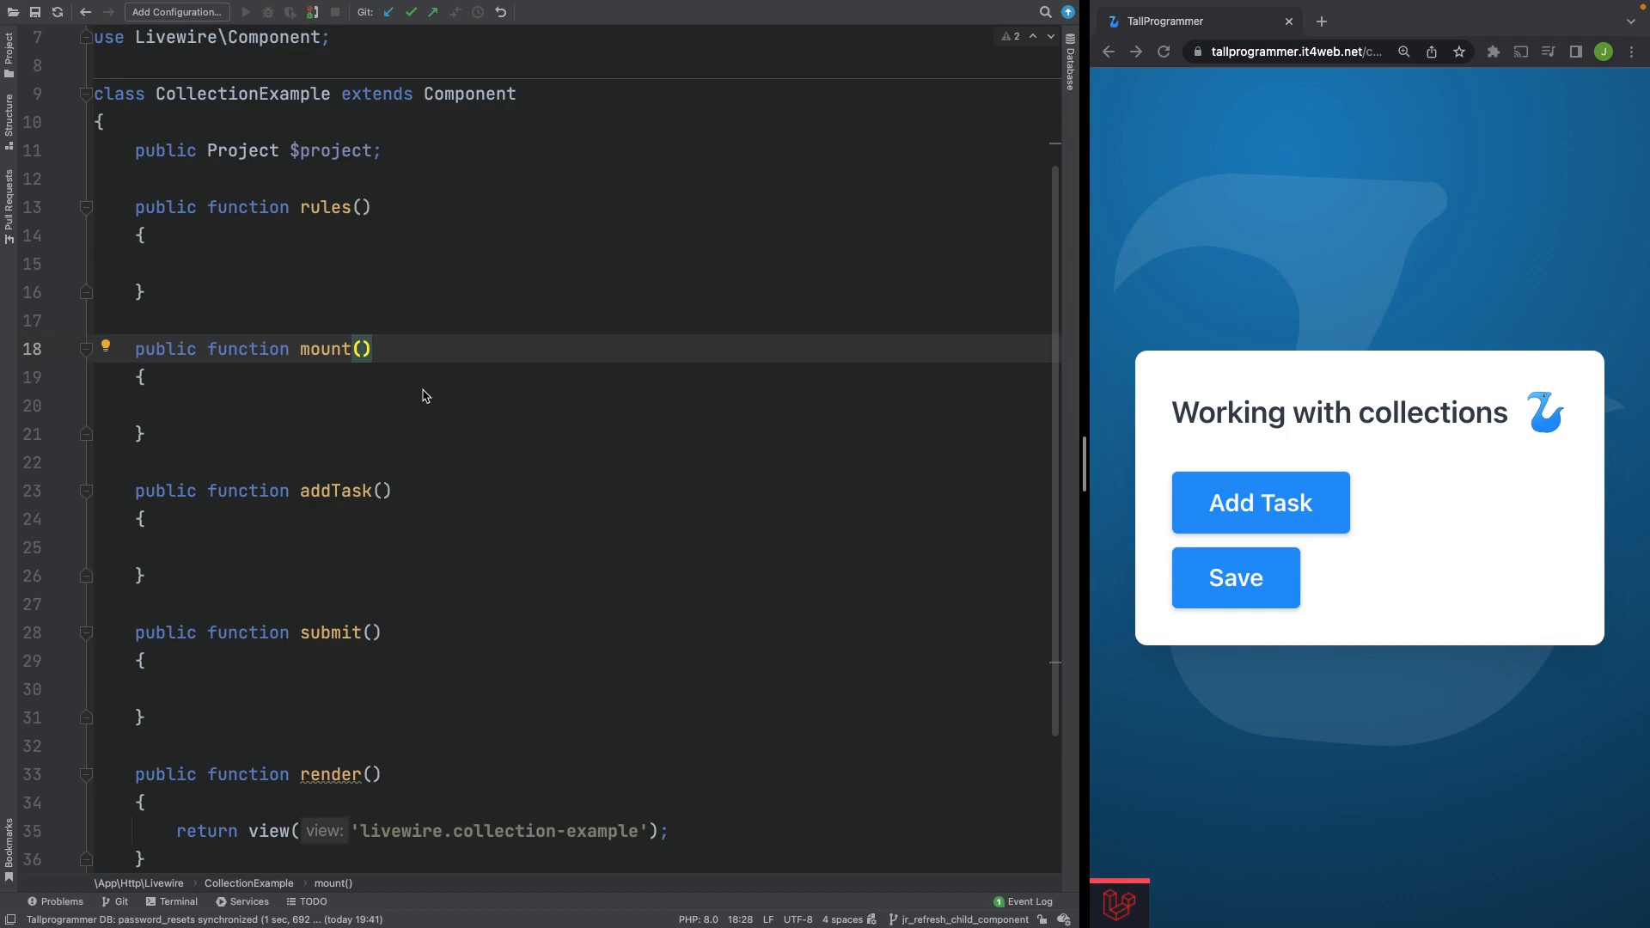
# - Switch to the collection-example Blade view via Recent Files and place the caret in the component
pyautogui.press('cmd+e')
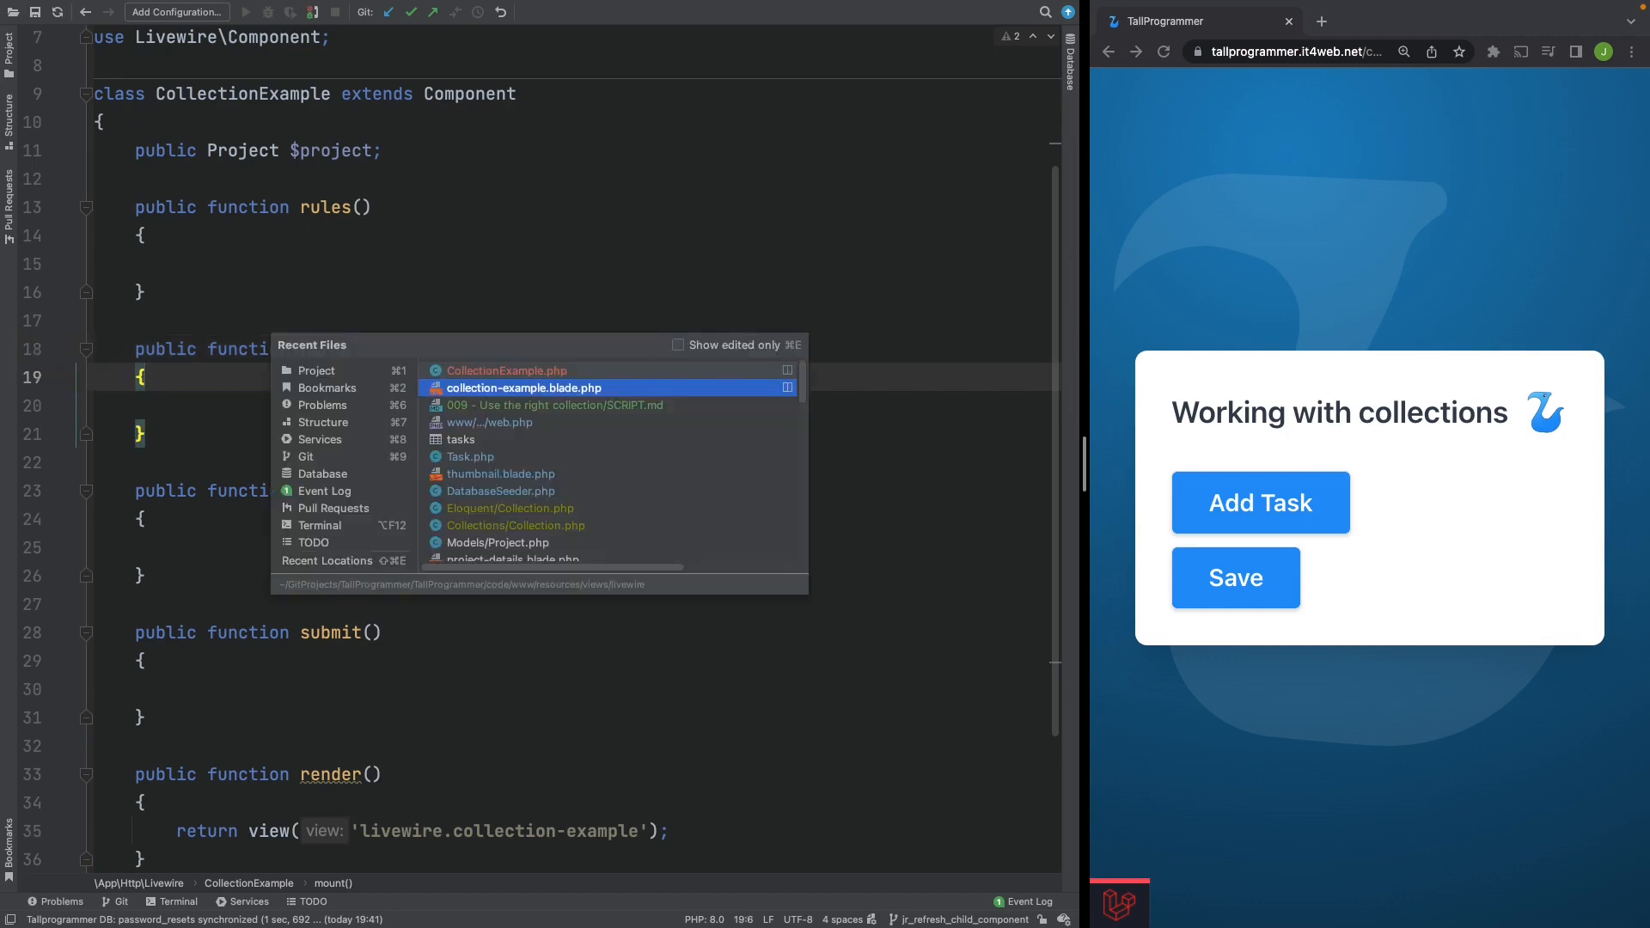
pyautogui.click(522, 386)
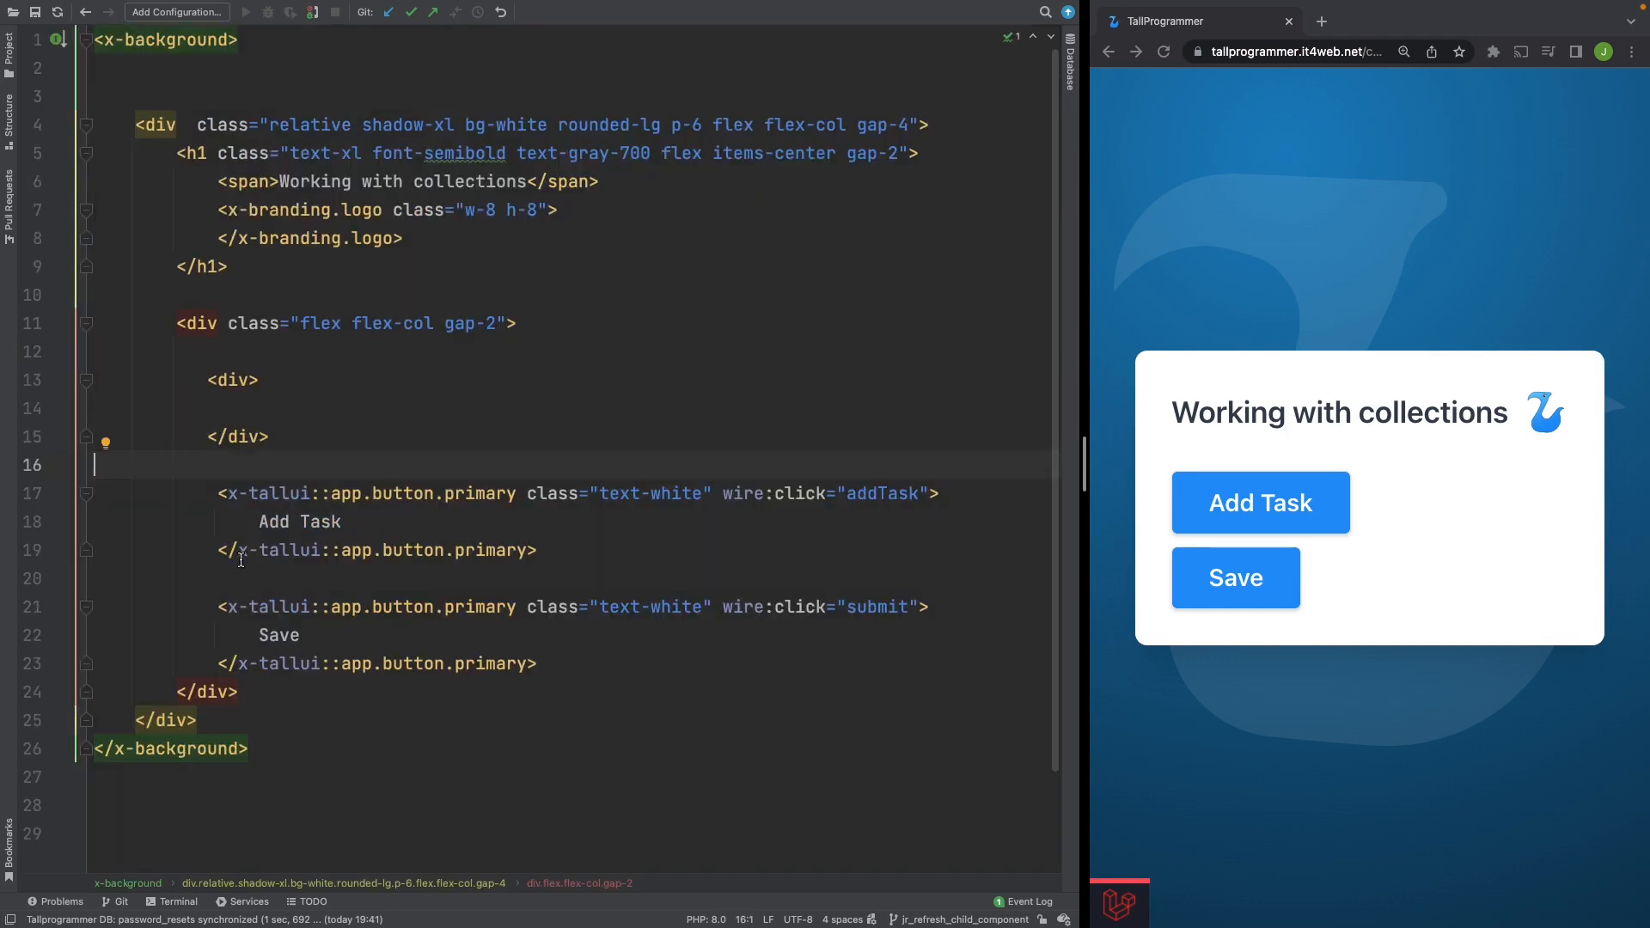
pyautogui.click(538, 663)
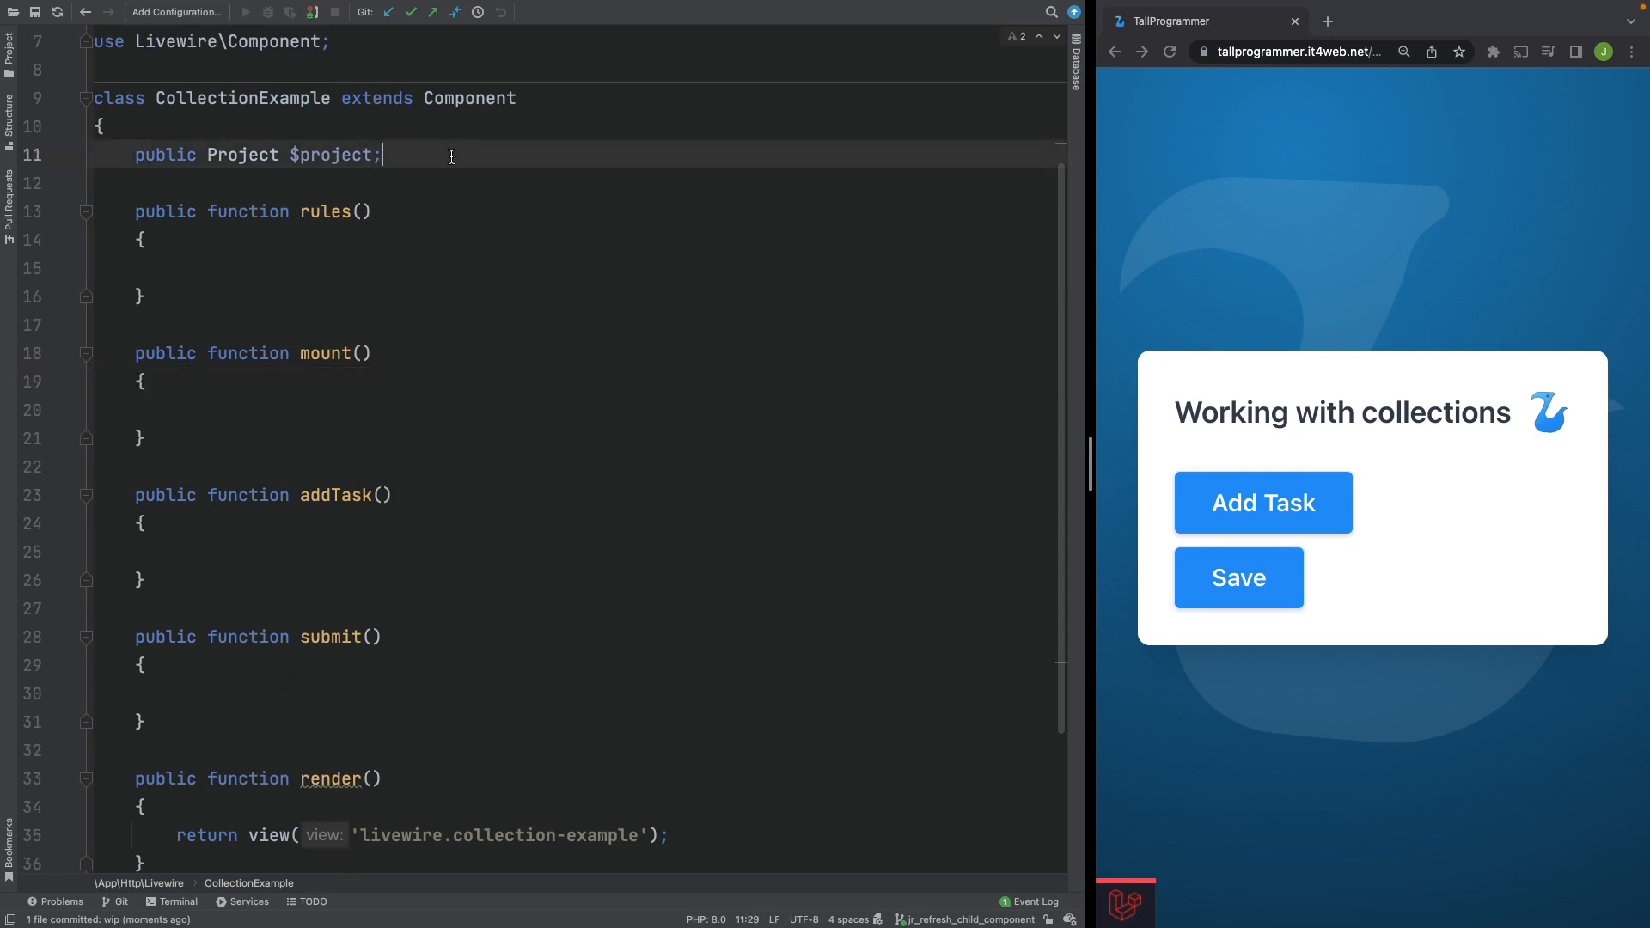
# - Declare a public $tasks property and start assigning $this->tasks in mount()
pyautogui.write('pu')
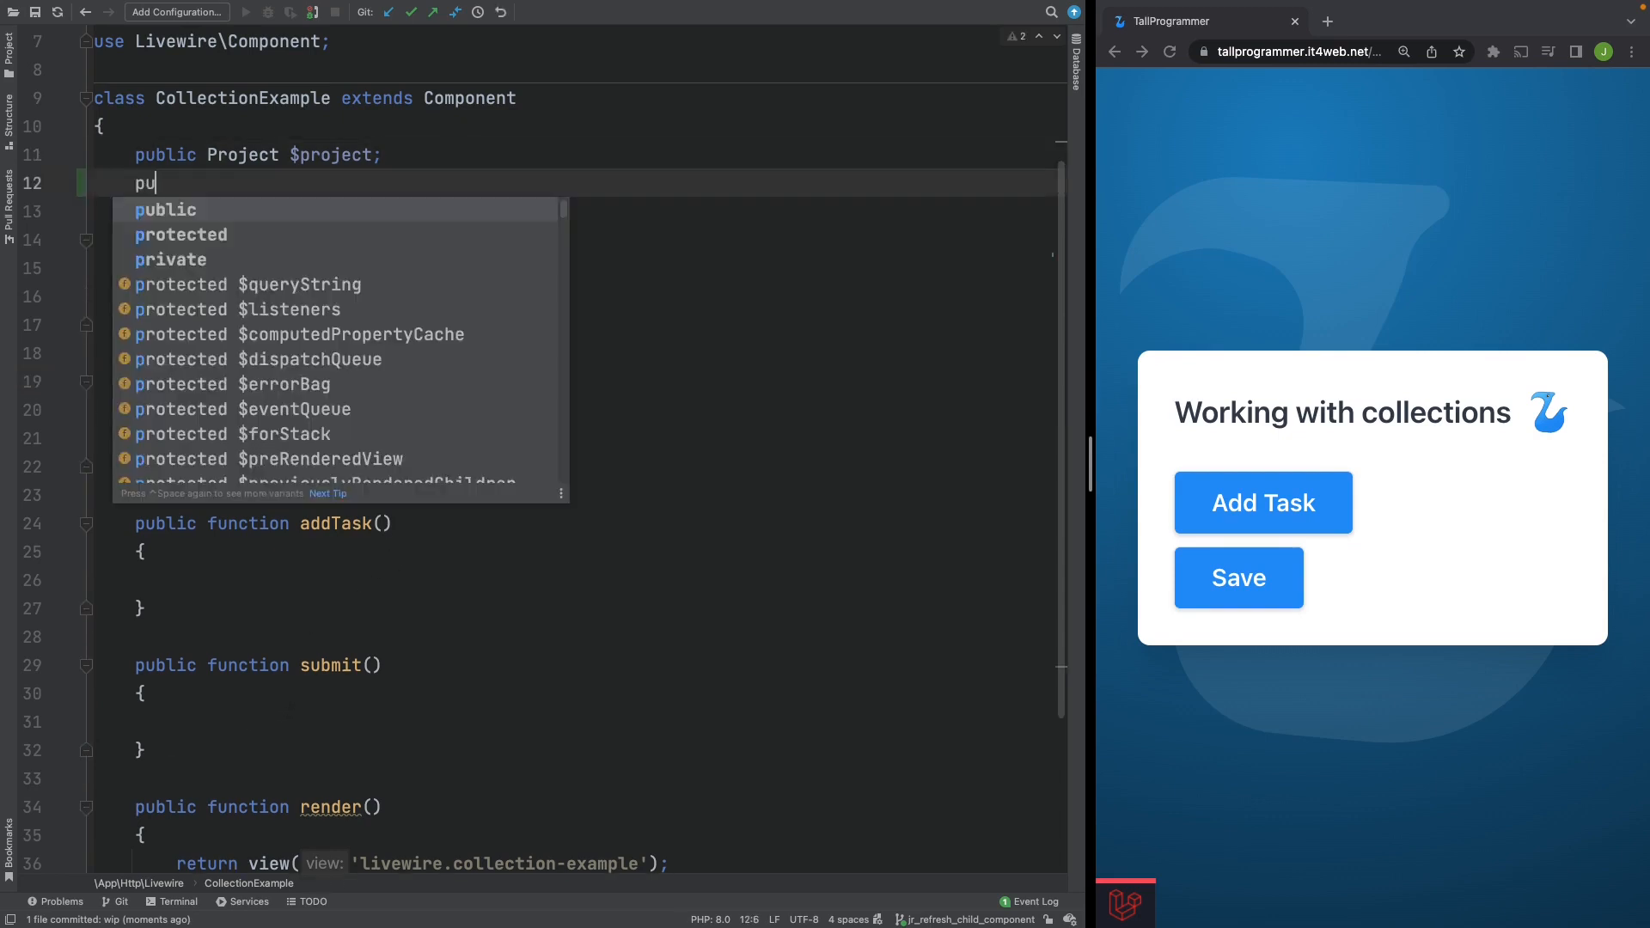
pyautogui.write('blic $tasks;')
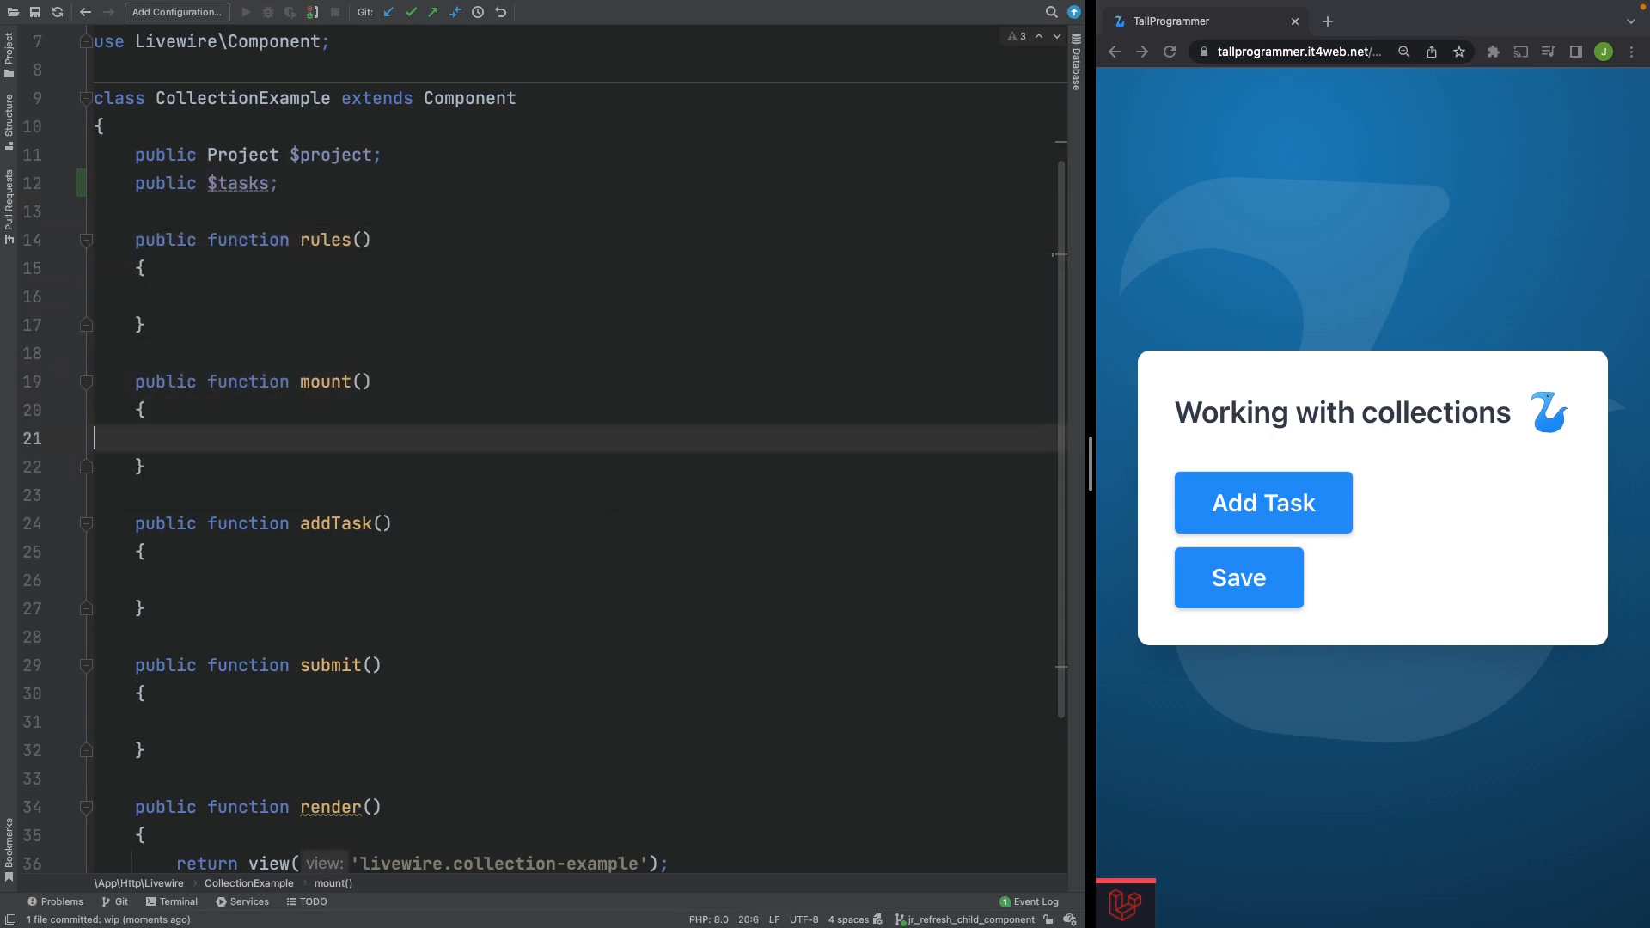
pyautogui.write('$this')
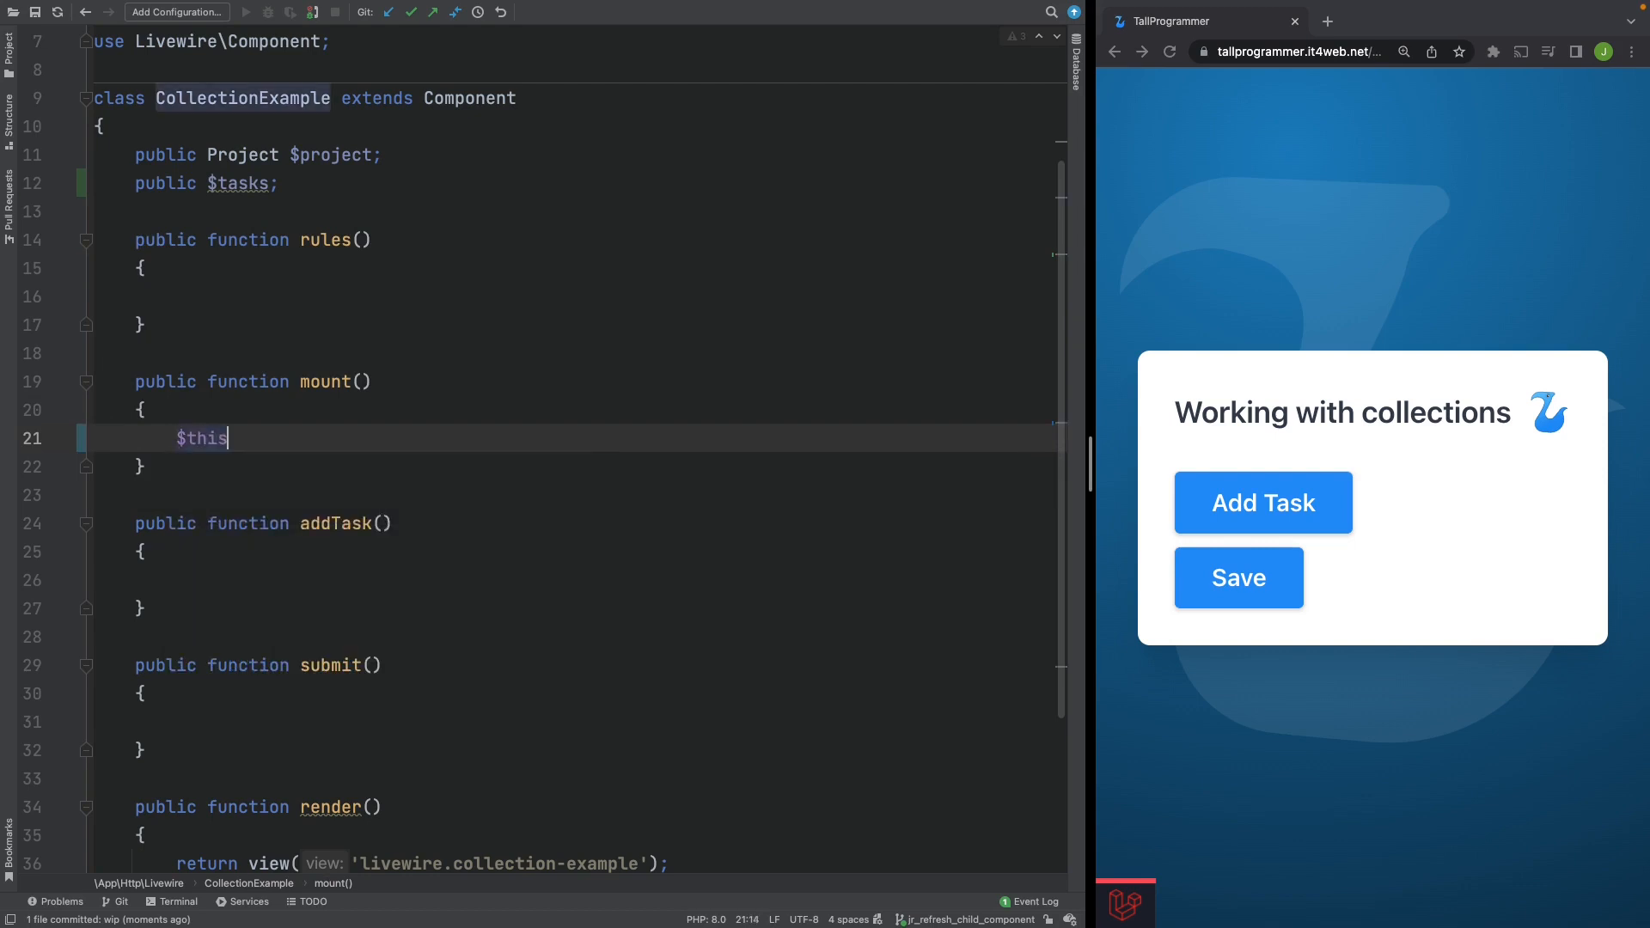
pyautogui.write('->tasks = c')
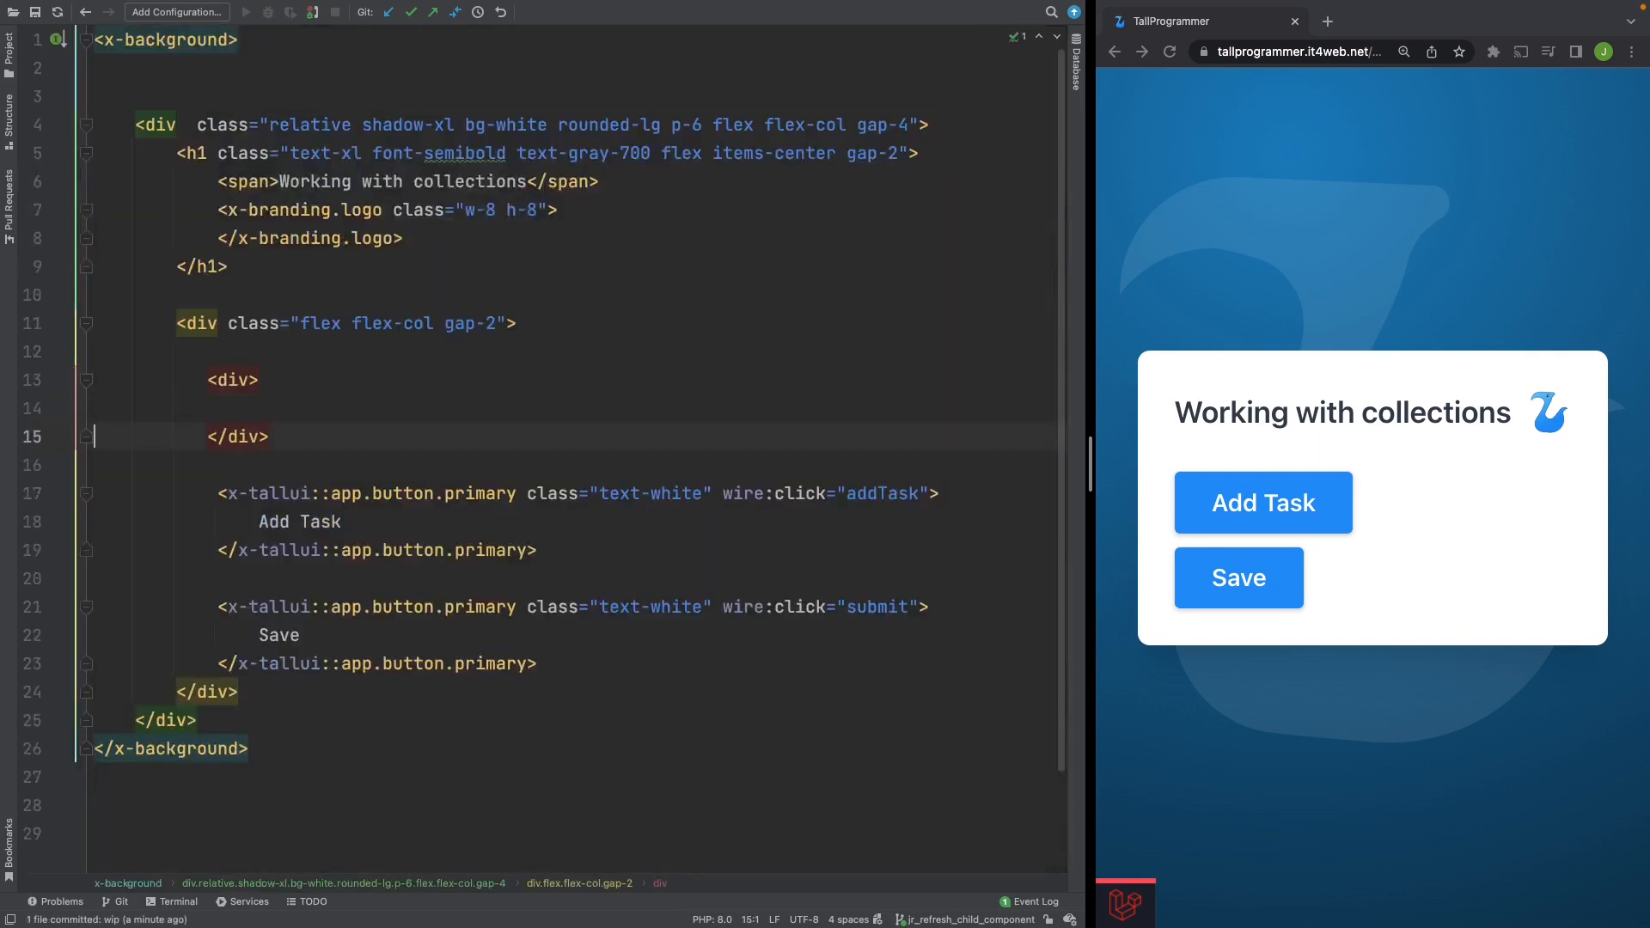
pyautogui.write('@forelse(')
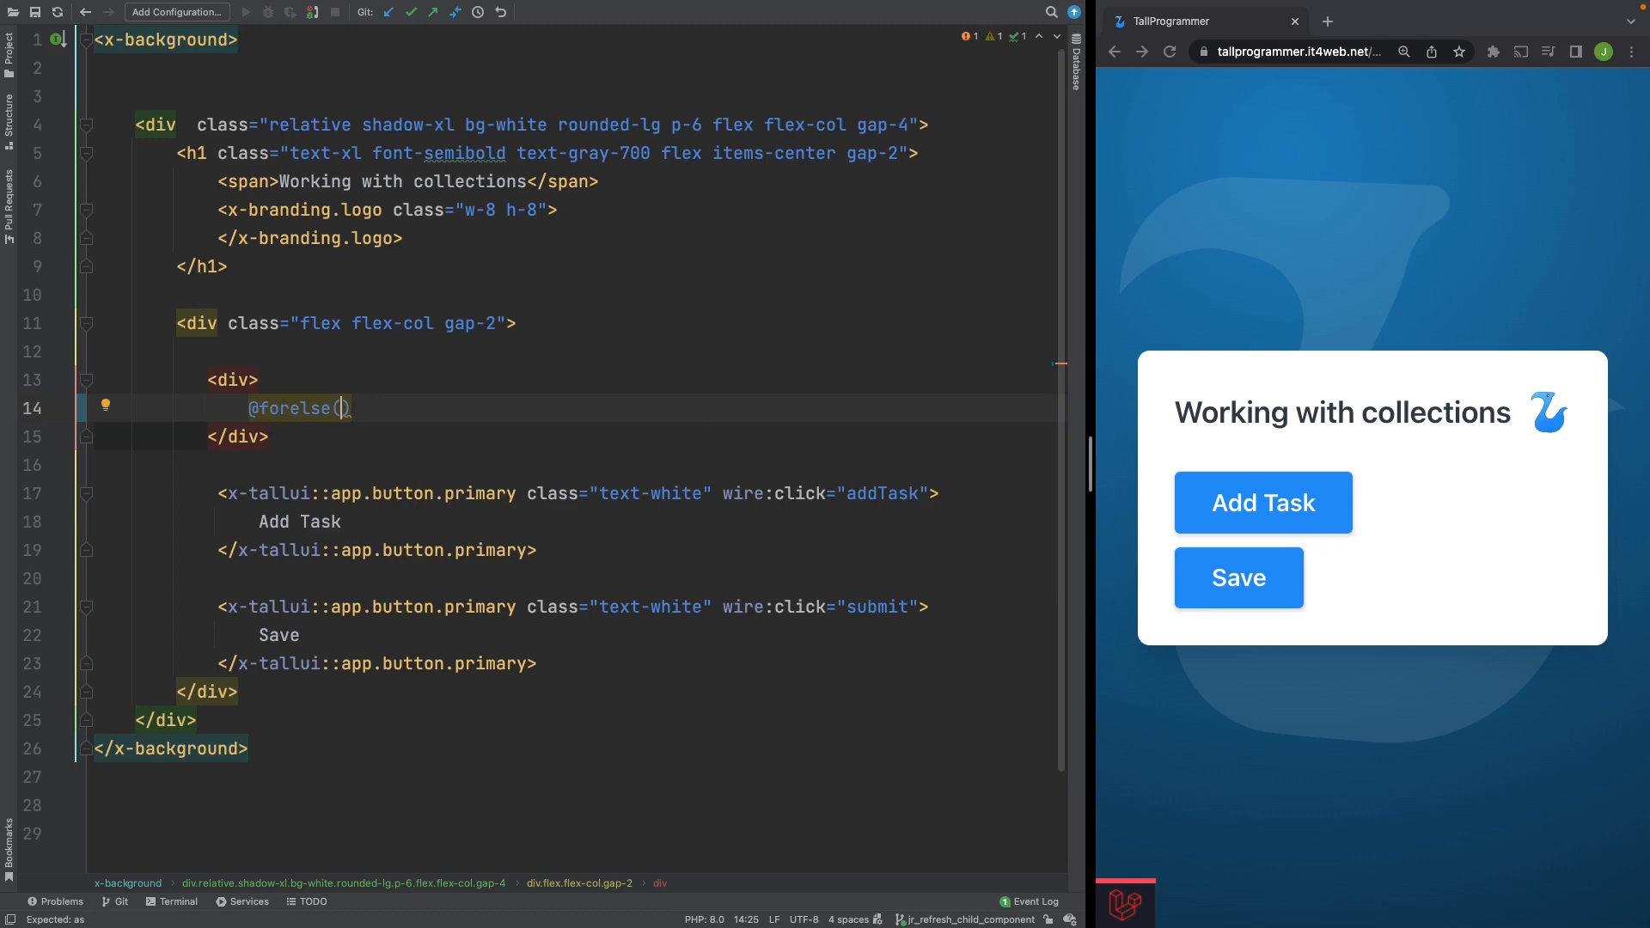
pyautogui.write('$tasks as $')
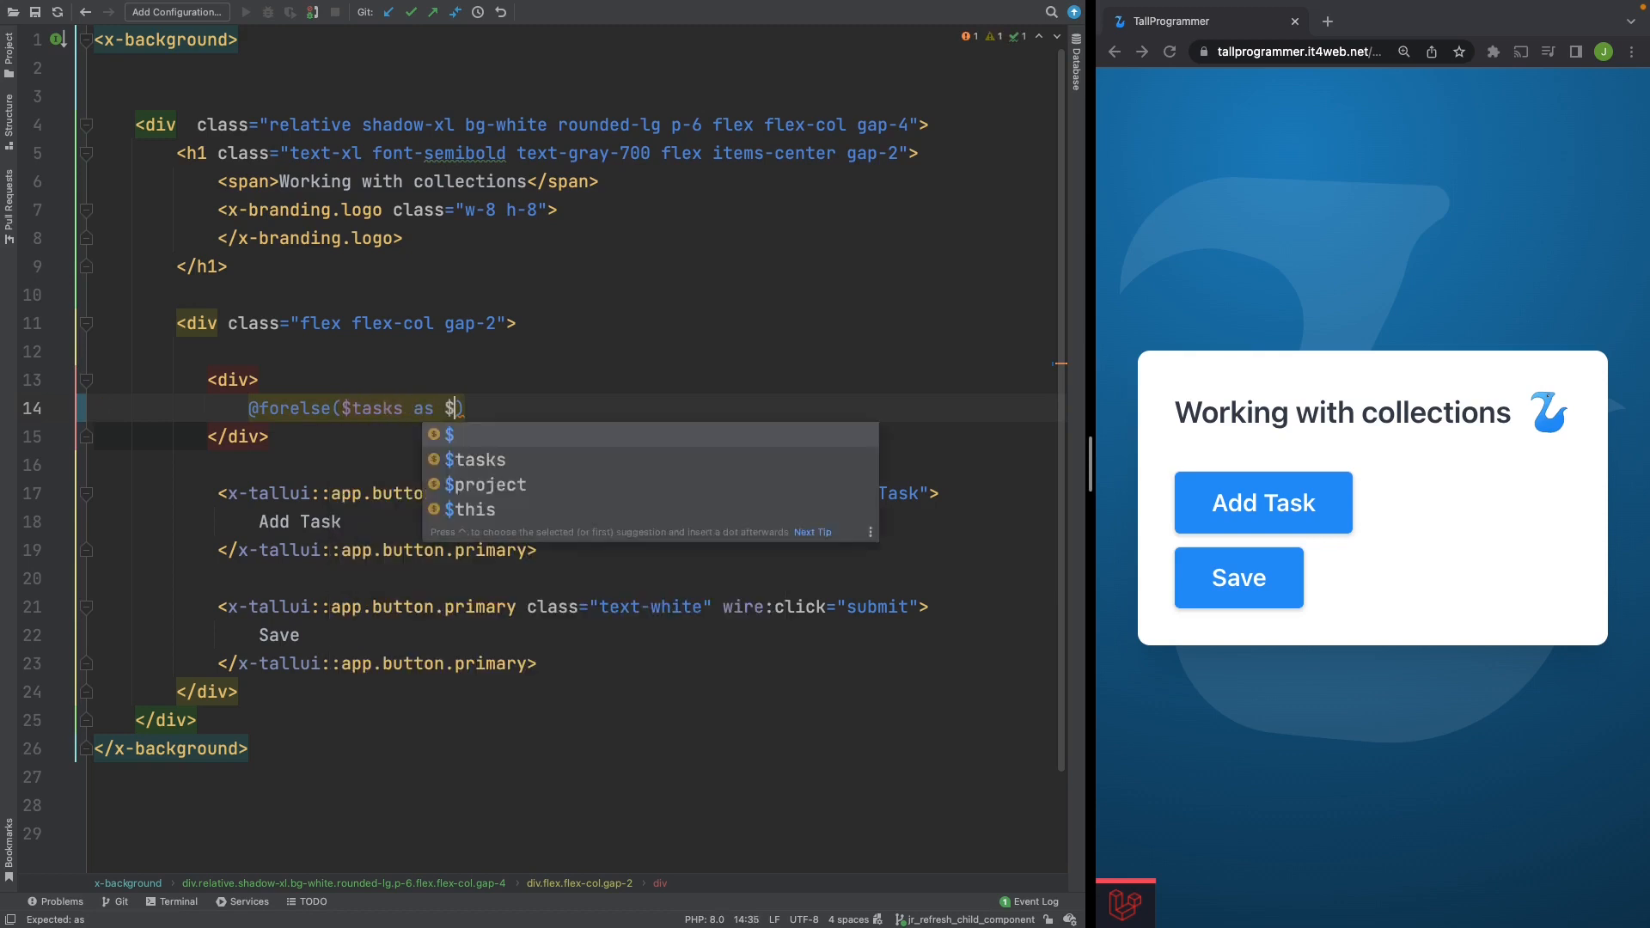
pyautogui.write('task')
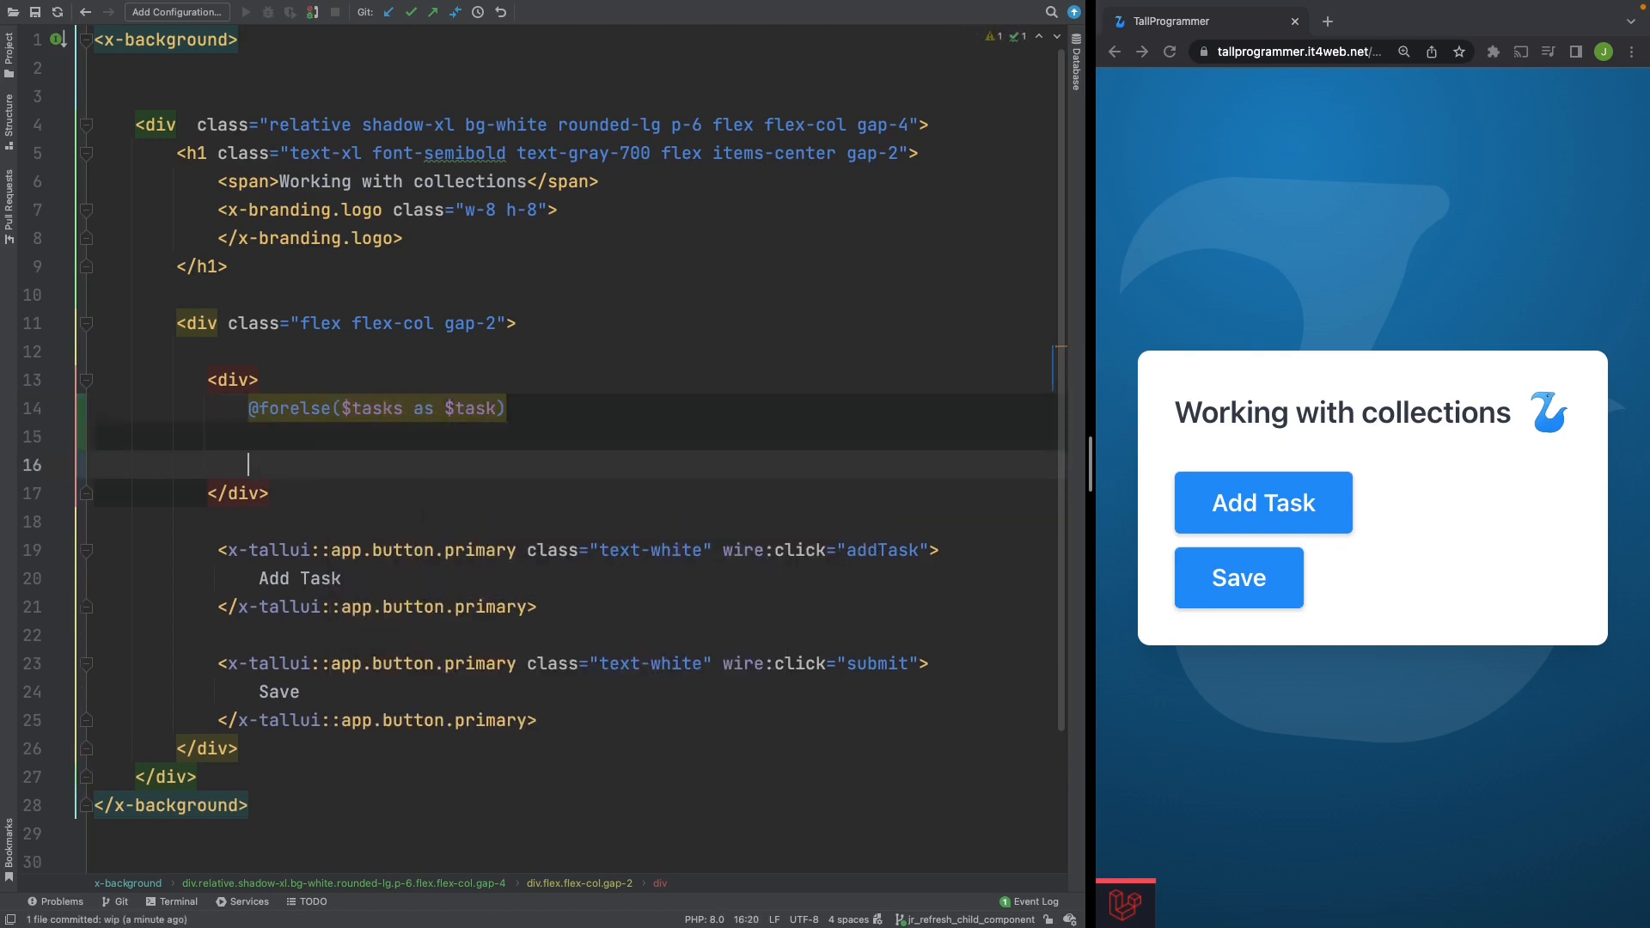
pyautogui.write('@endforelse')
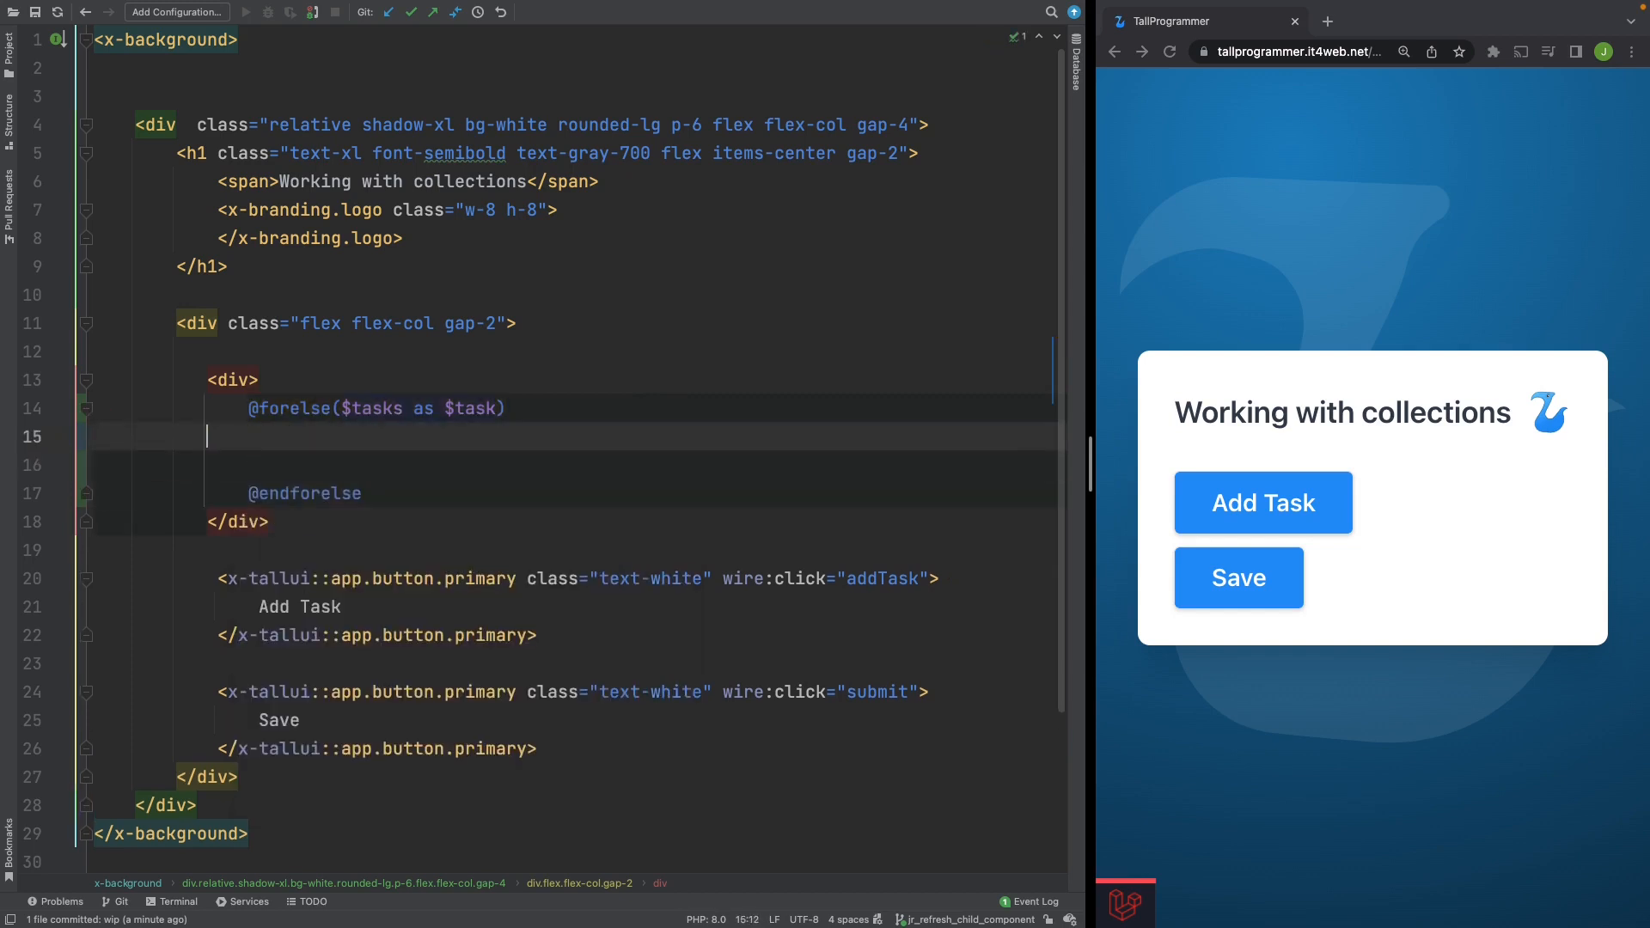
pyautogui.press('enter')
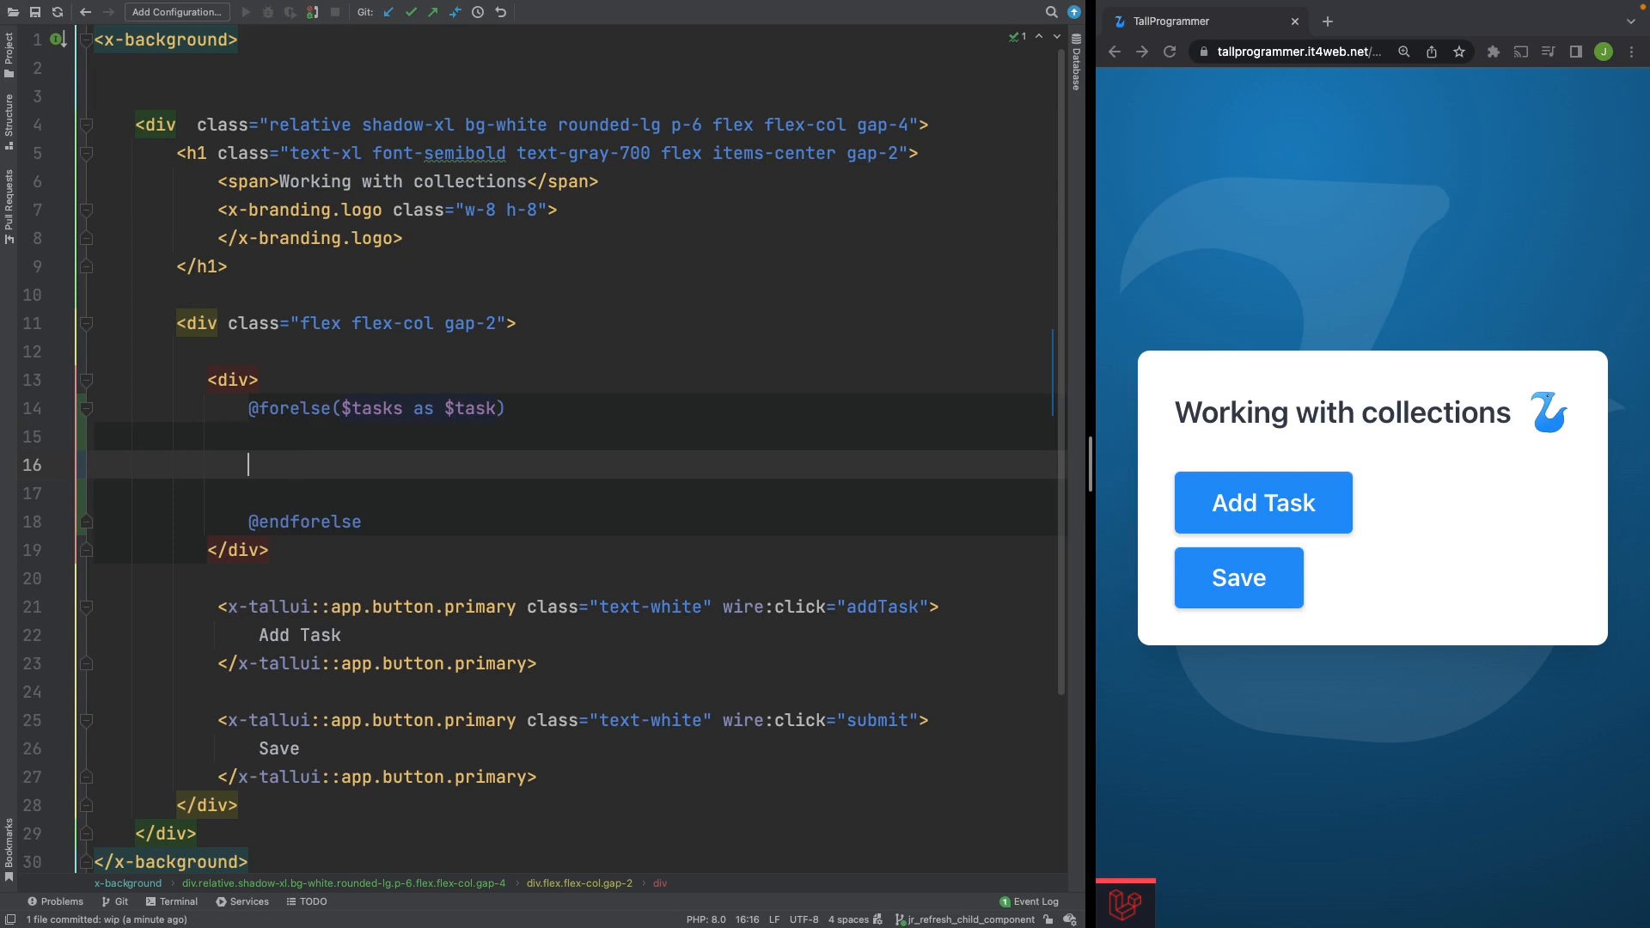
pyautogui.write('@empty')
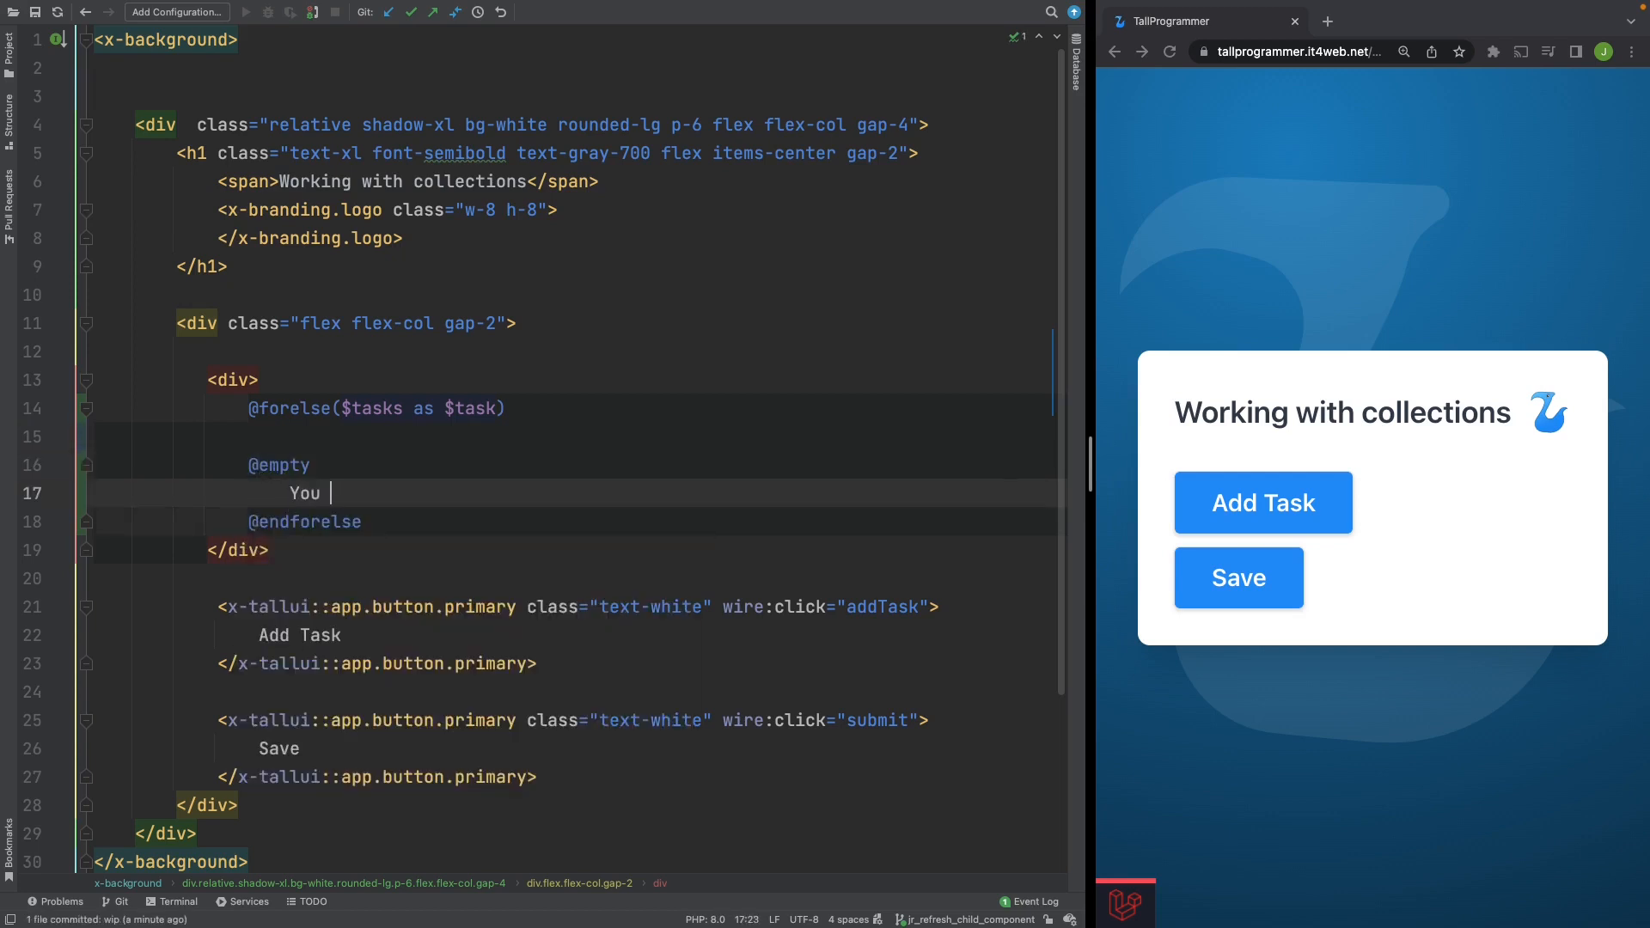
pyautogui.write('have no ta')
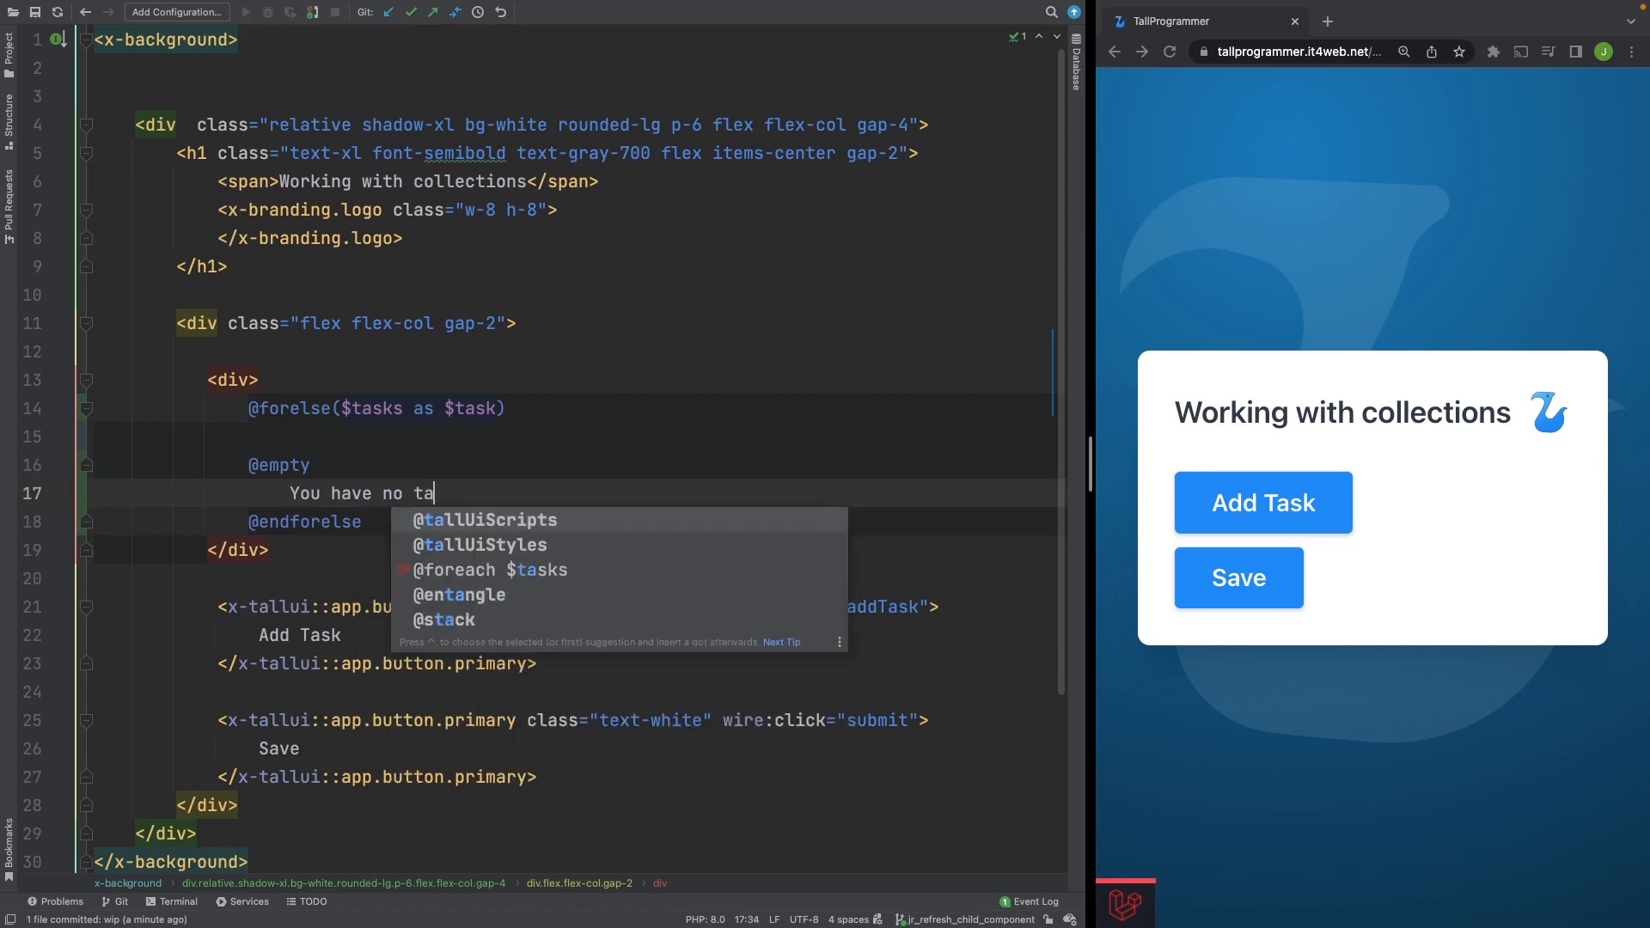
pyautogui.write('sks yet')
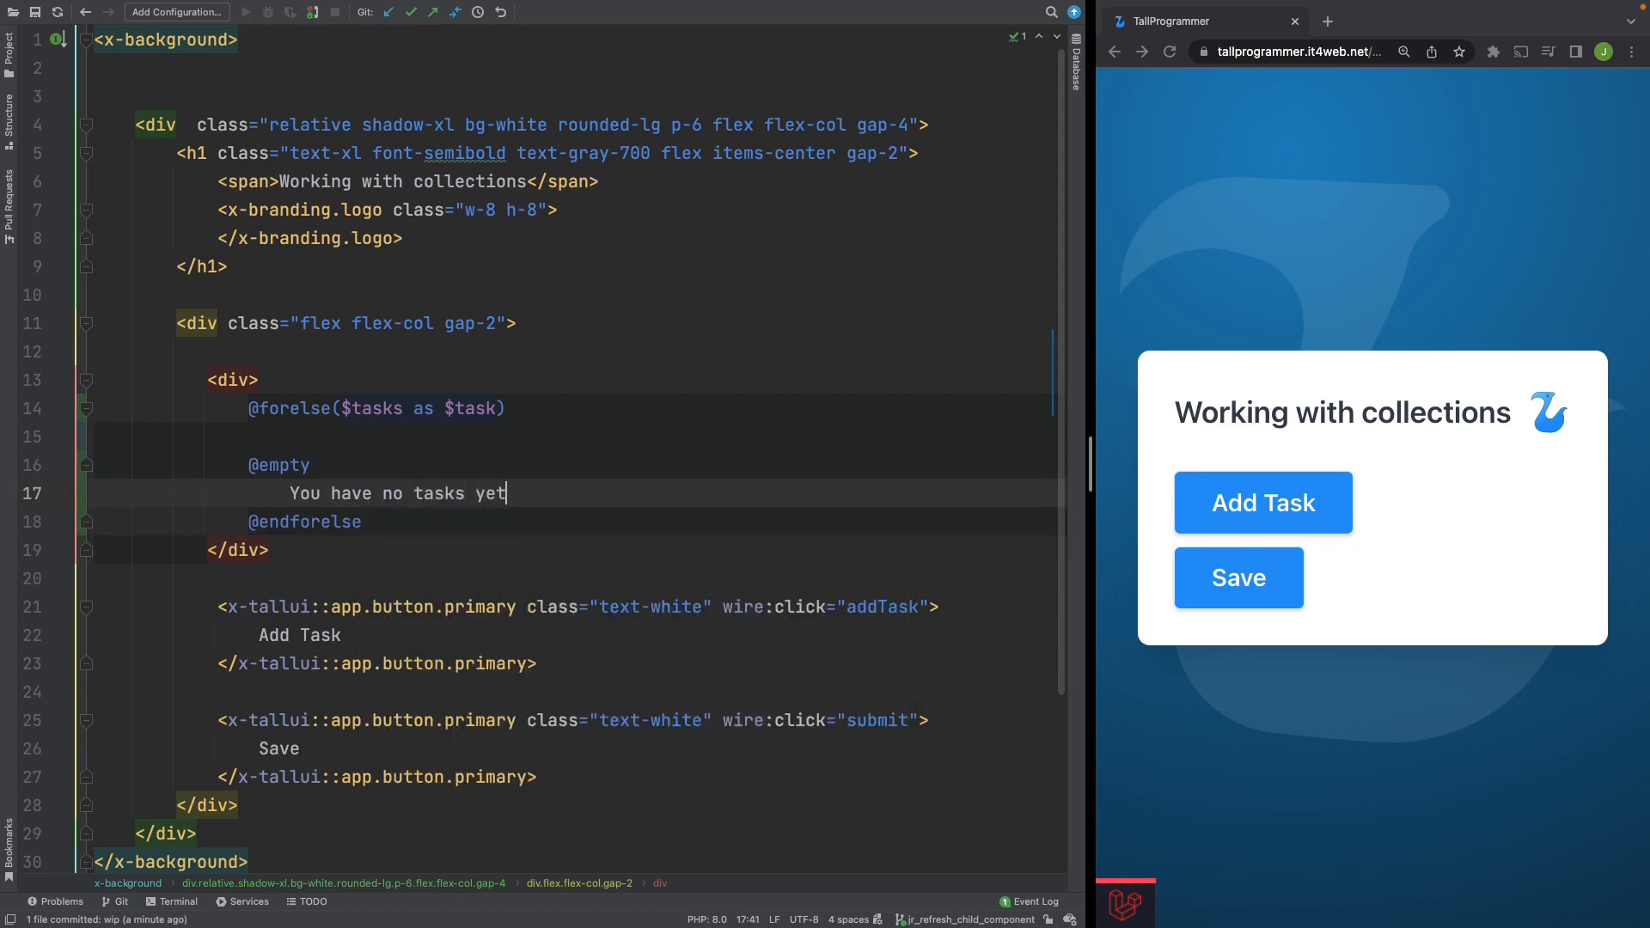
pyautogui.write('{{$}}')
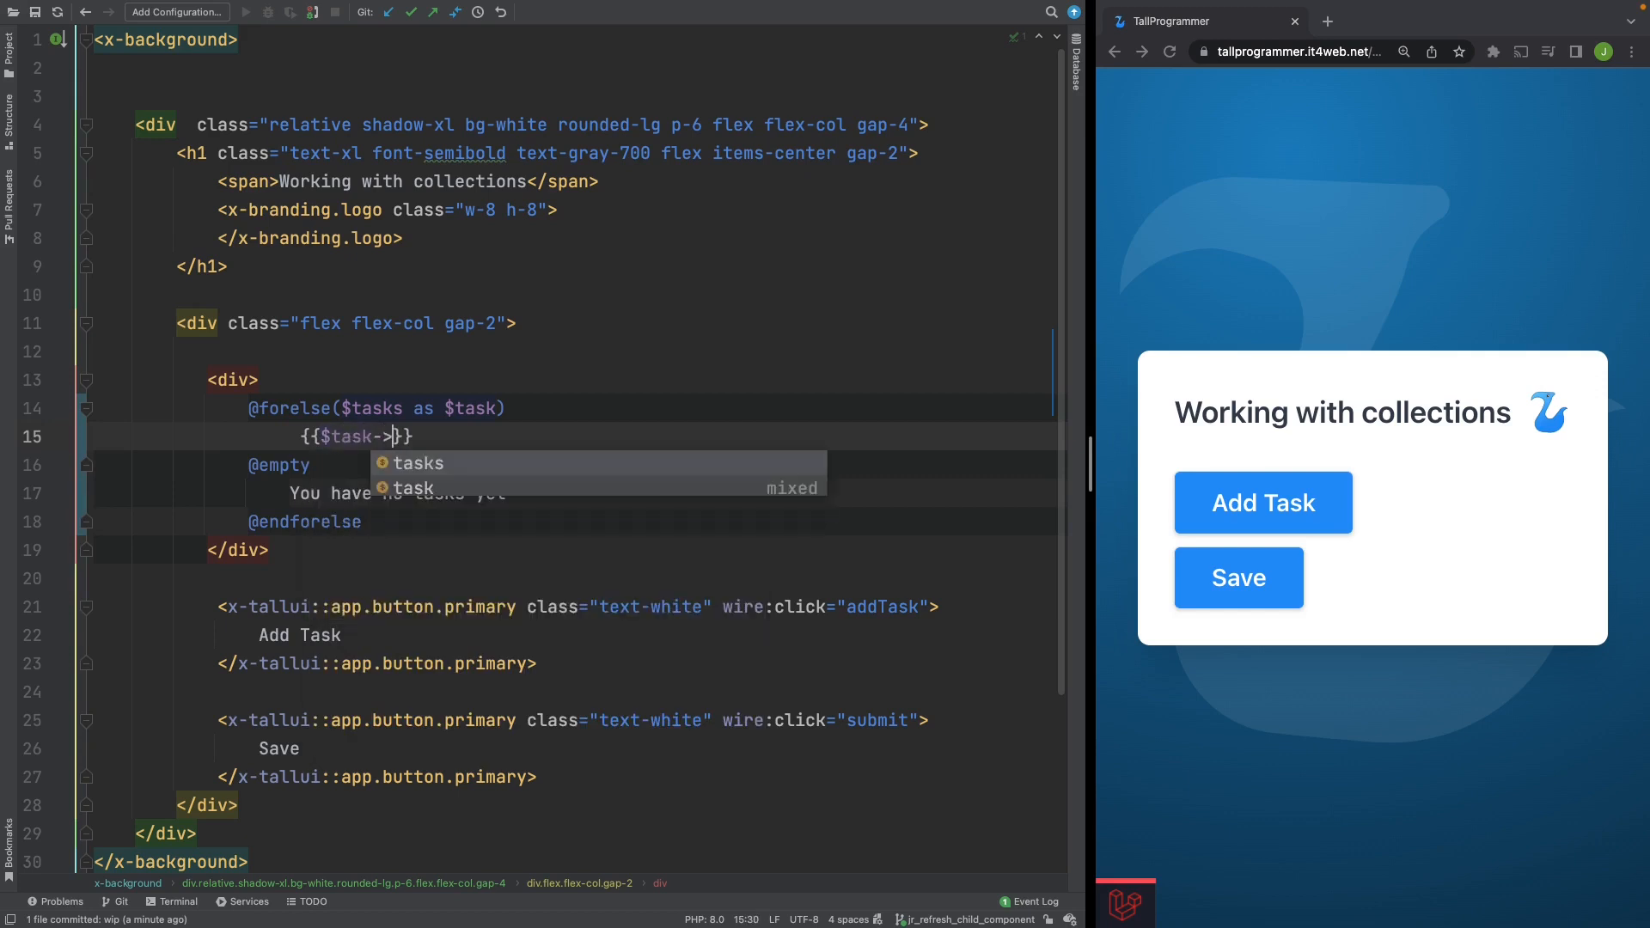
pyautogui.write('name')
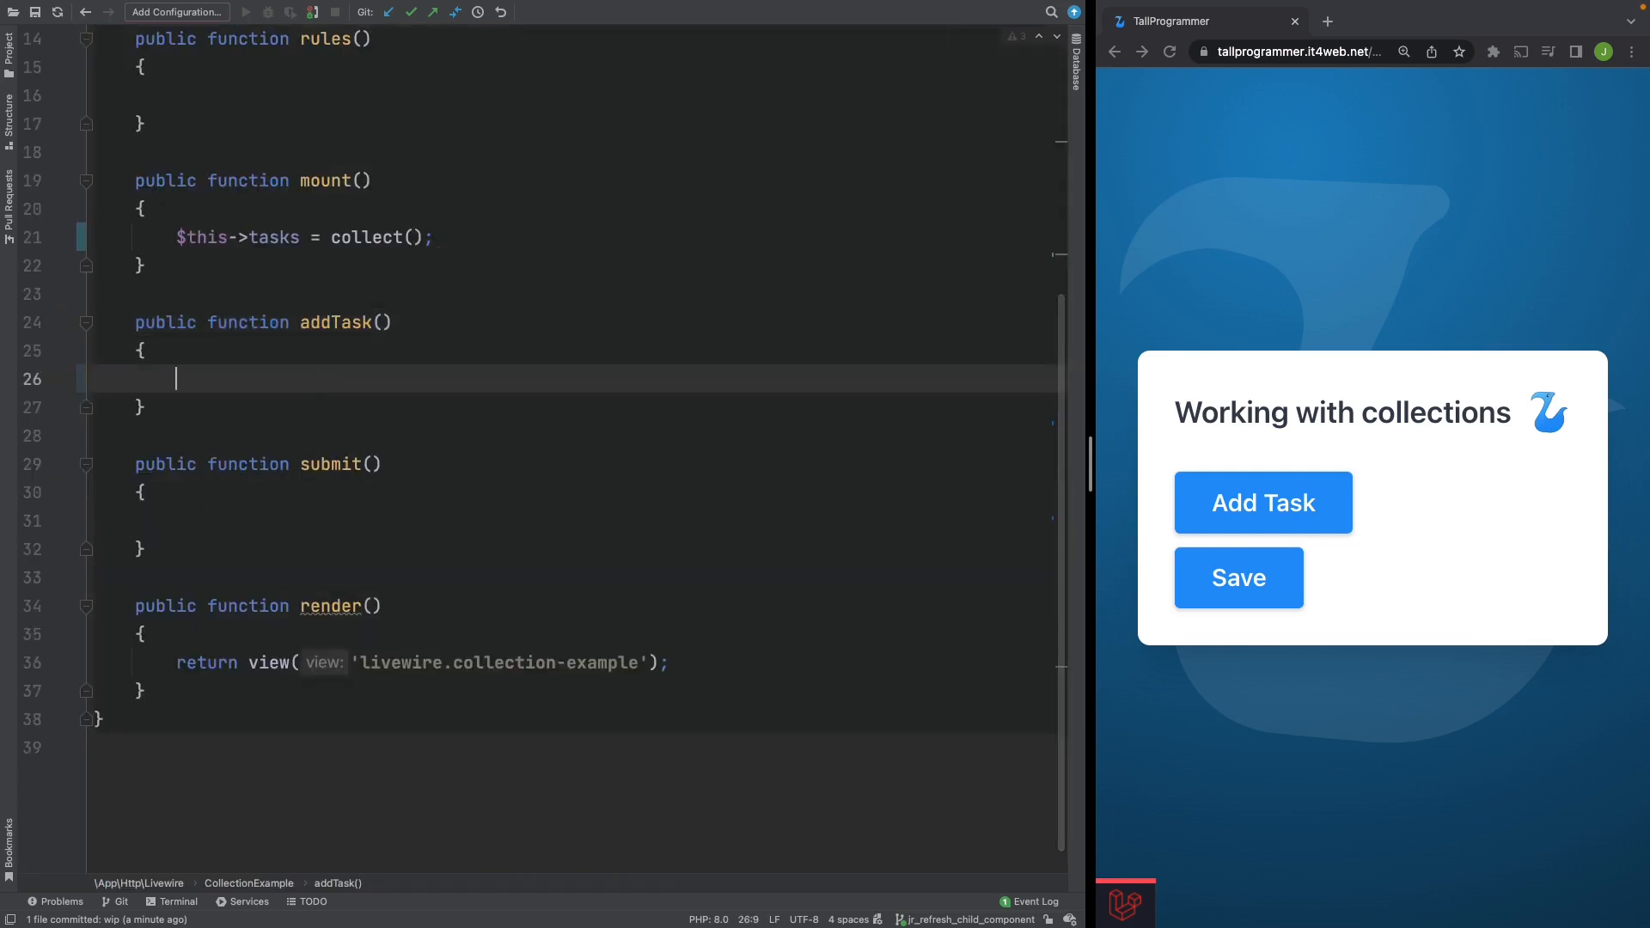
# - Make addTask() push new Task(['name' => 'new Task']) onto $this->tasks
pyautogui.write('$')
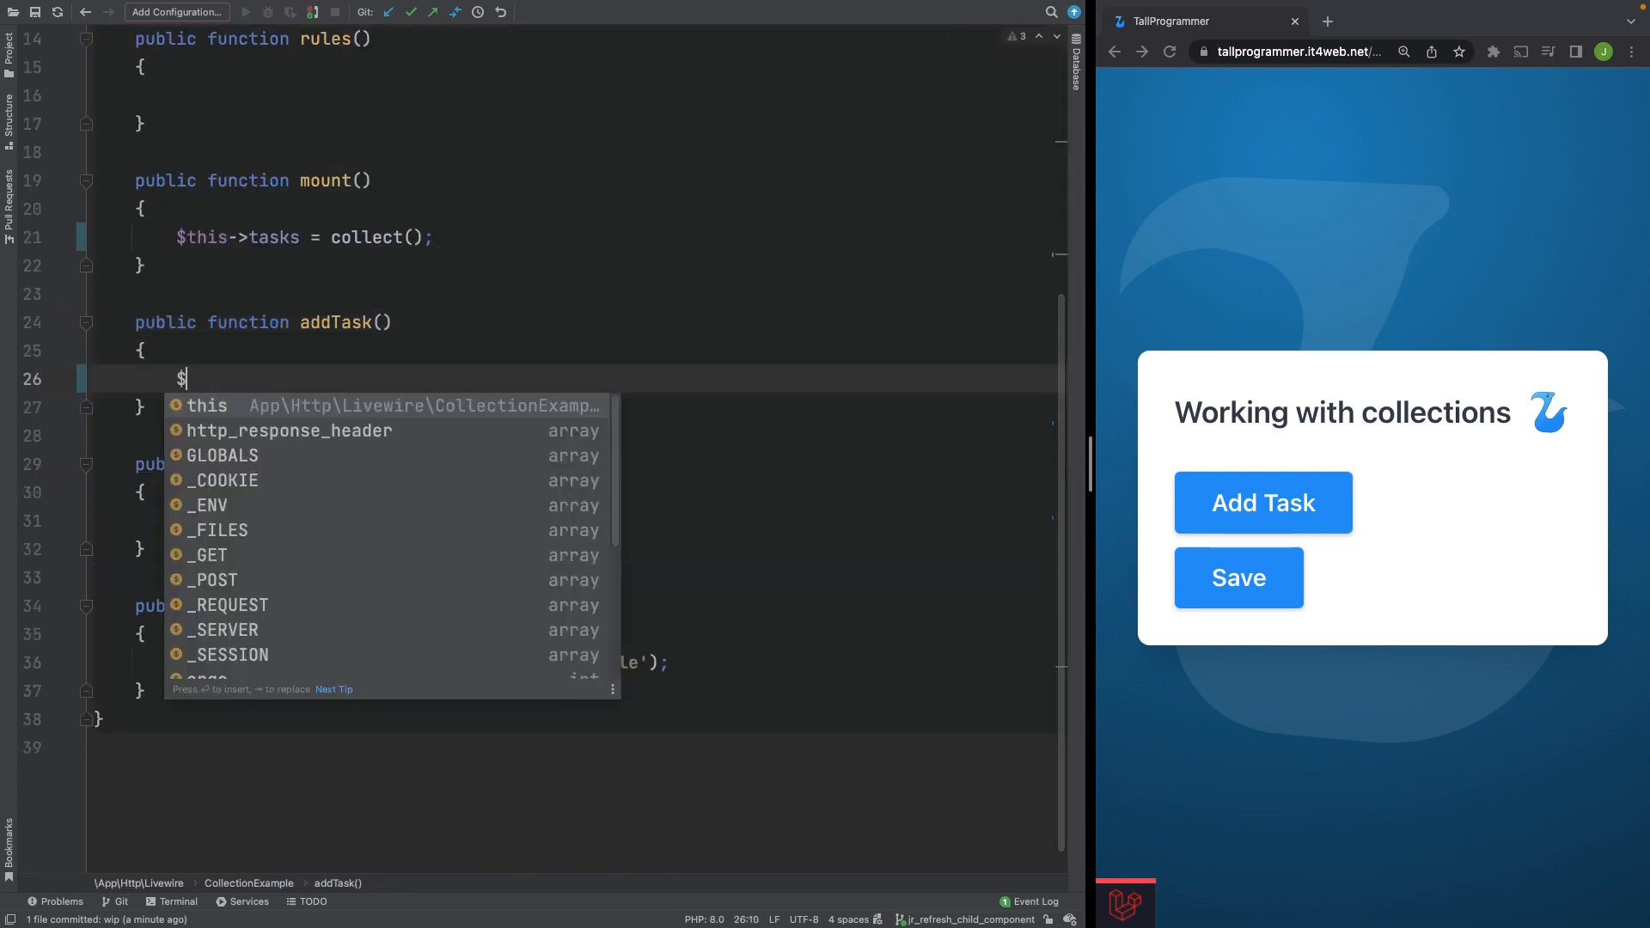
pyautogui.write('this->tasks->')
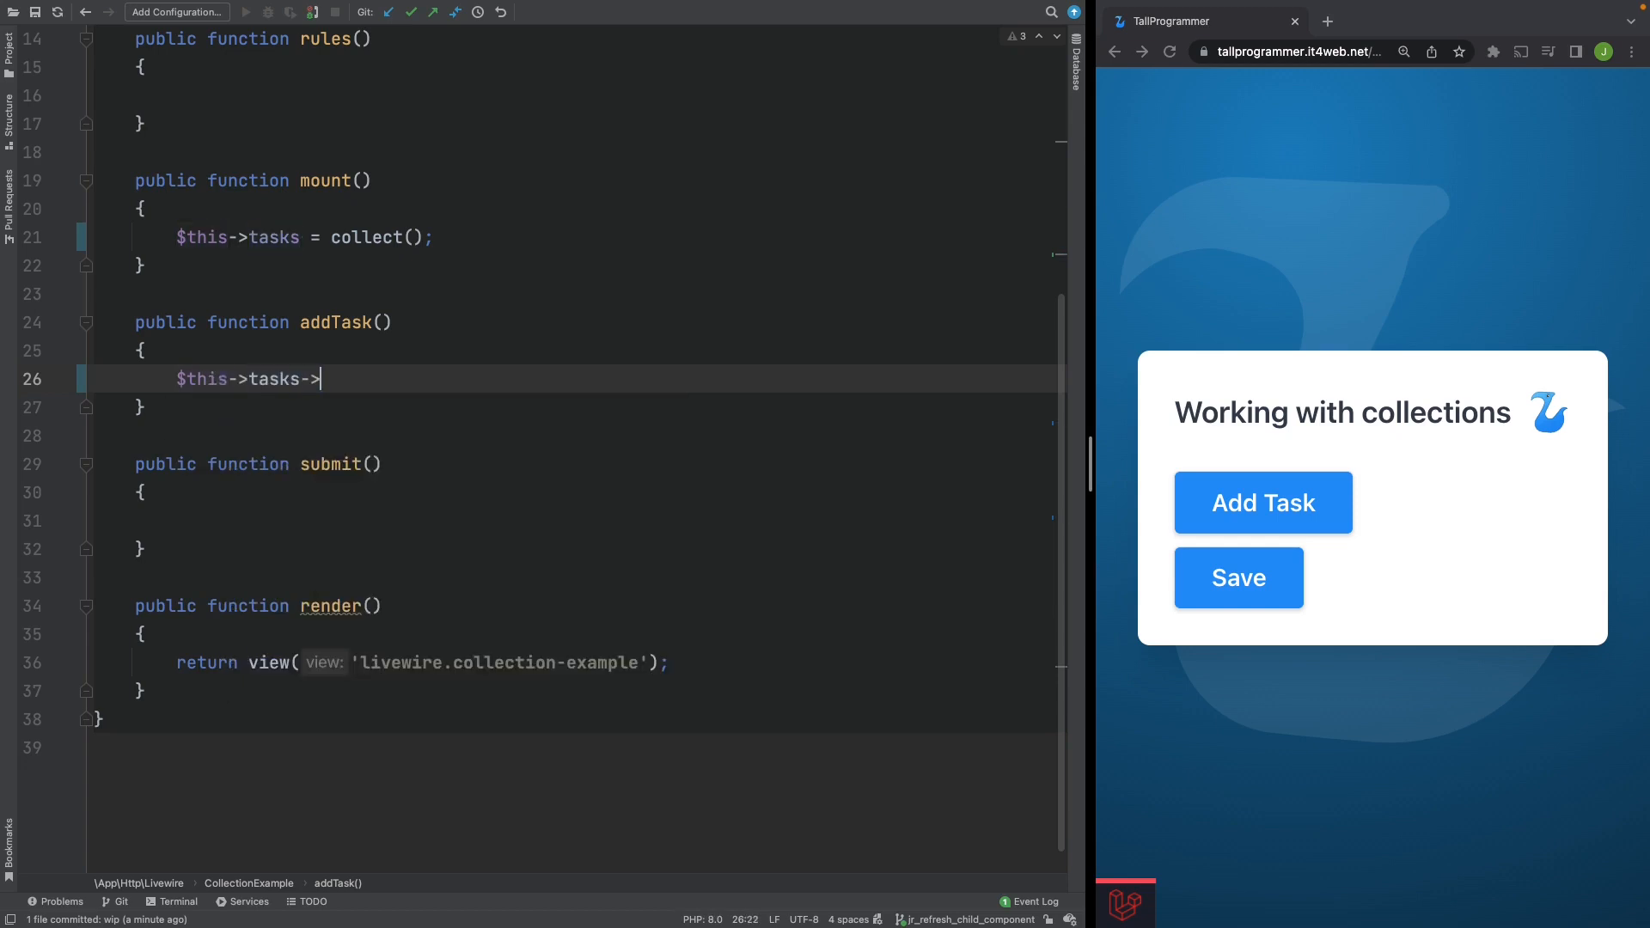
pyautogui.write('push()')
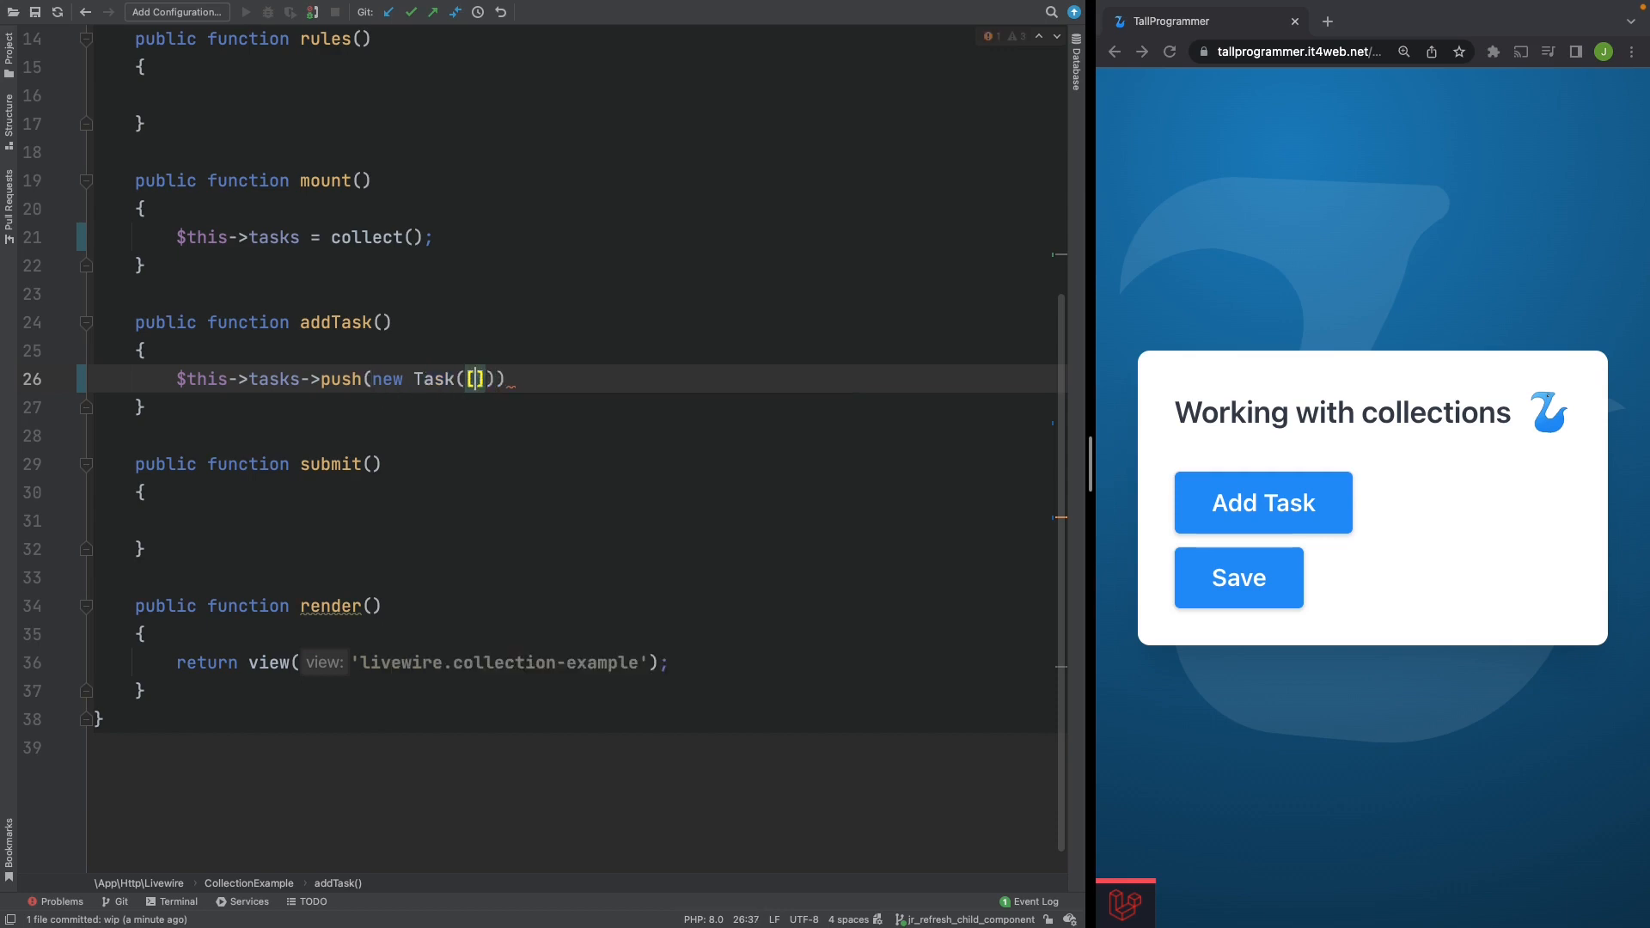
pyautogui.write("'name' =>")
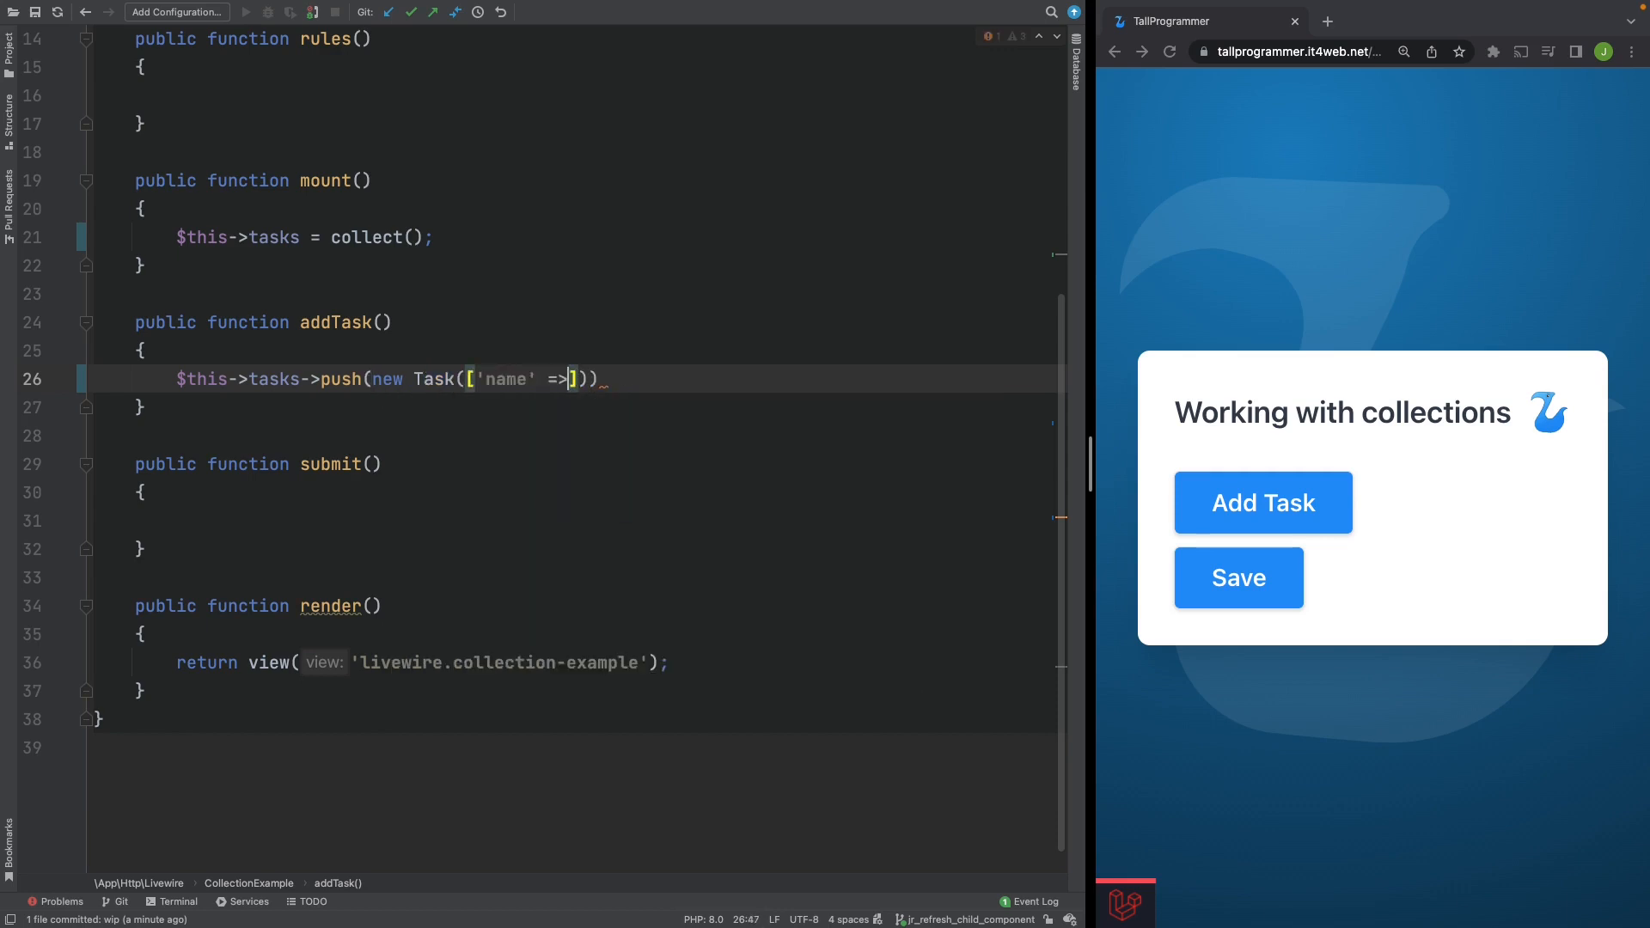
pyautogui.write("'new Task'")
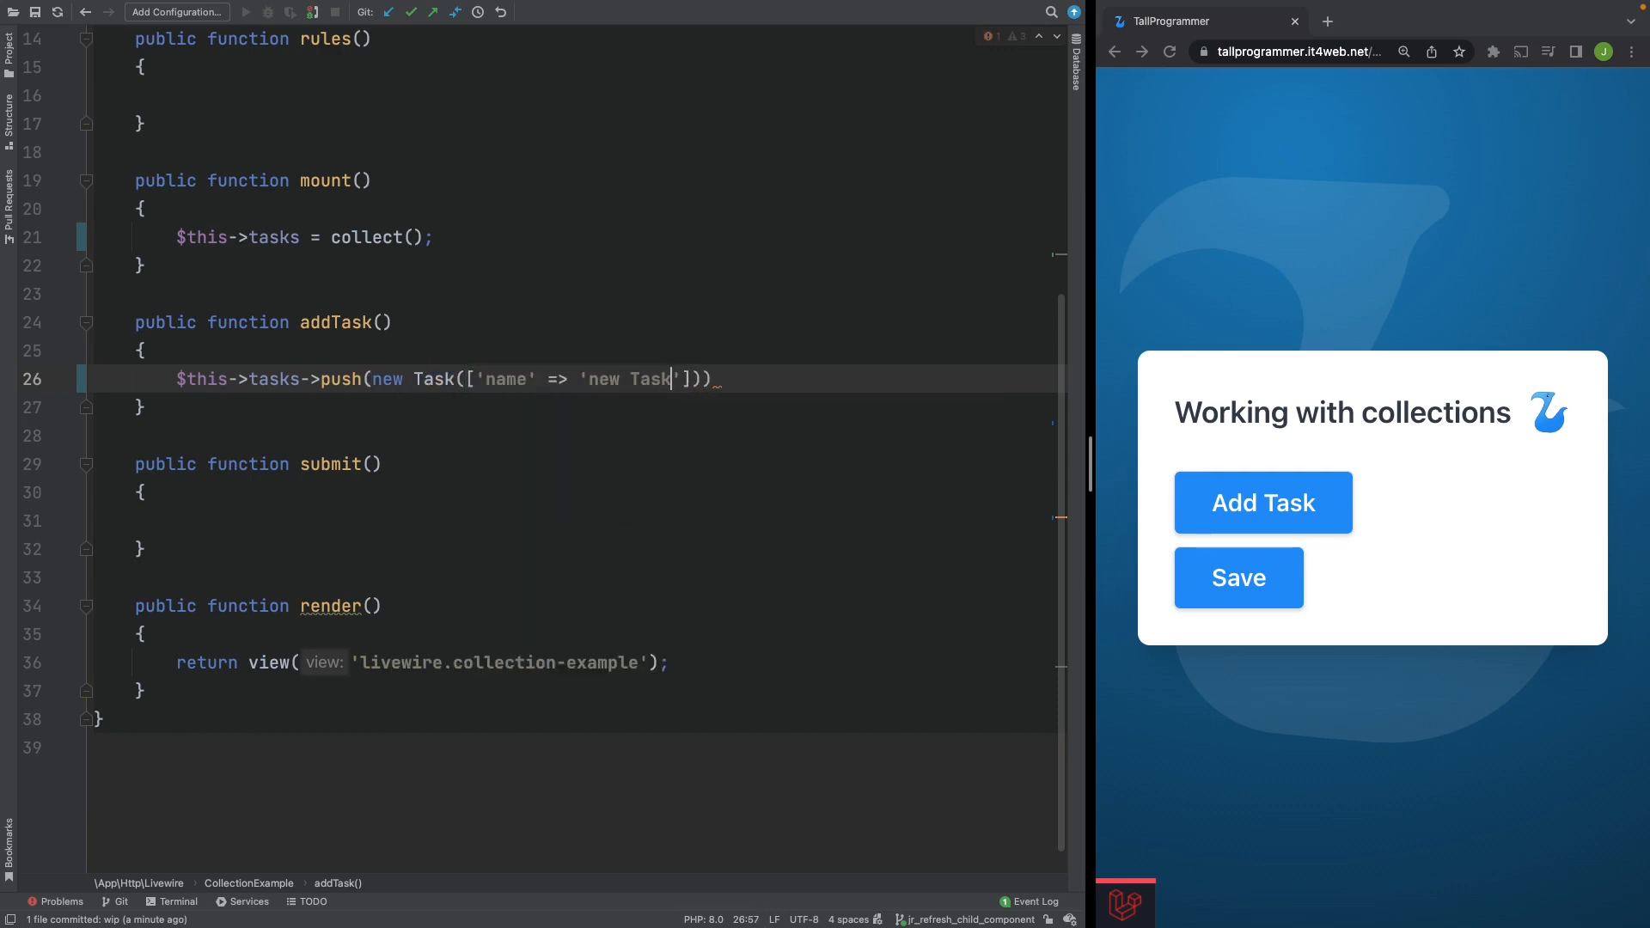
pyautogui.write(';')
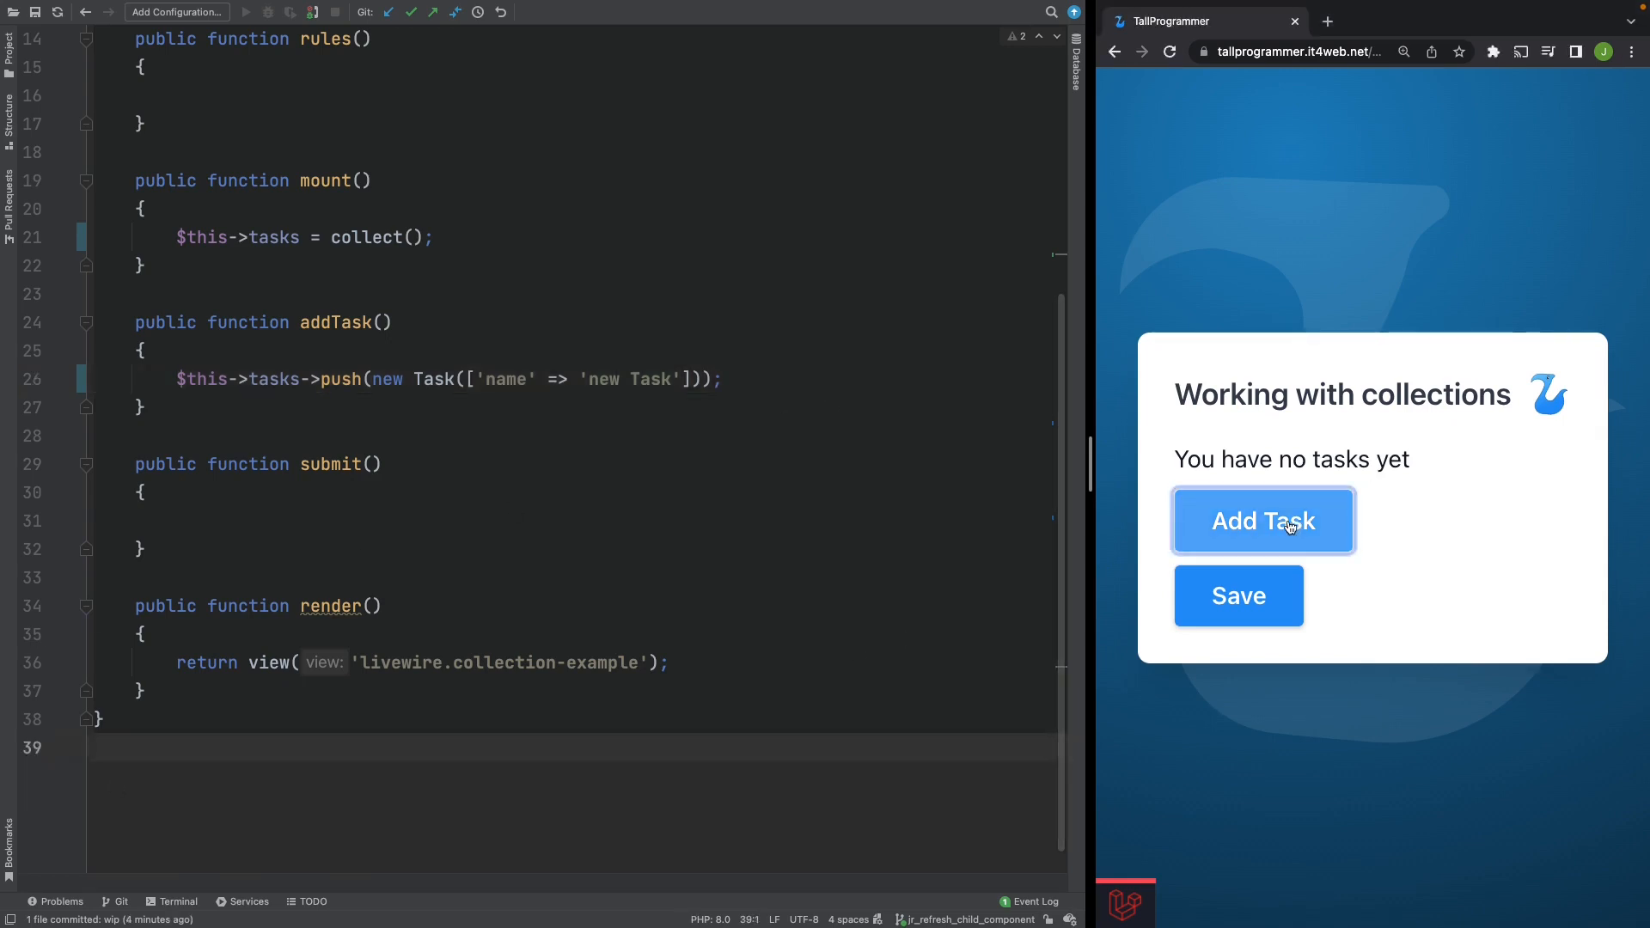
# - Use Add Task in the browser to confirm 'new Task' appears, then return to the push line
pyautogui.click(1261, 519)
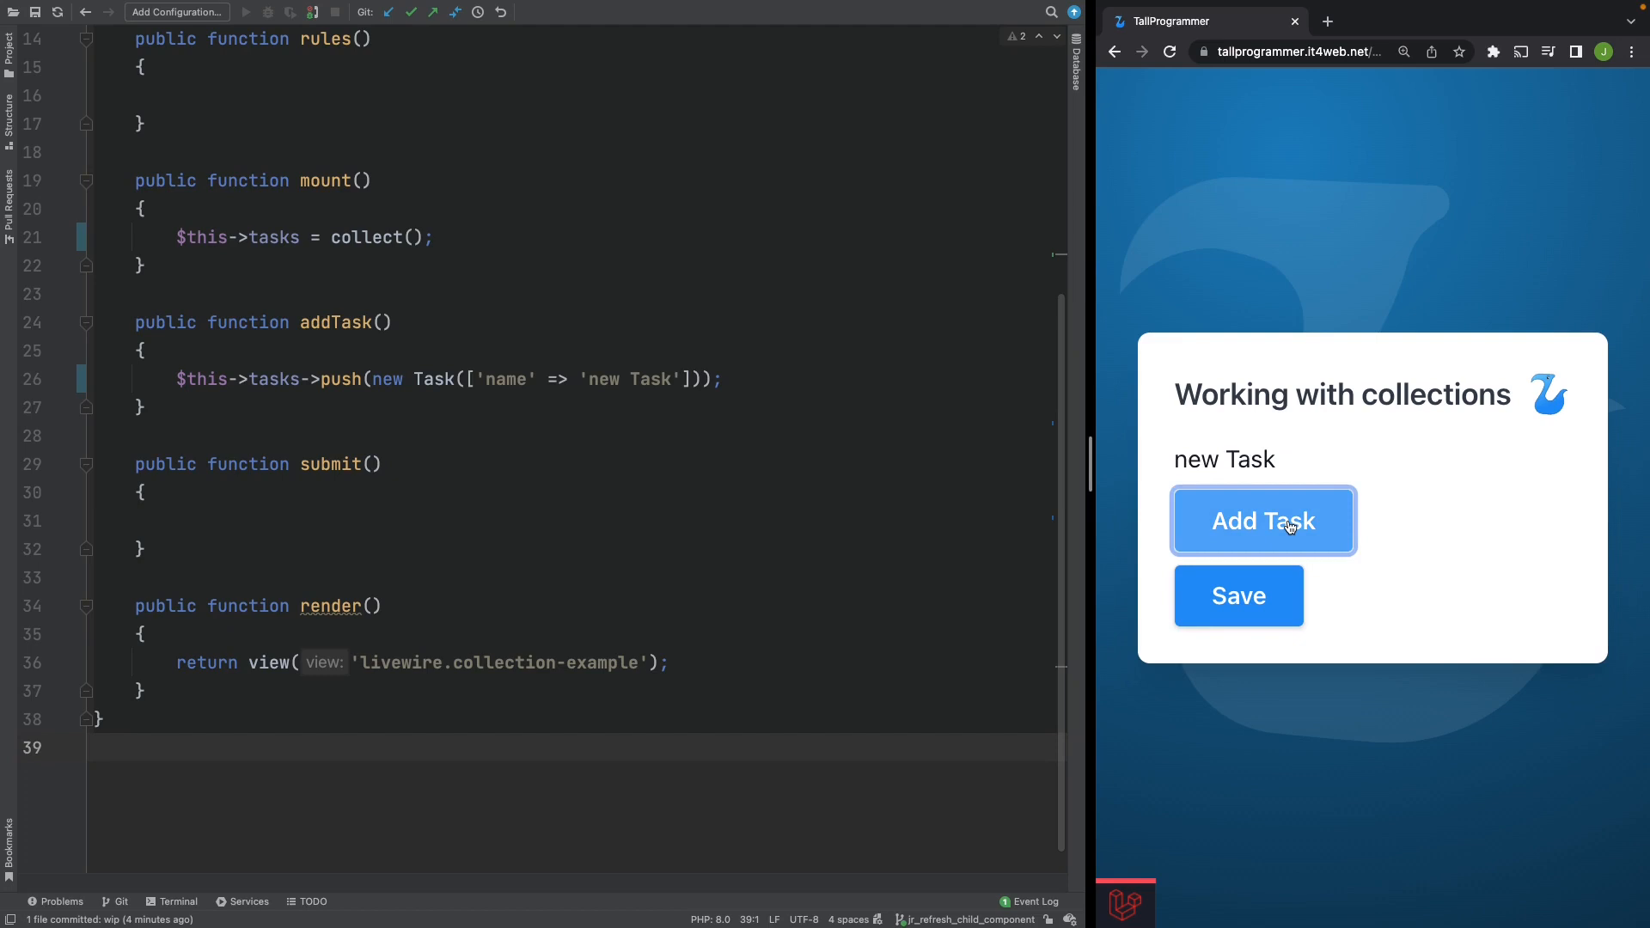
pyautogui.click(1263, 520)
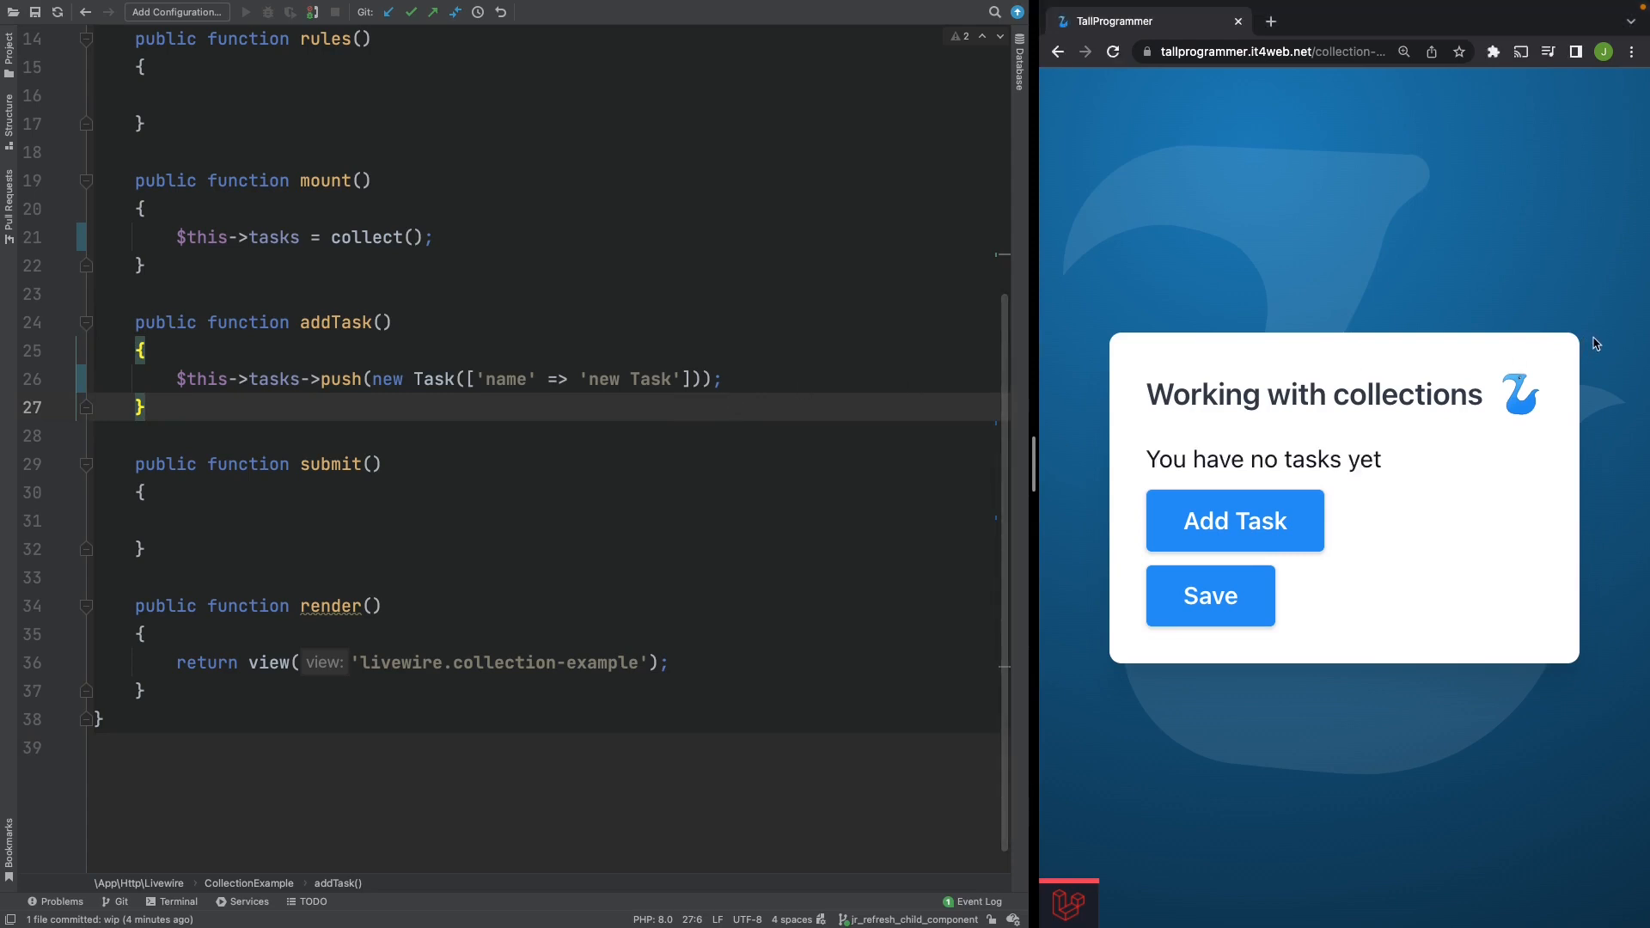
pyautogui.click(1234, 521)
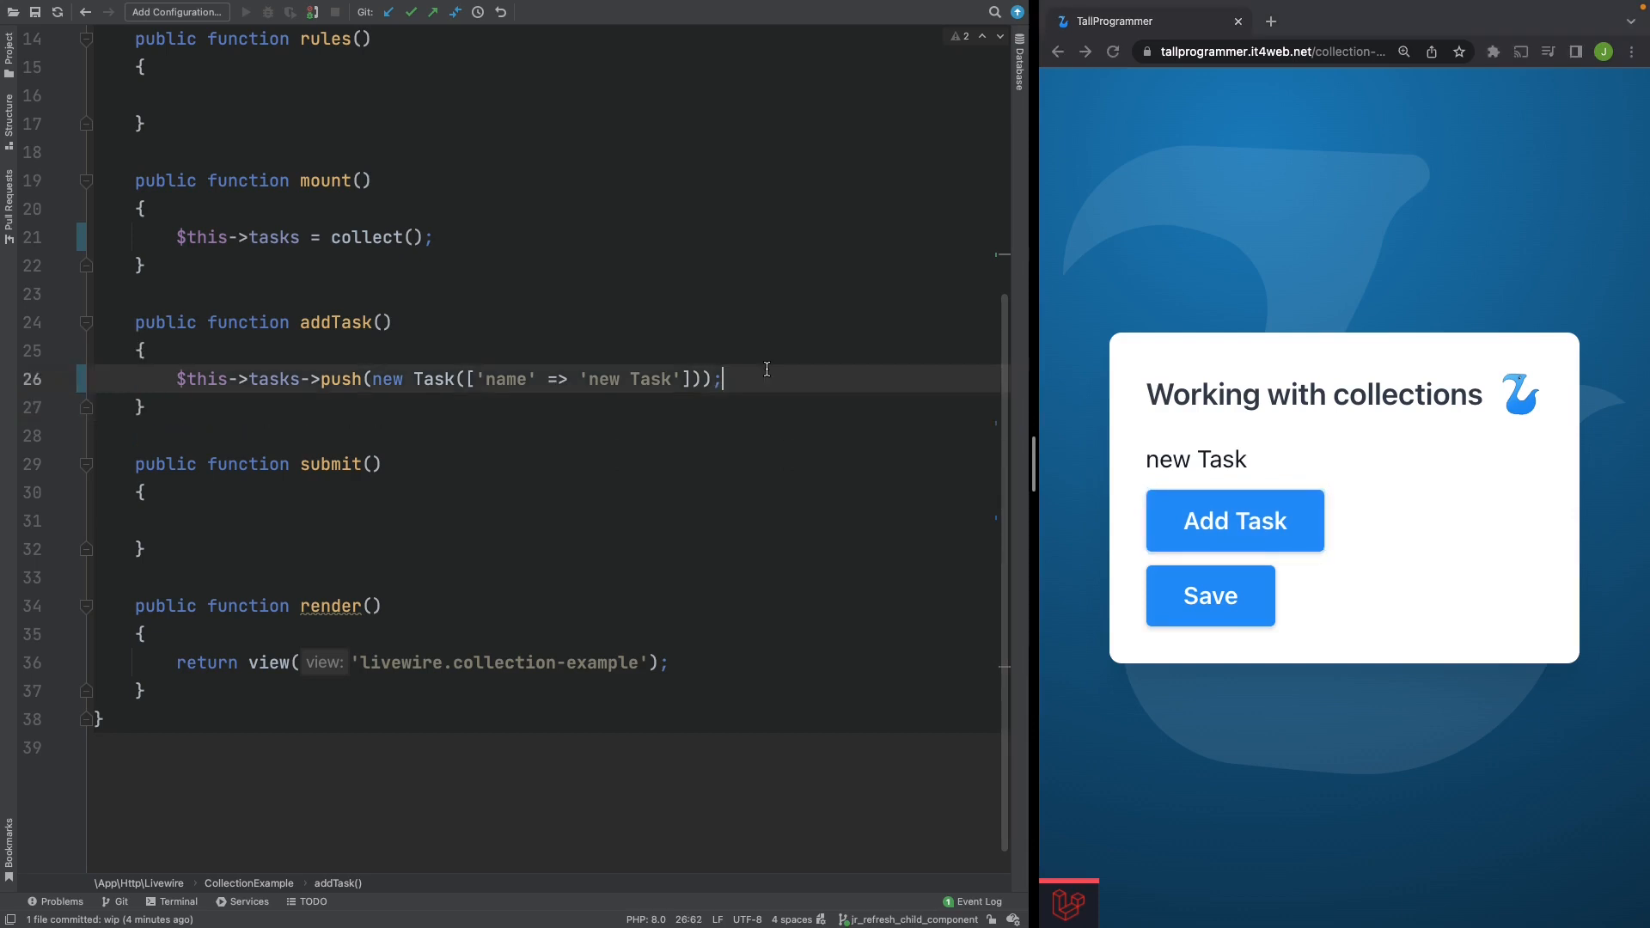
# - Dump $this->tasks with dd() in addTask and inspect the two dumped items in the browser
pyautogui.write('dd()')
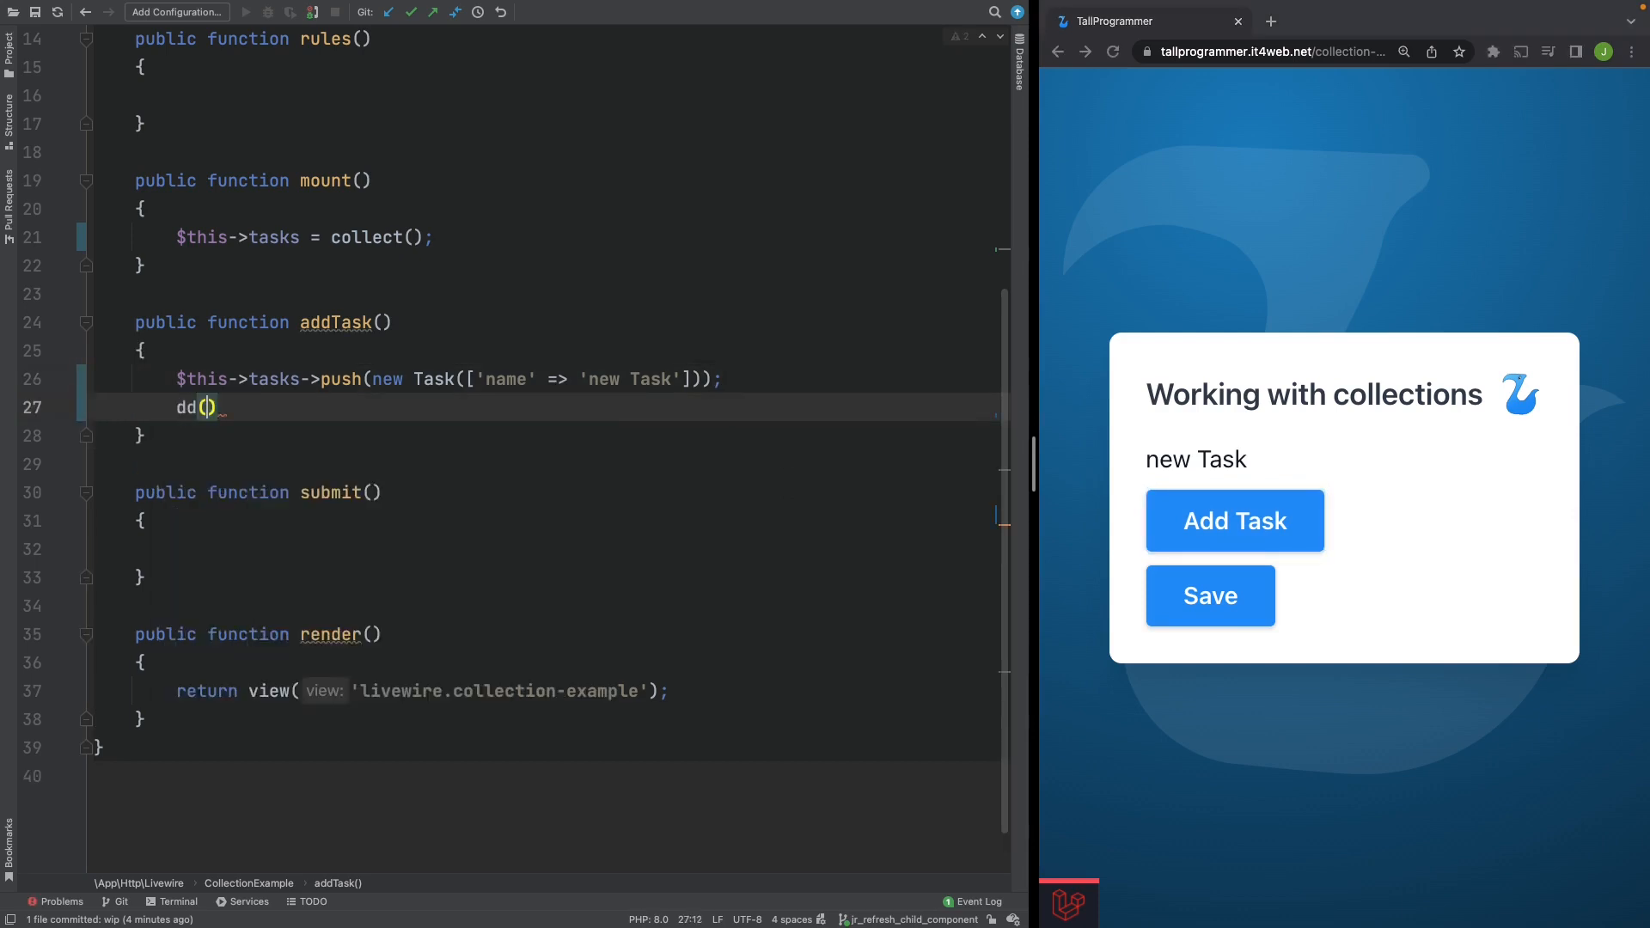
pyautogui.write('$this->tasks')
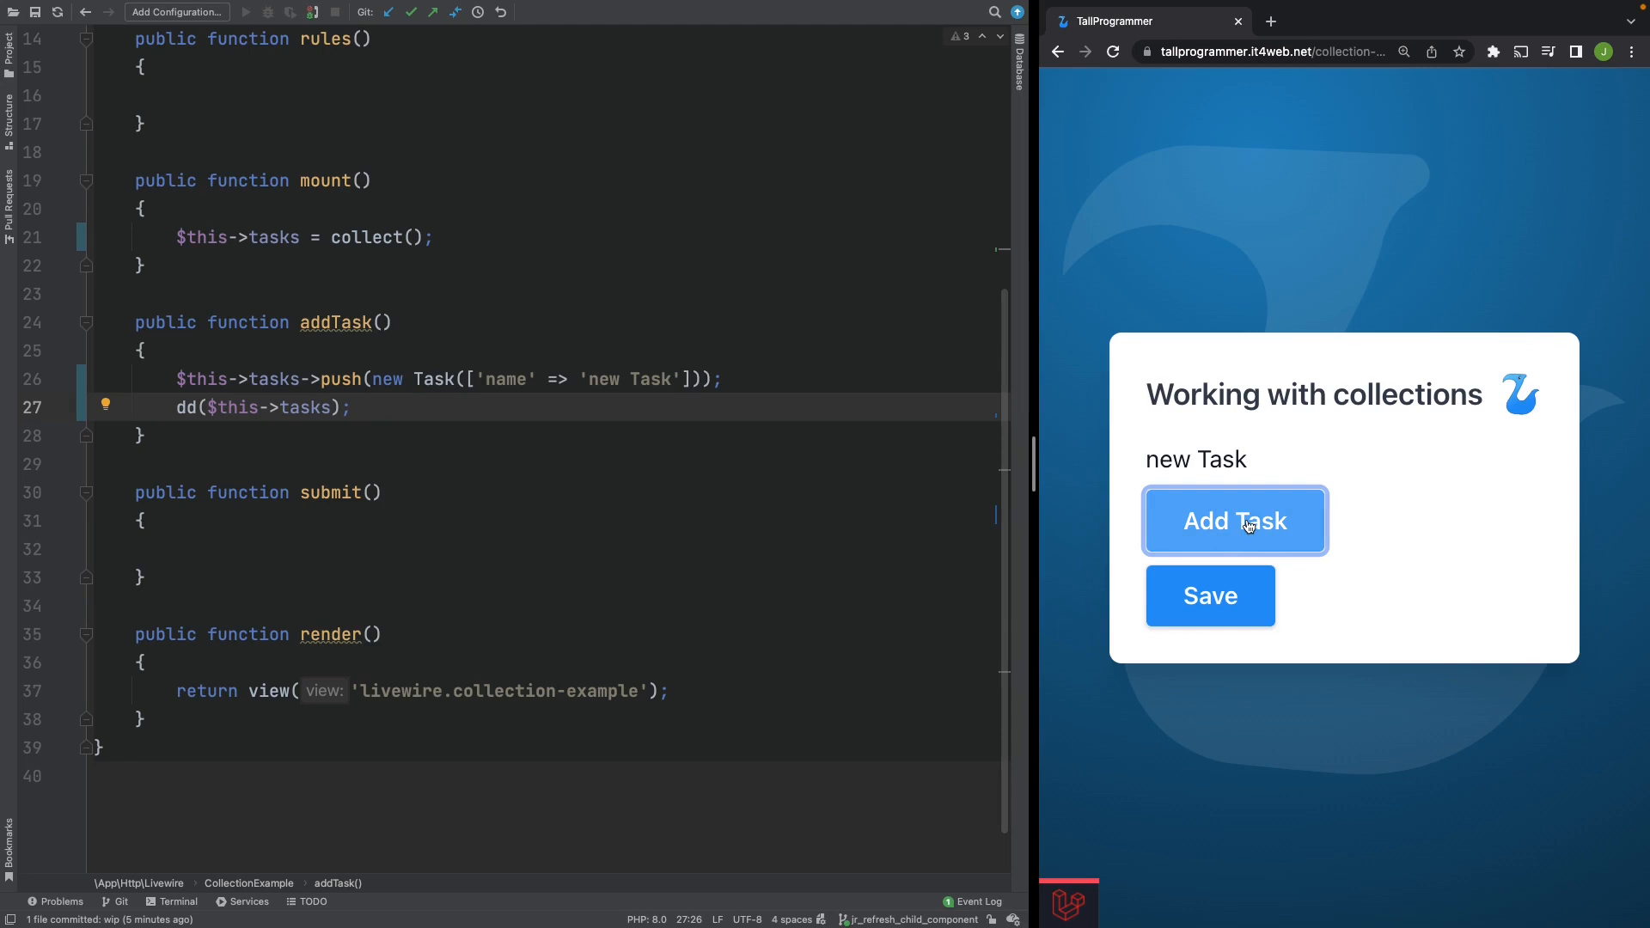
pyautogui.click(1234, 519)
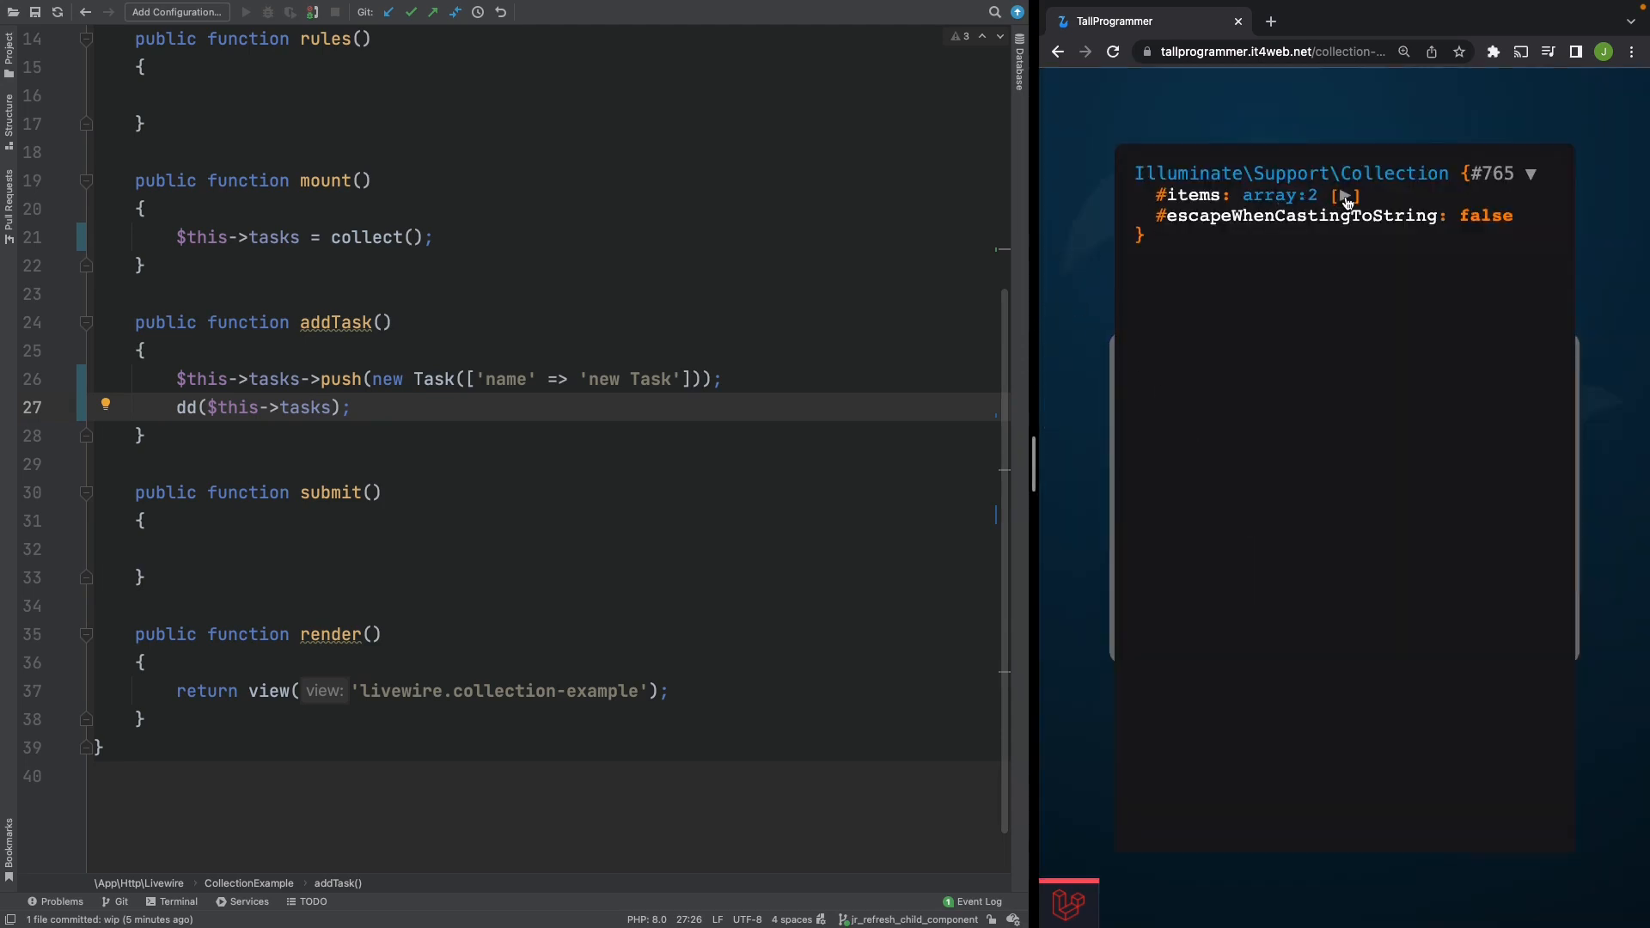
pyautogui.click(1343, 194)
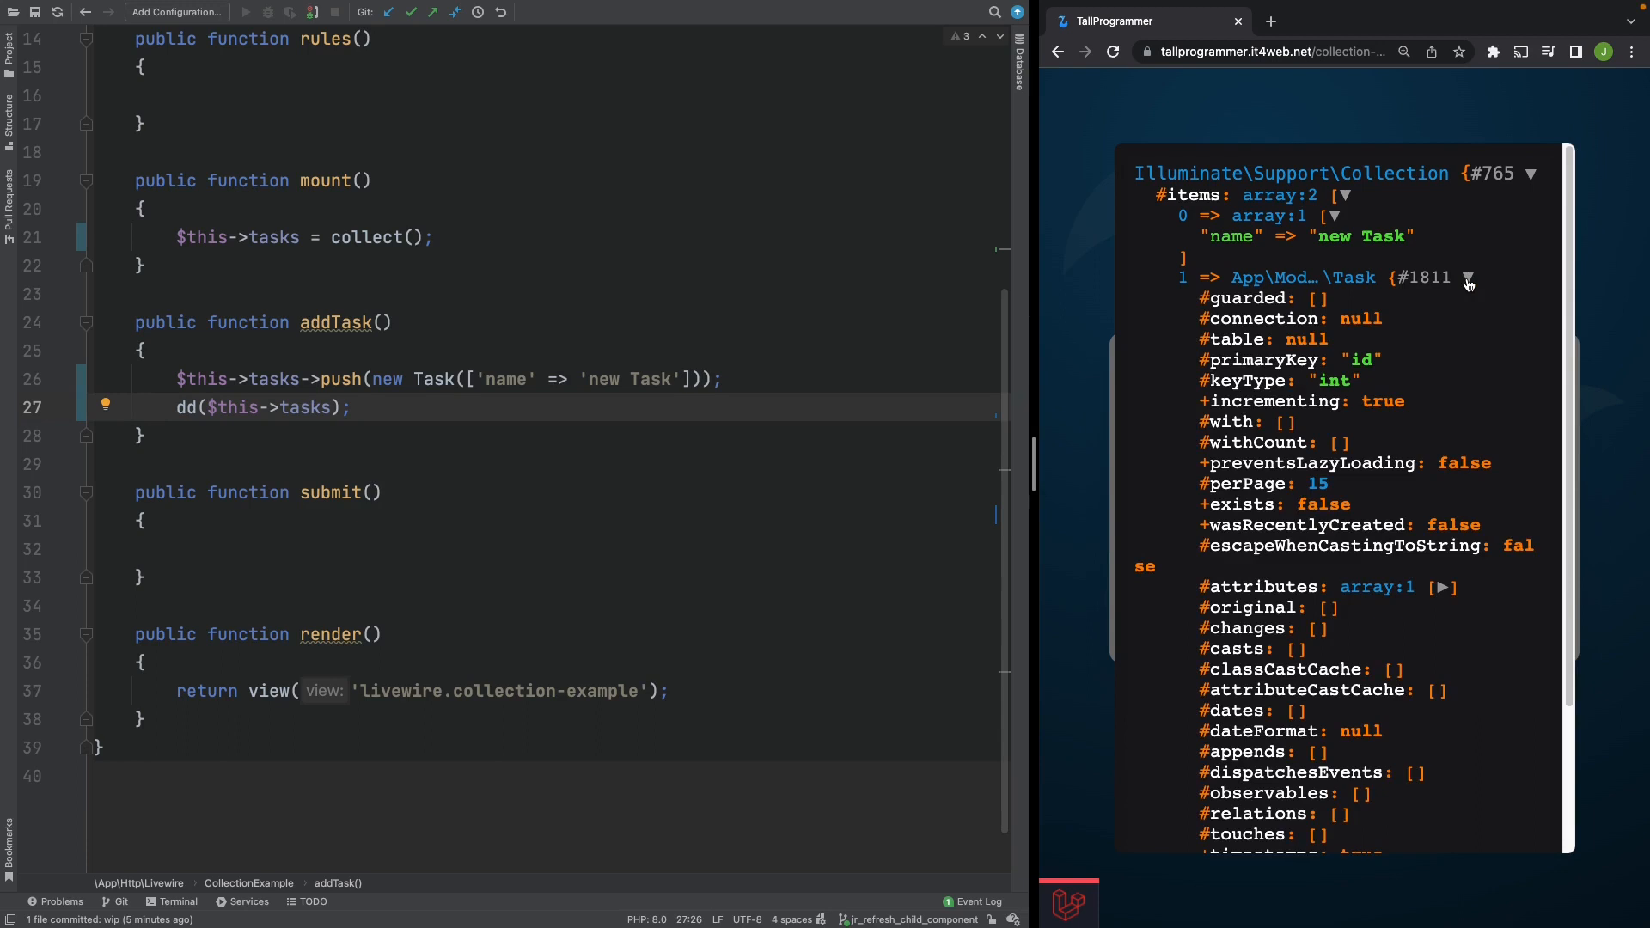
pyautogui.moveTo(1178, 117)
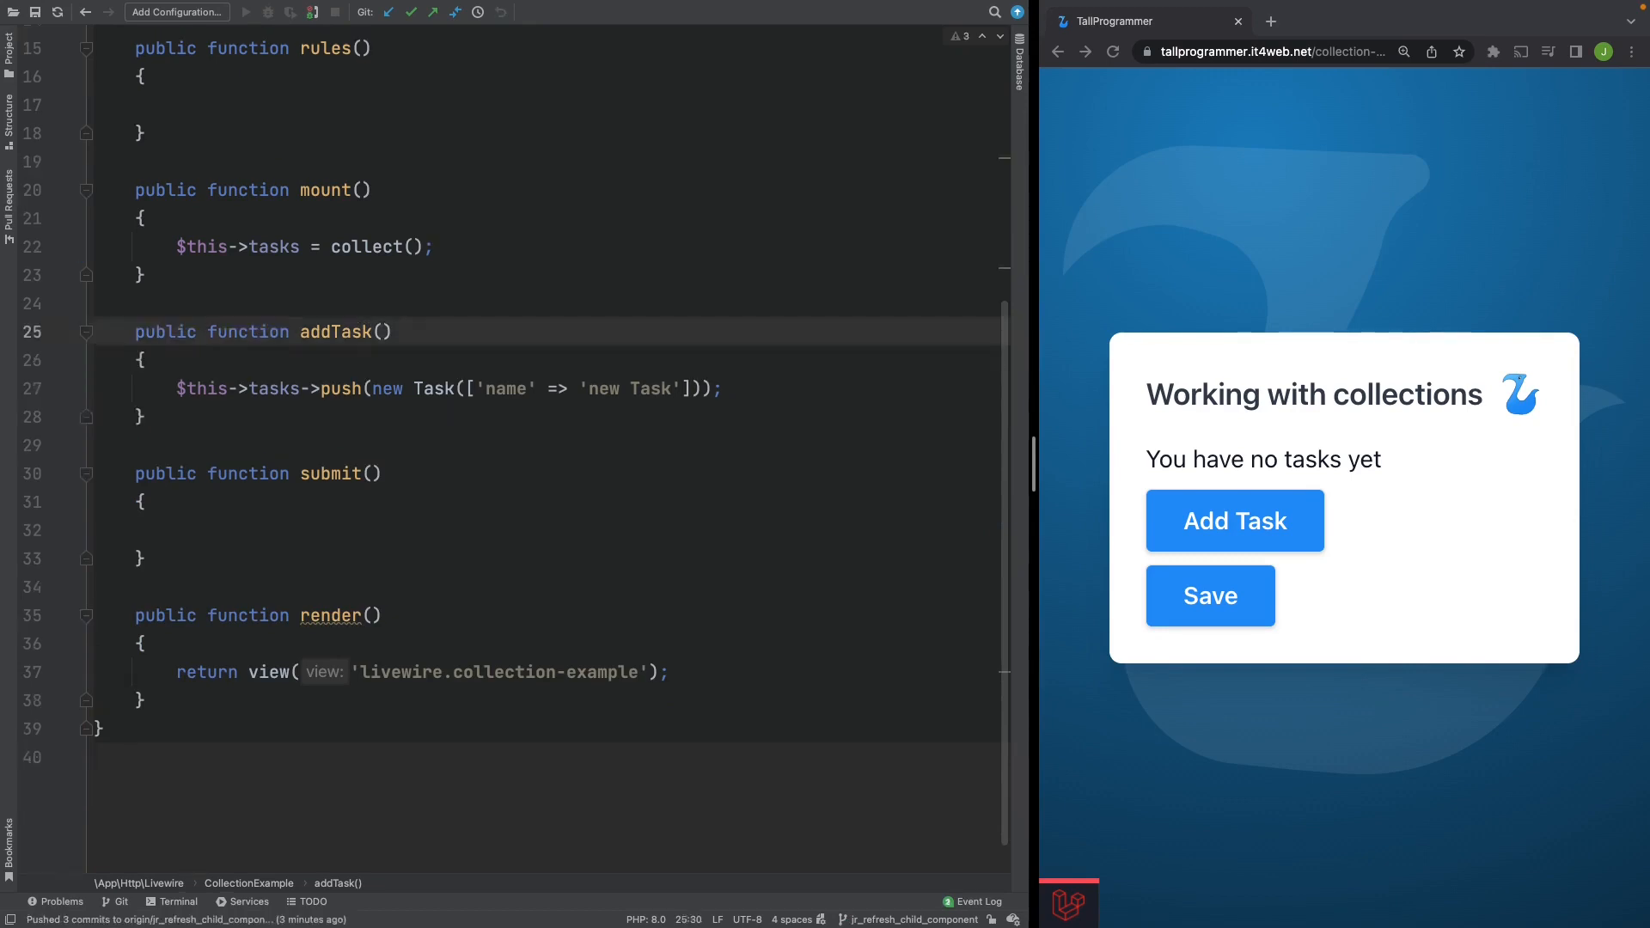
pyautogui.moveTo(541, 427)
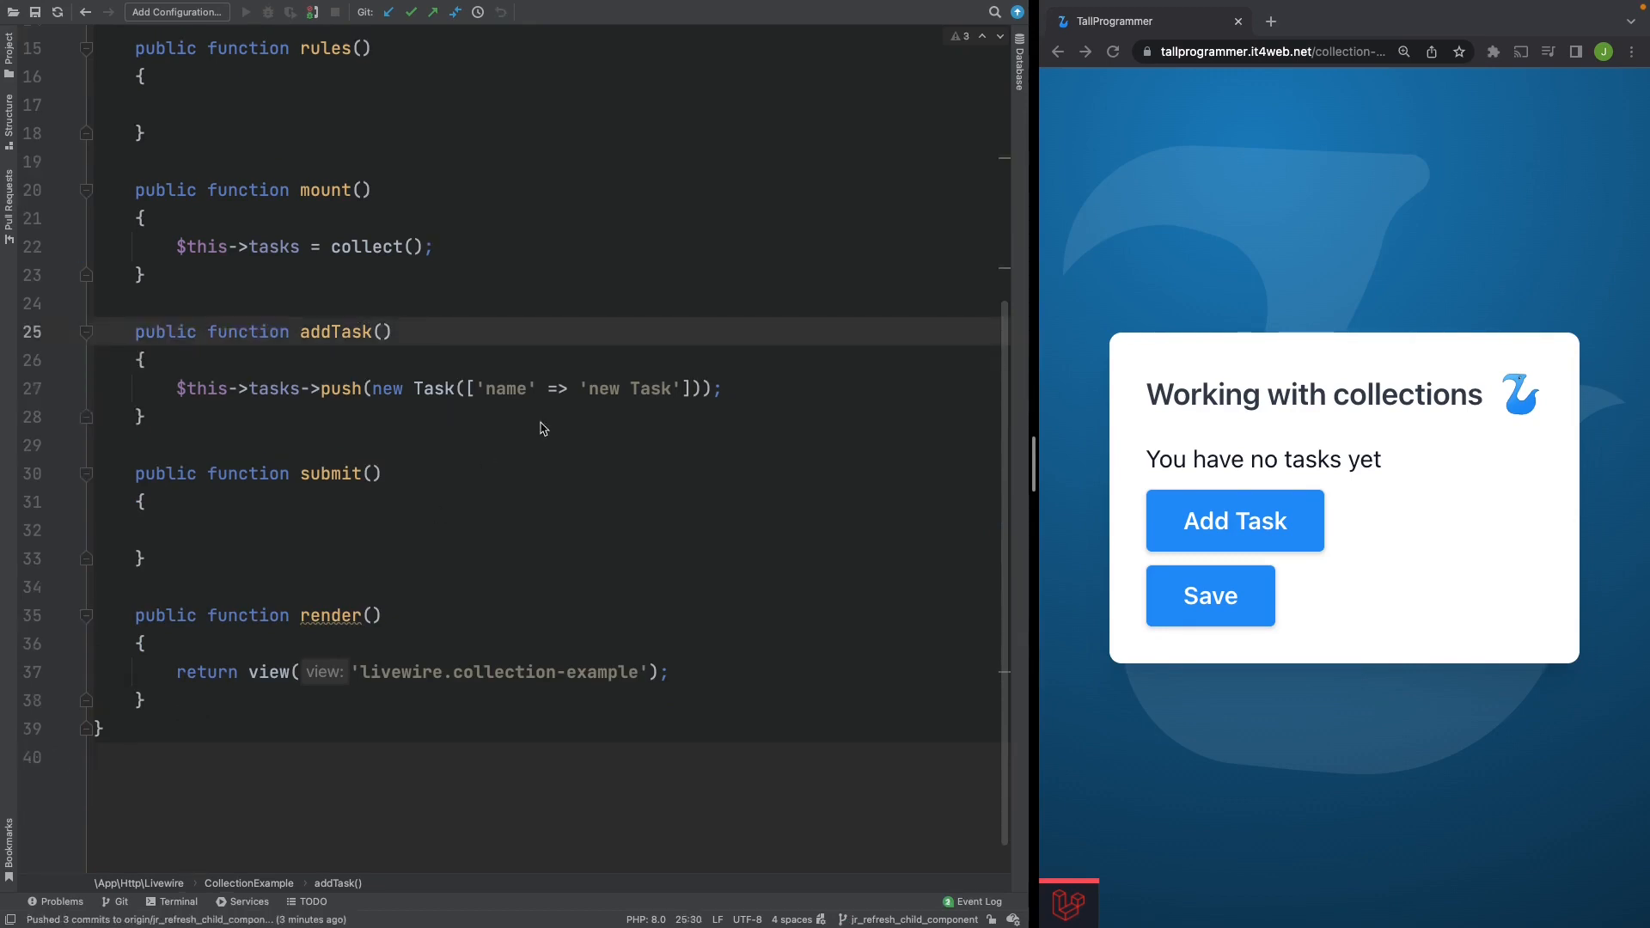
pyautogui.moveTo(530, 393)
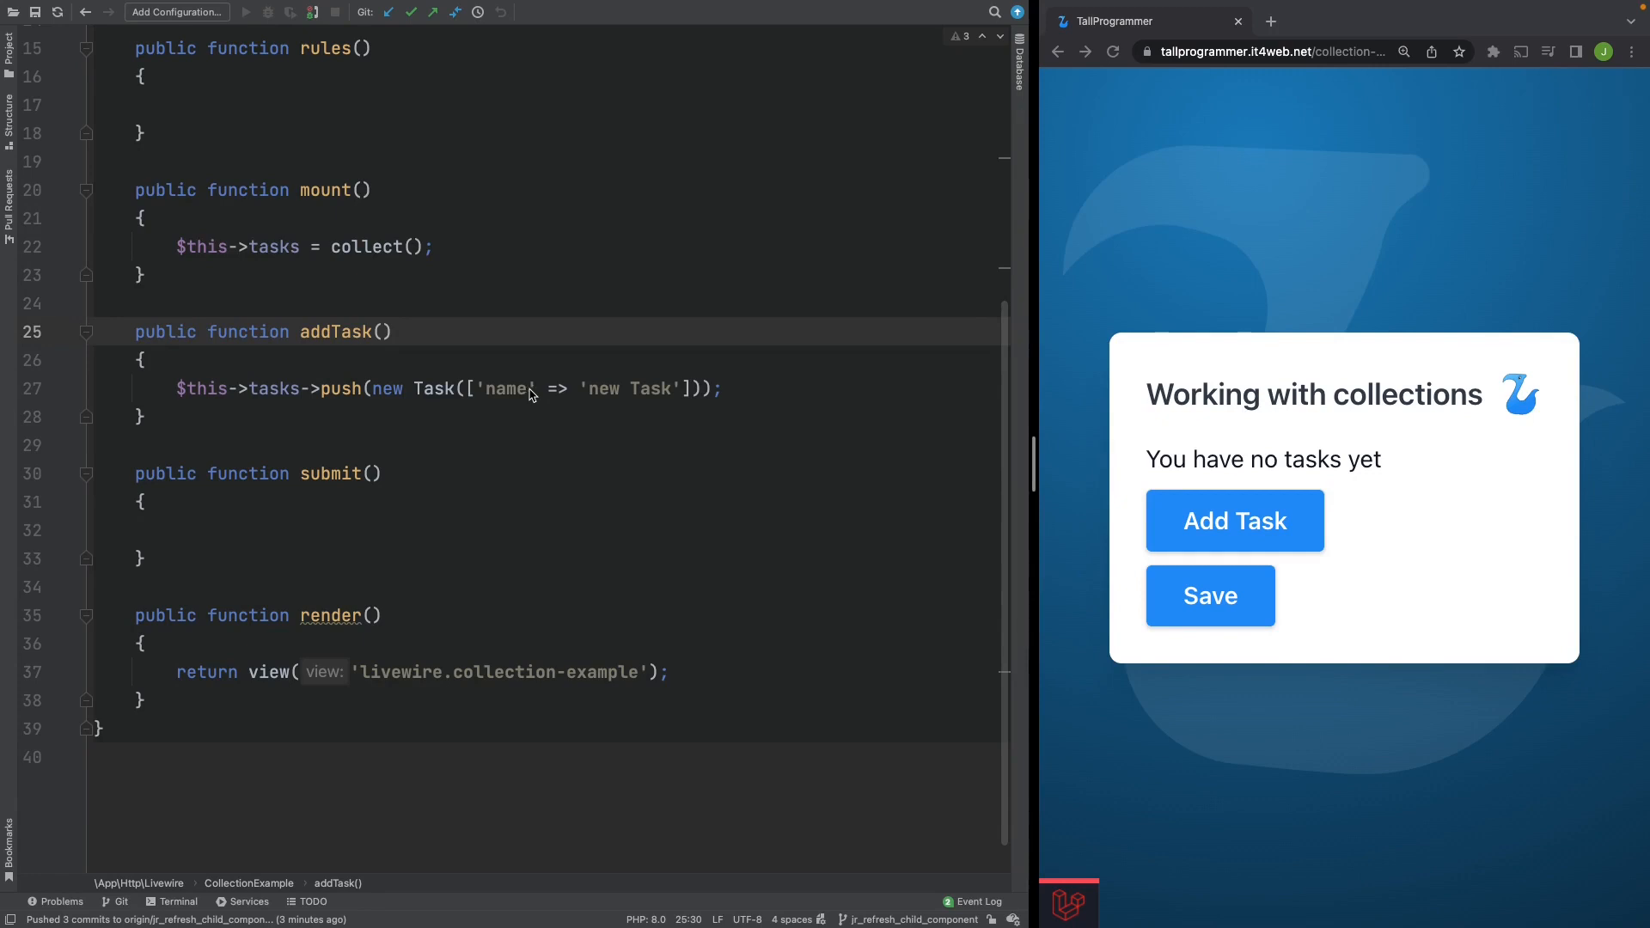
pyautogui.moveTo(517, 367)
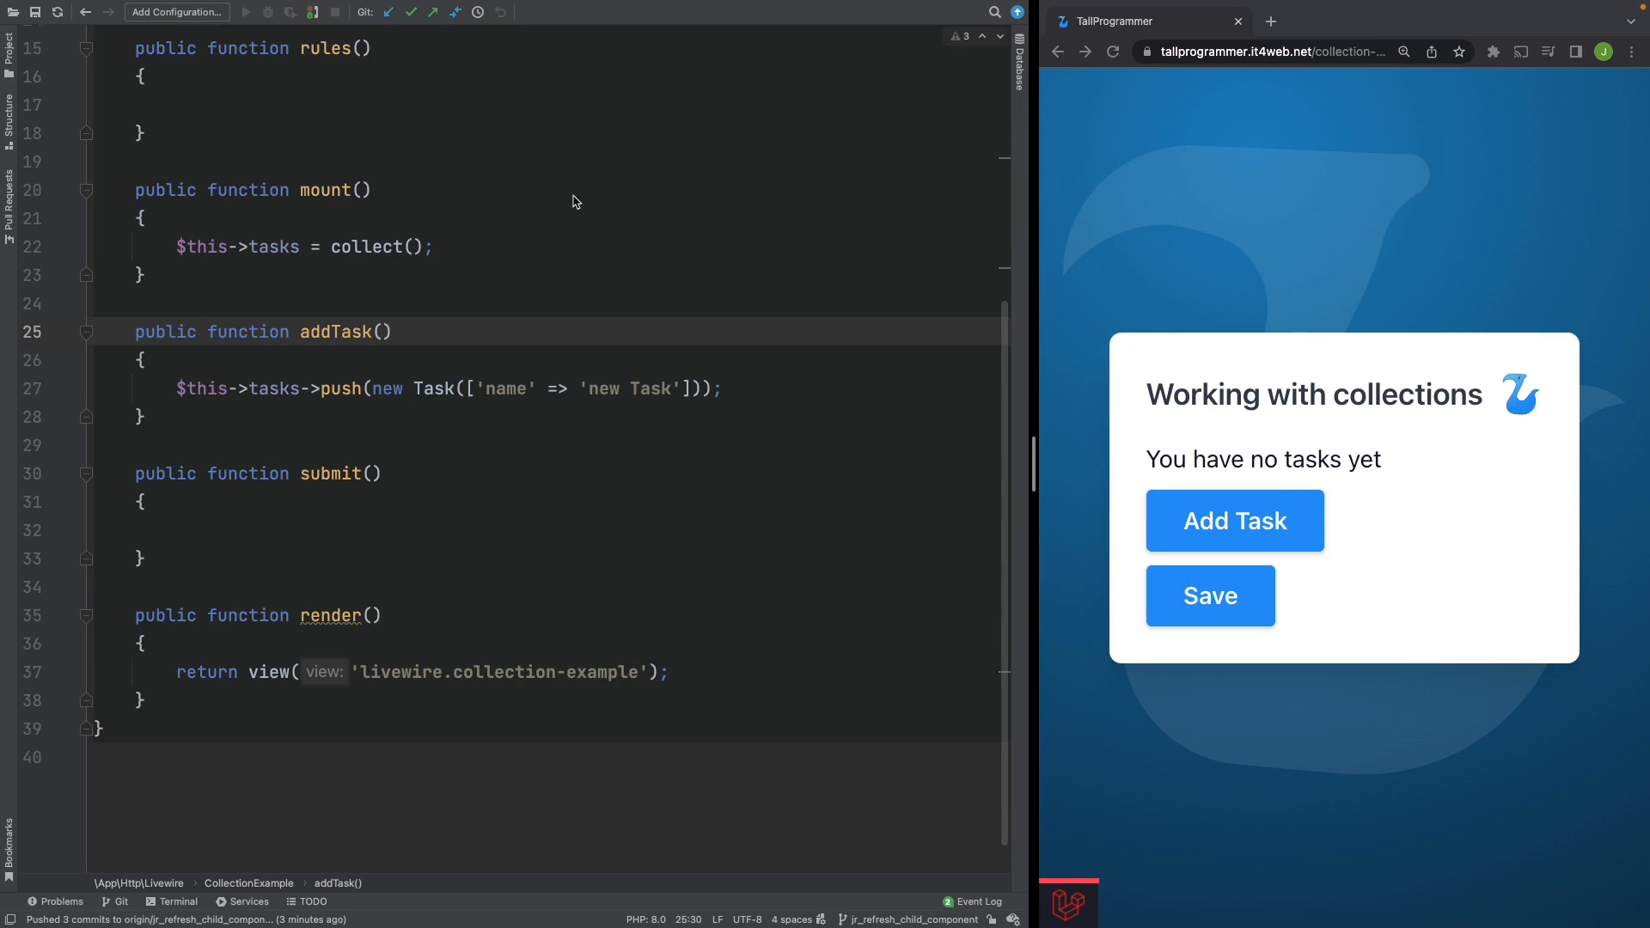
# - Replace collect() with new Collection() in mount() and verify Add Task lists 'new Task'
pyautogui.doubleClick(366, 246)
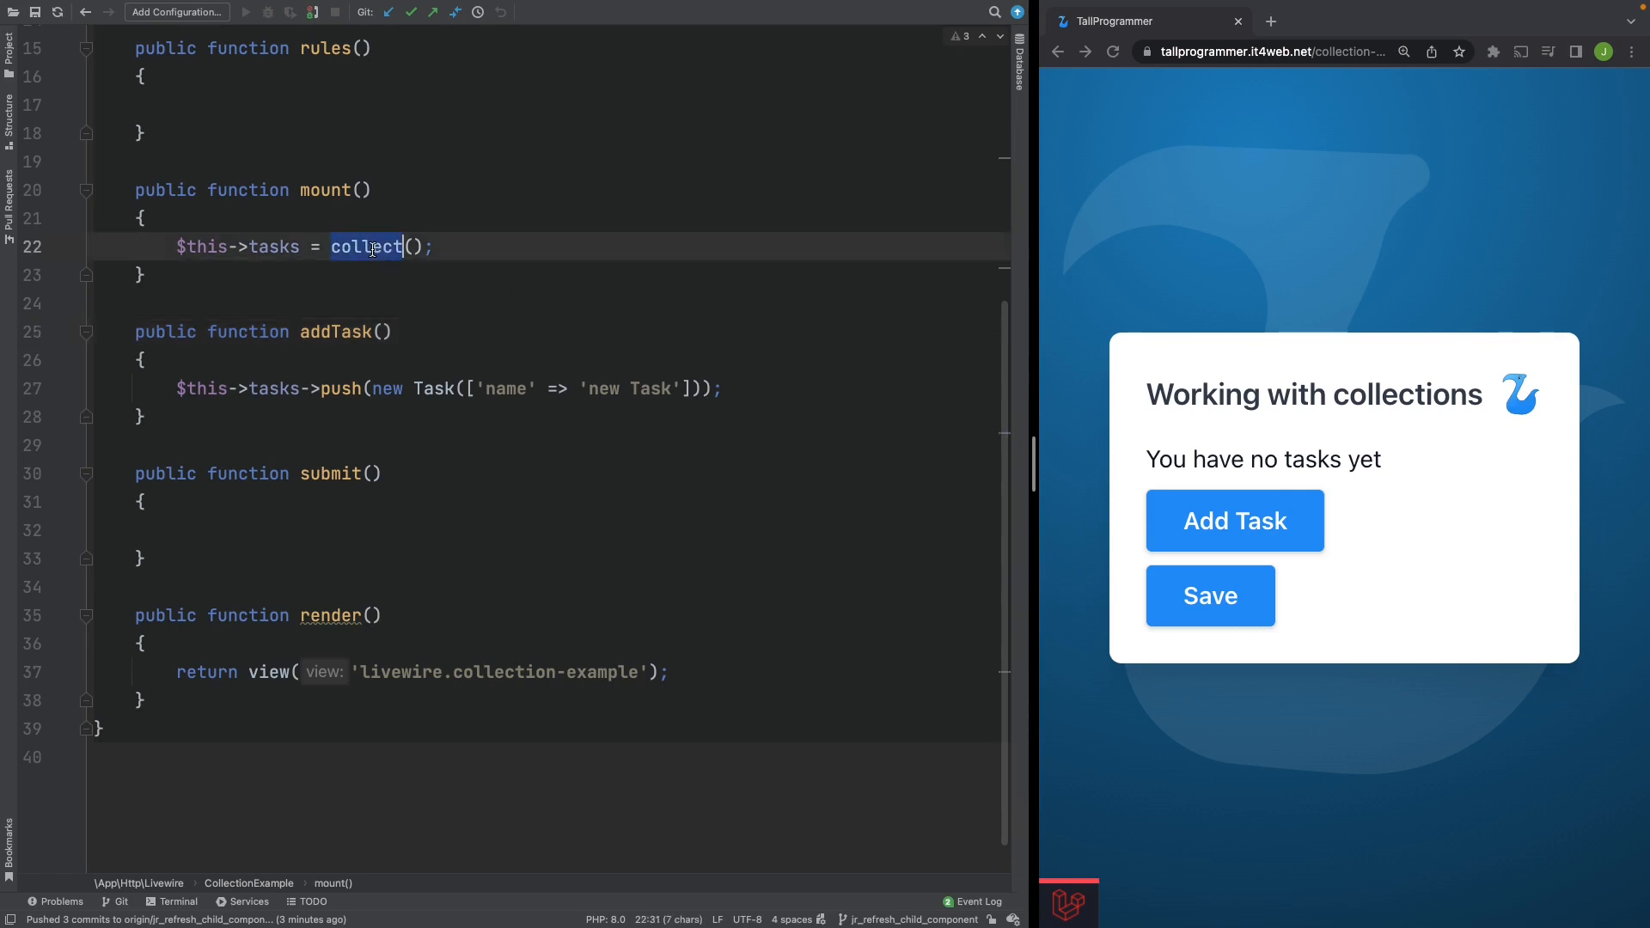
pyautogui.write('new Col')
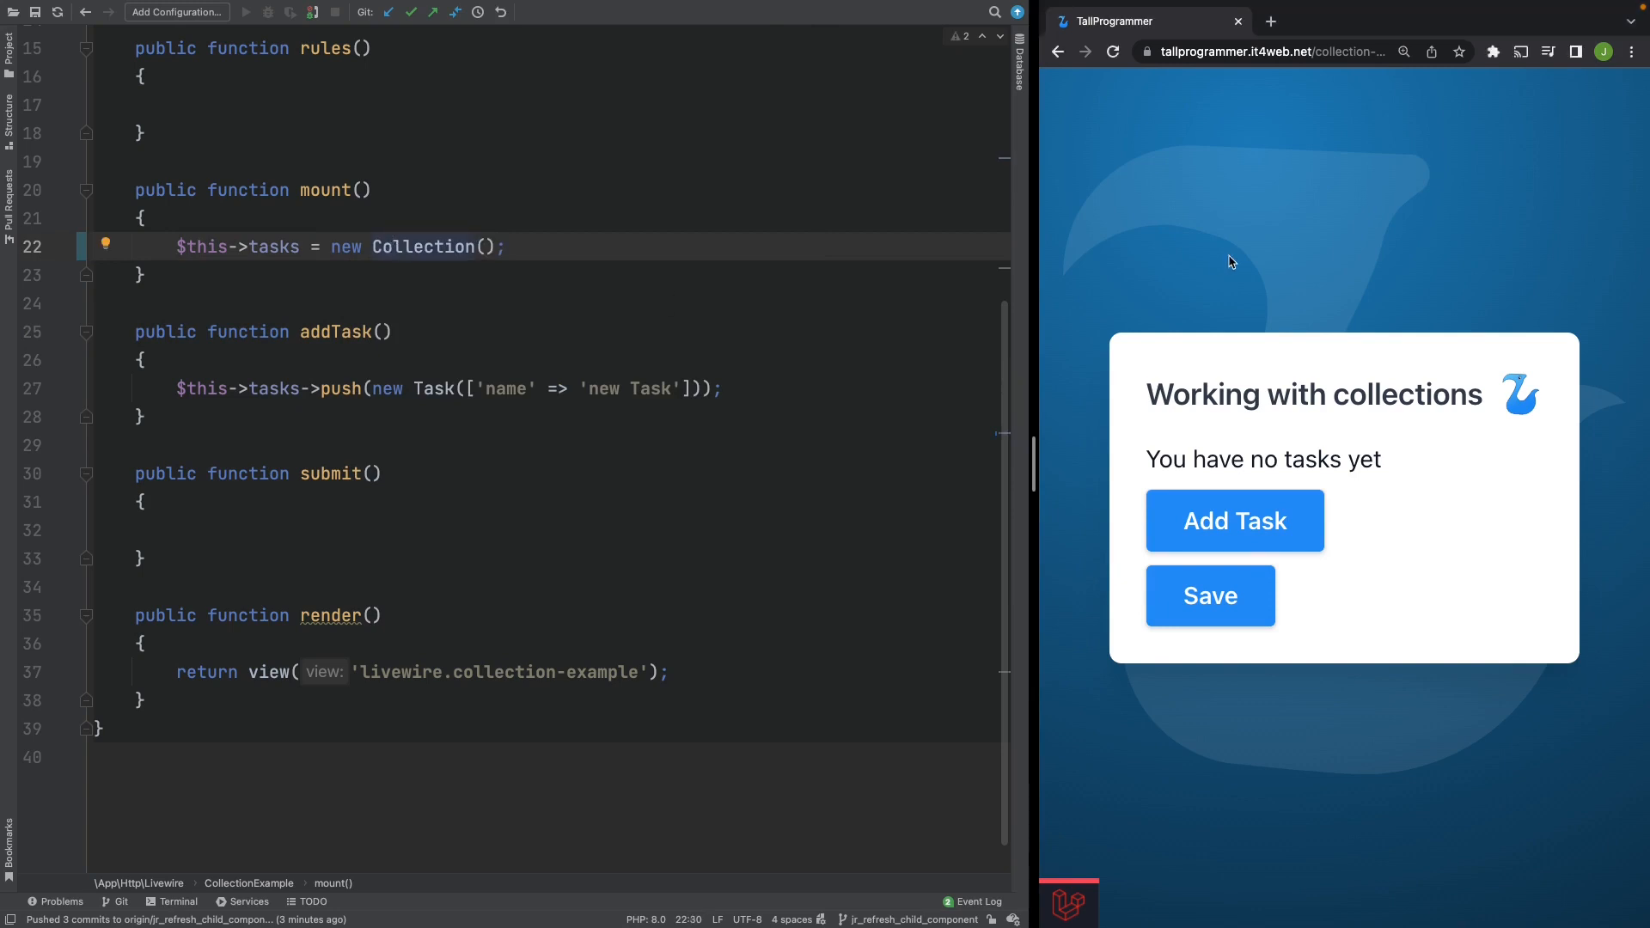
pyautogui.click(1234, 519)
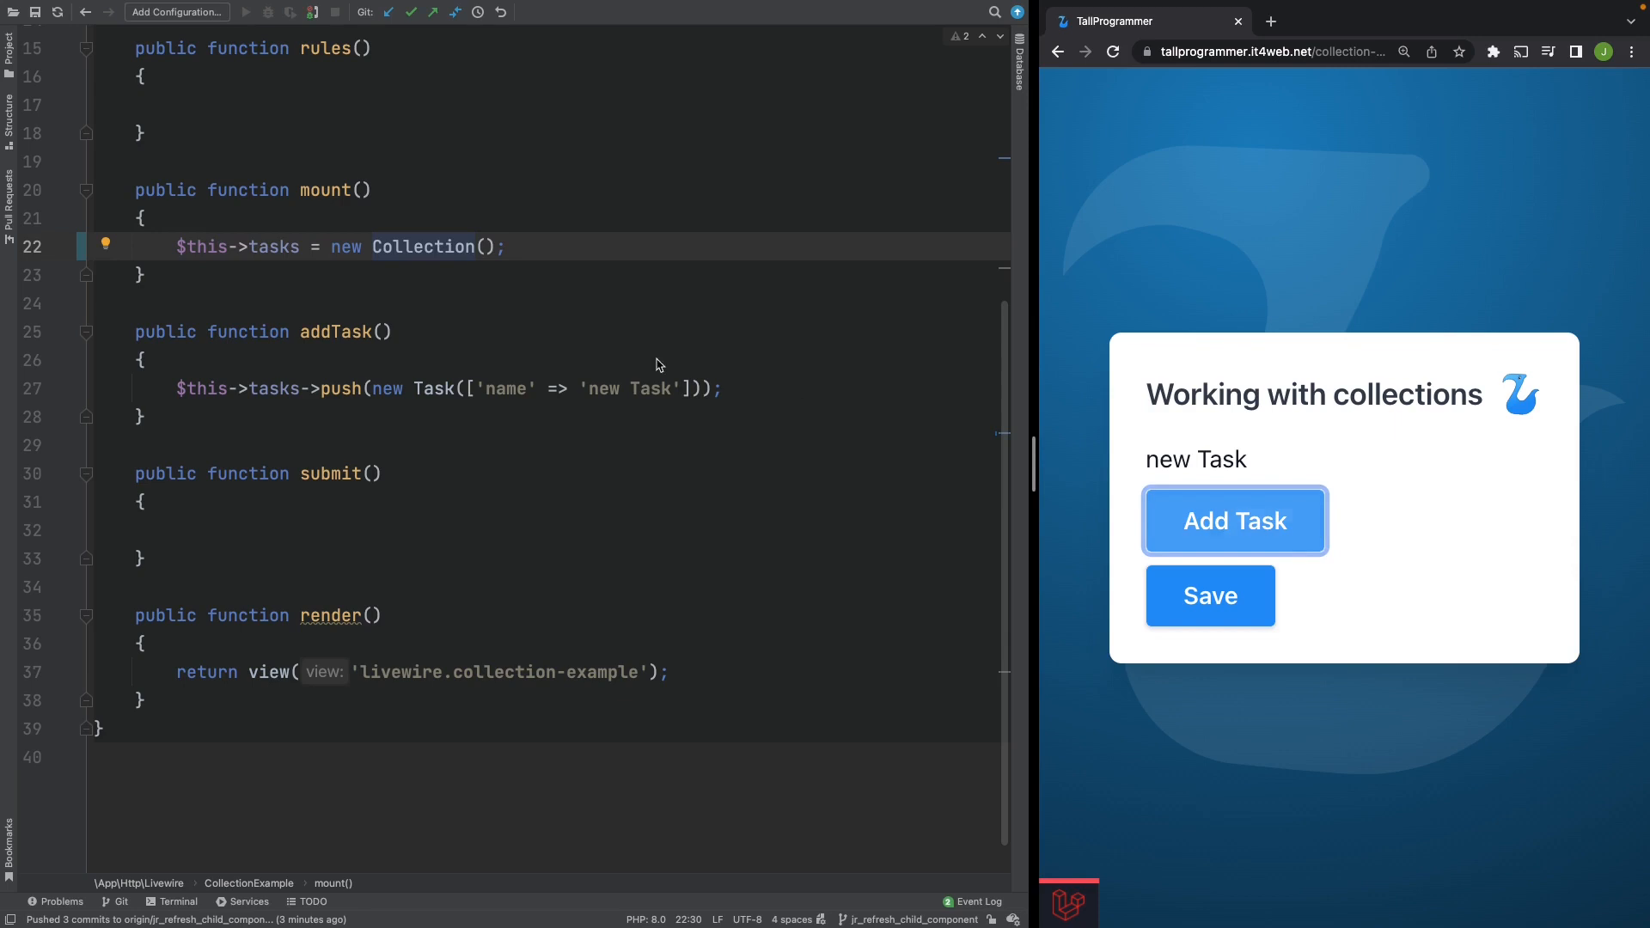
pyautogui.write('return')
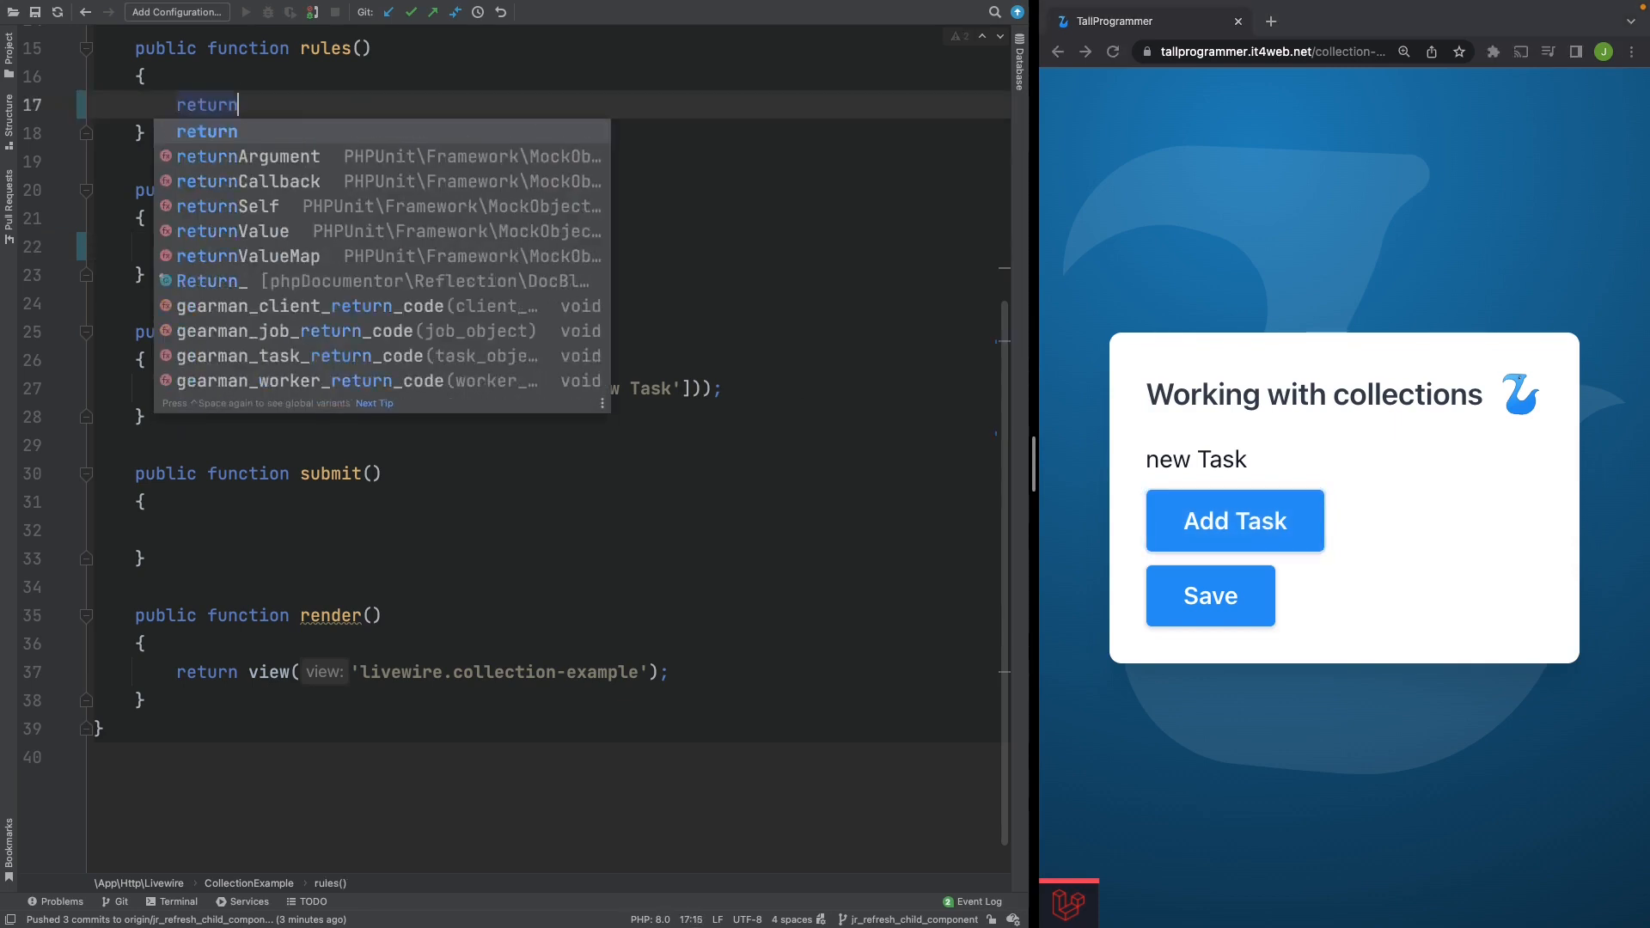
# - Make rules() return ['tasks.*.name' => ['required']]
pyautogui.write('[Collection:]')
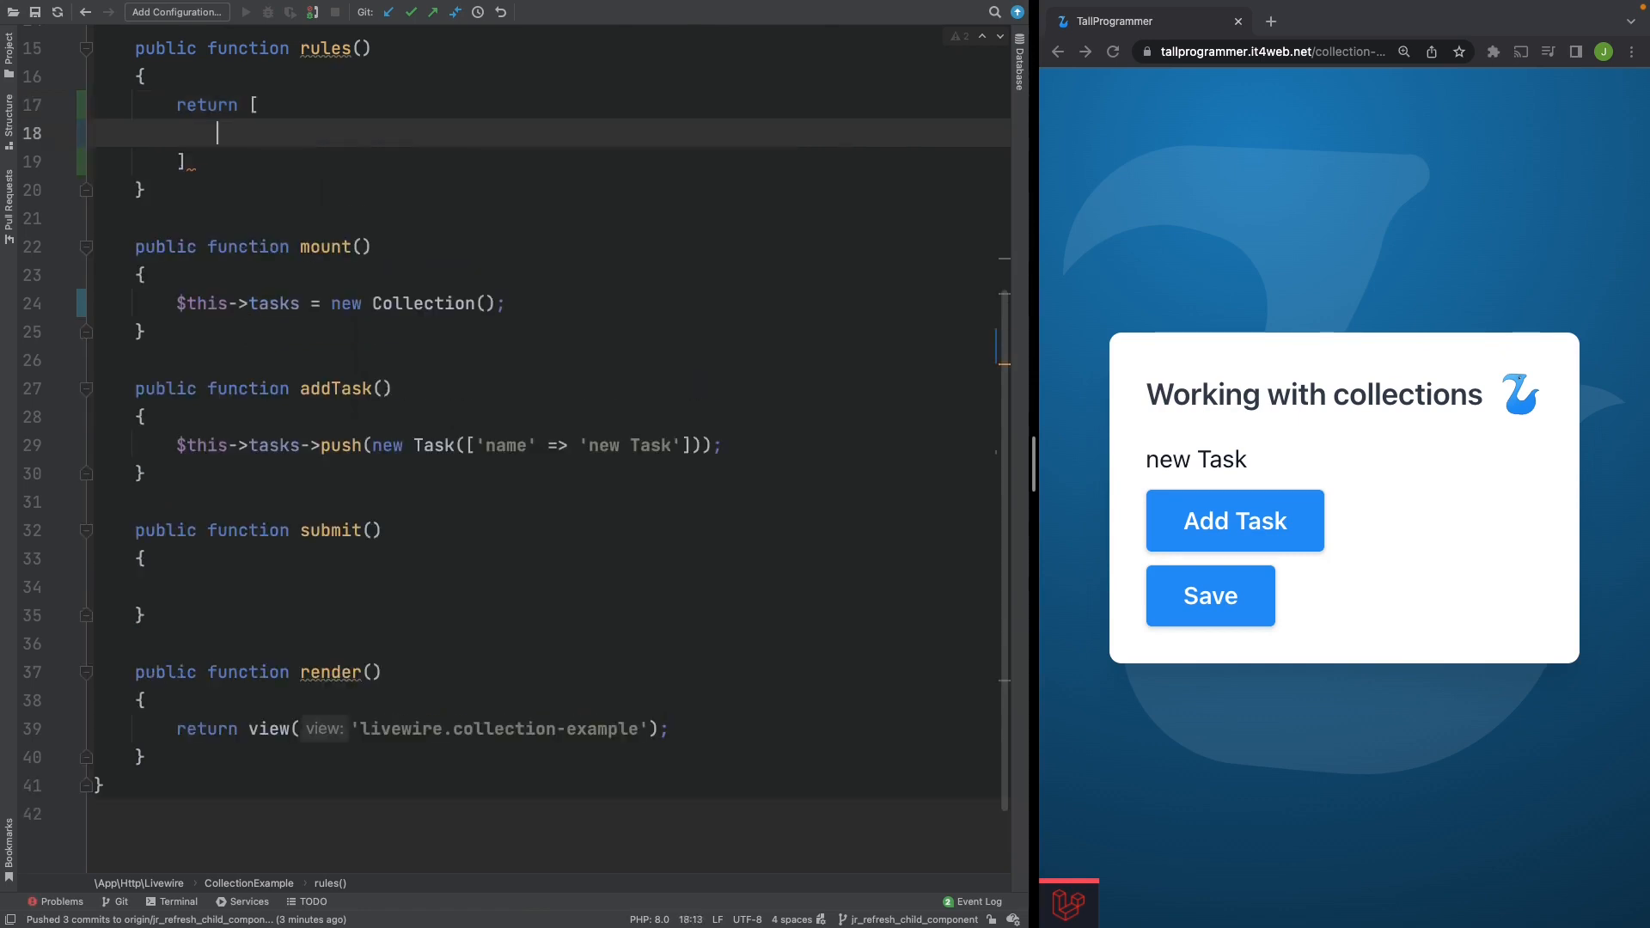
pyautogui.write("'tasks'")
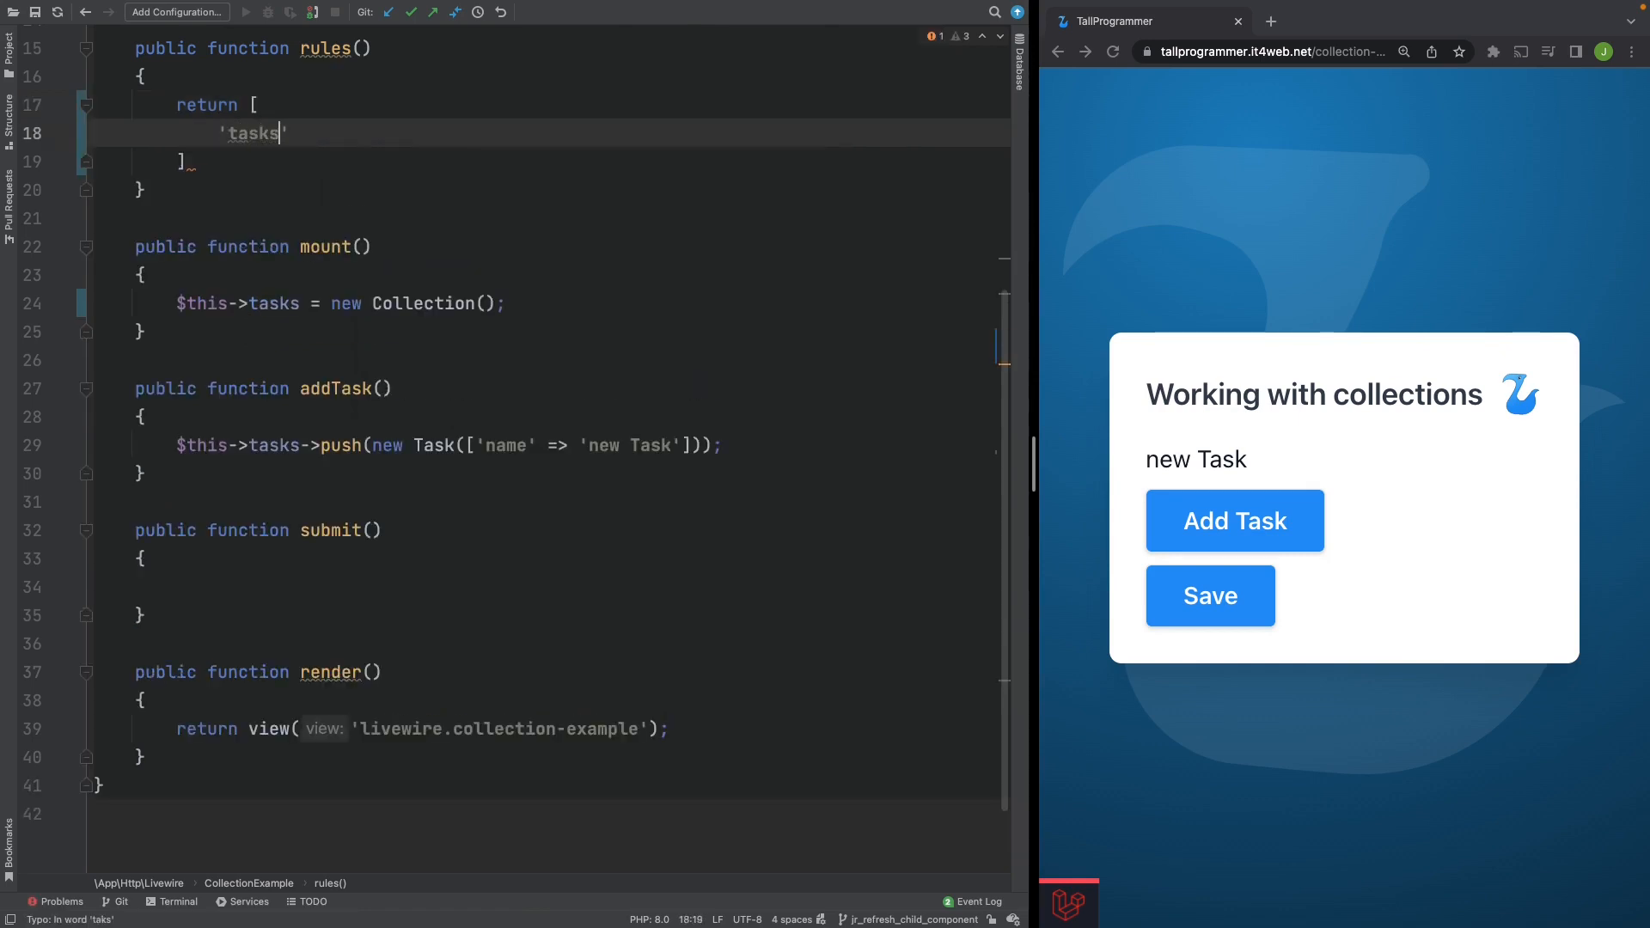
pyautogui.write('.')
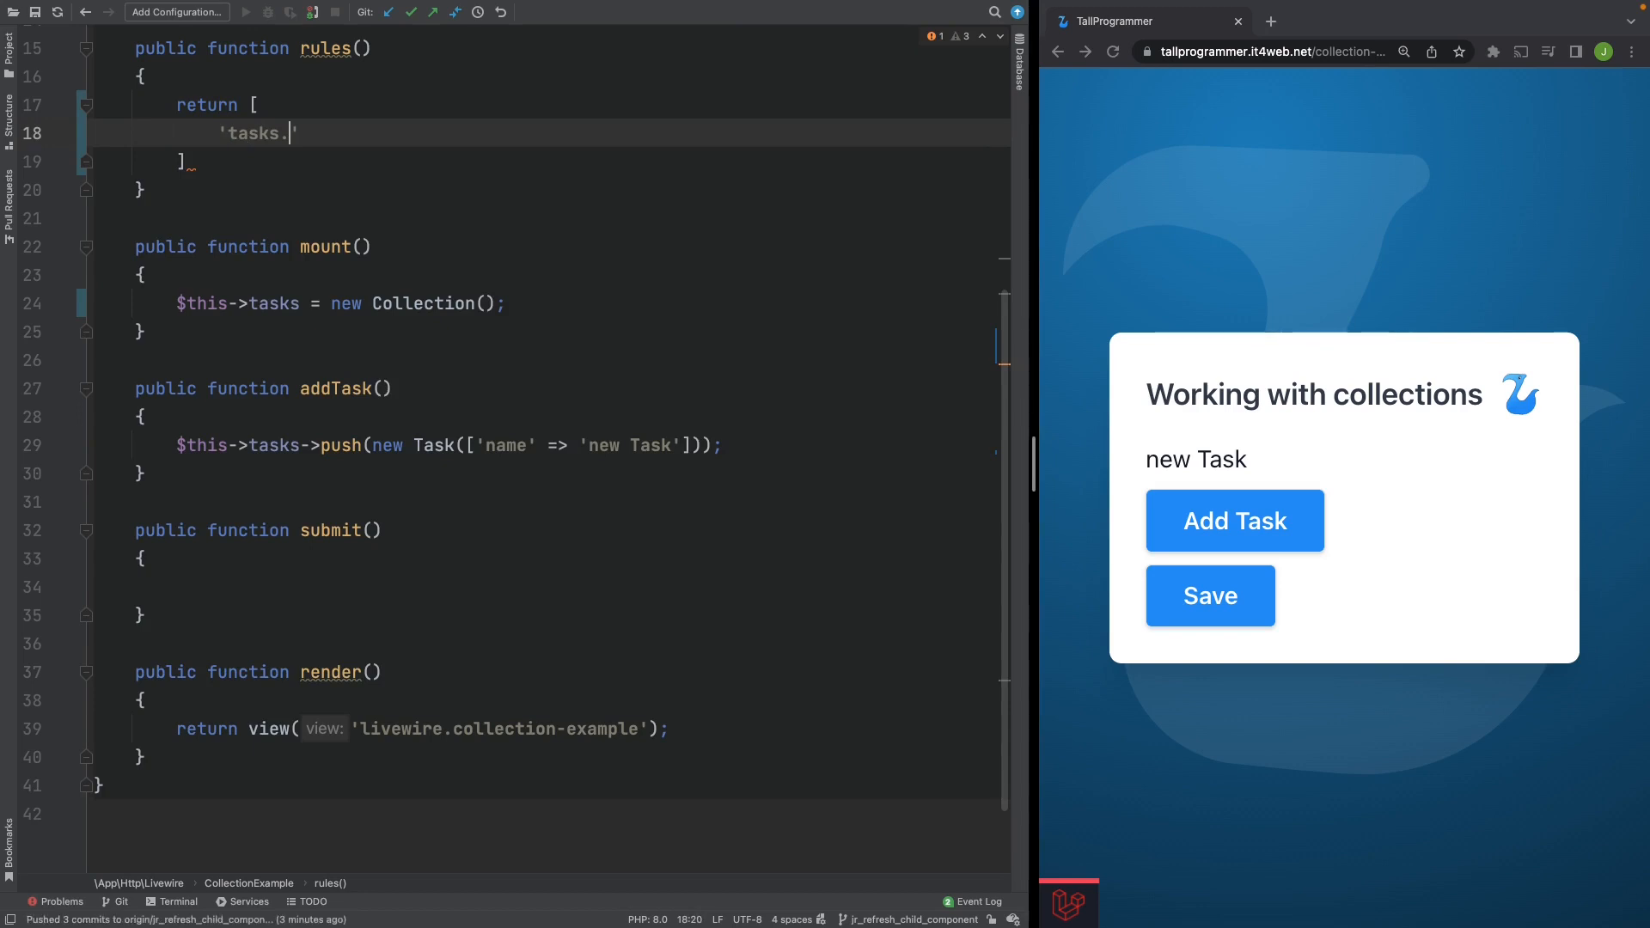
pyautogui.write('*.name')
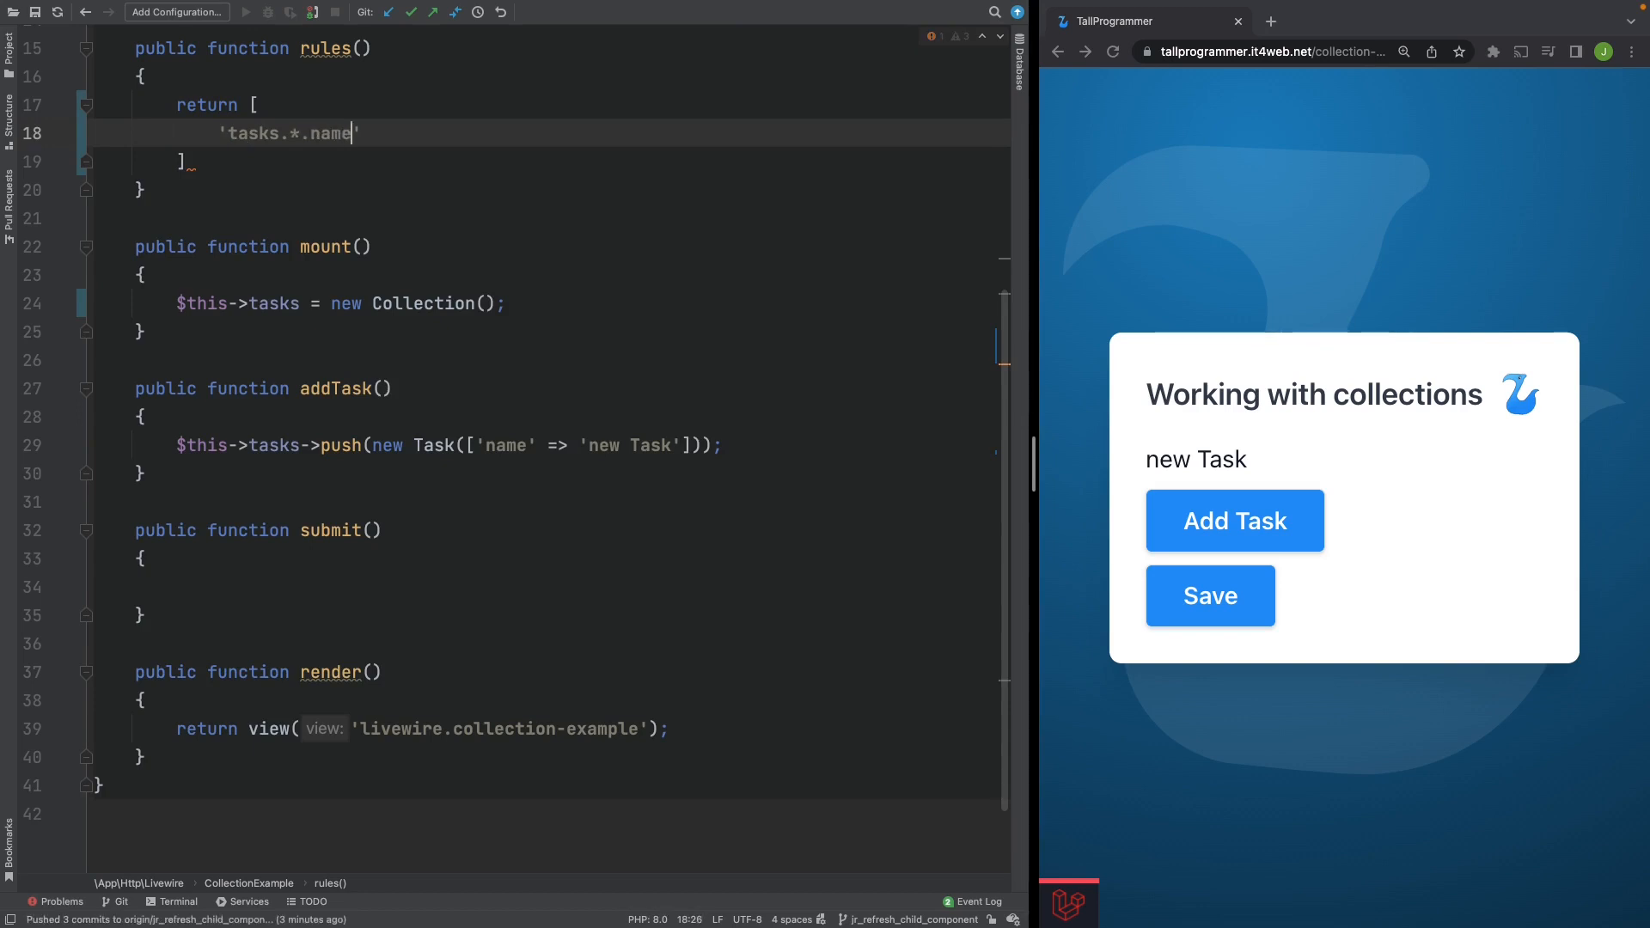
pyautogui.write('=> []')
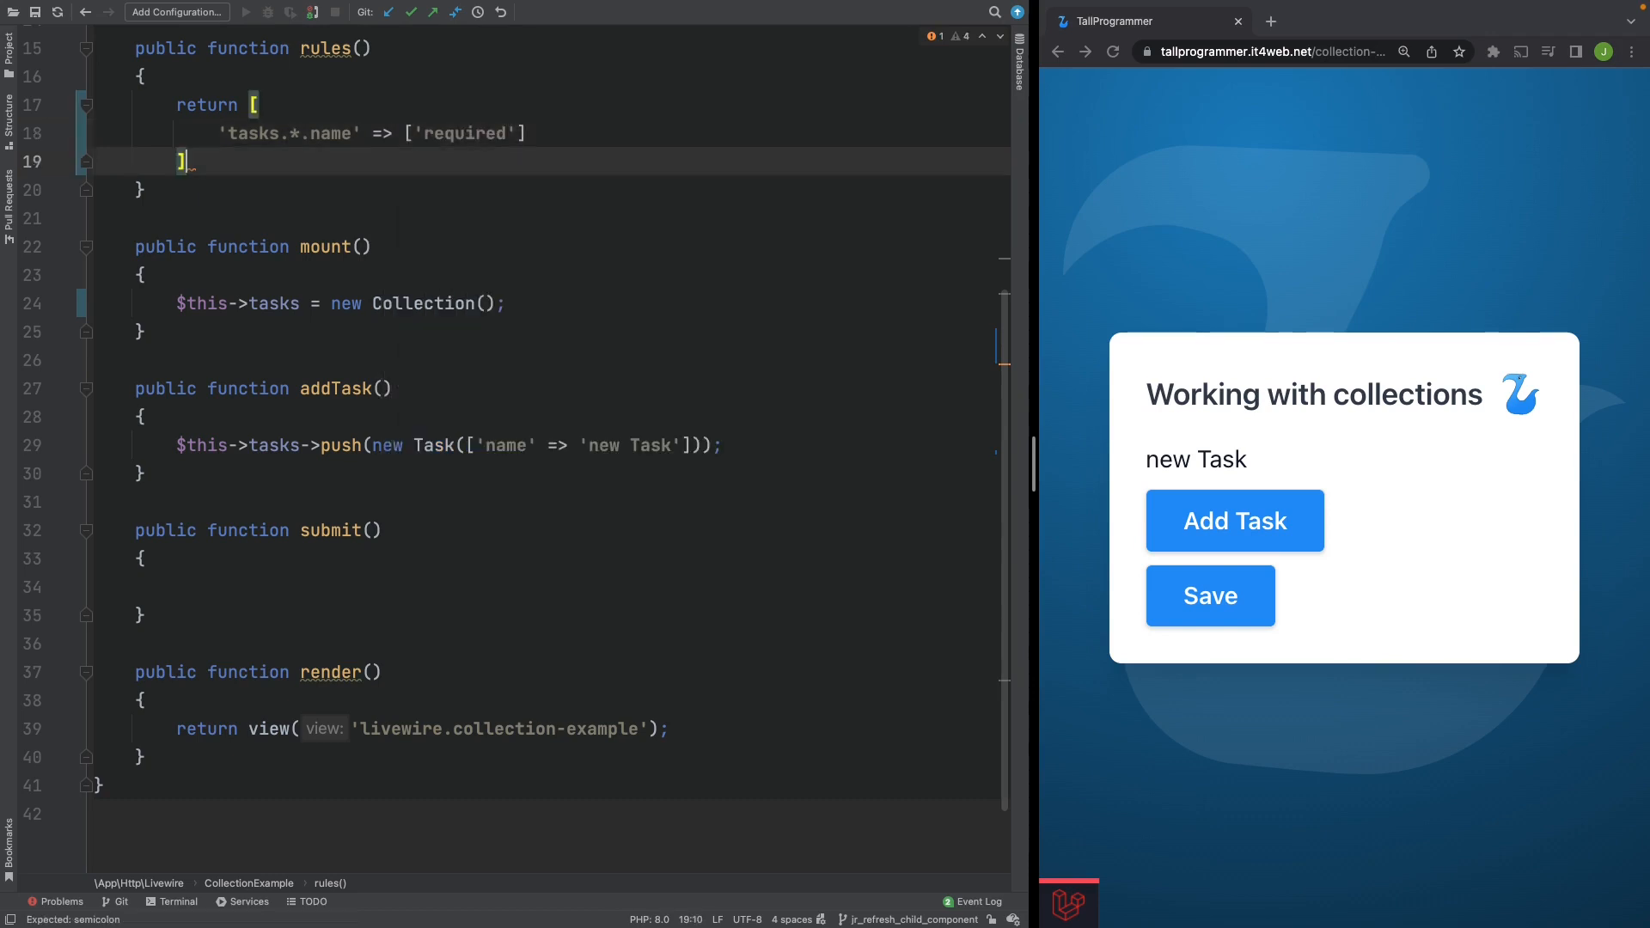
pyautogui.write(';')
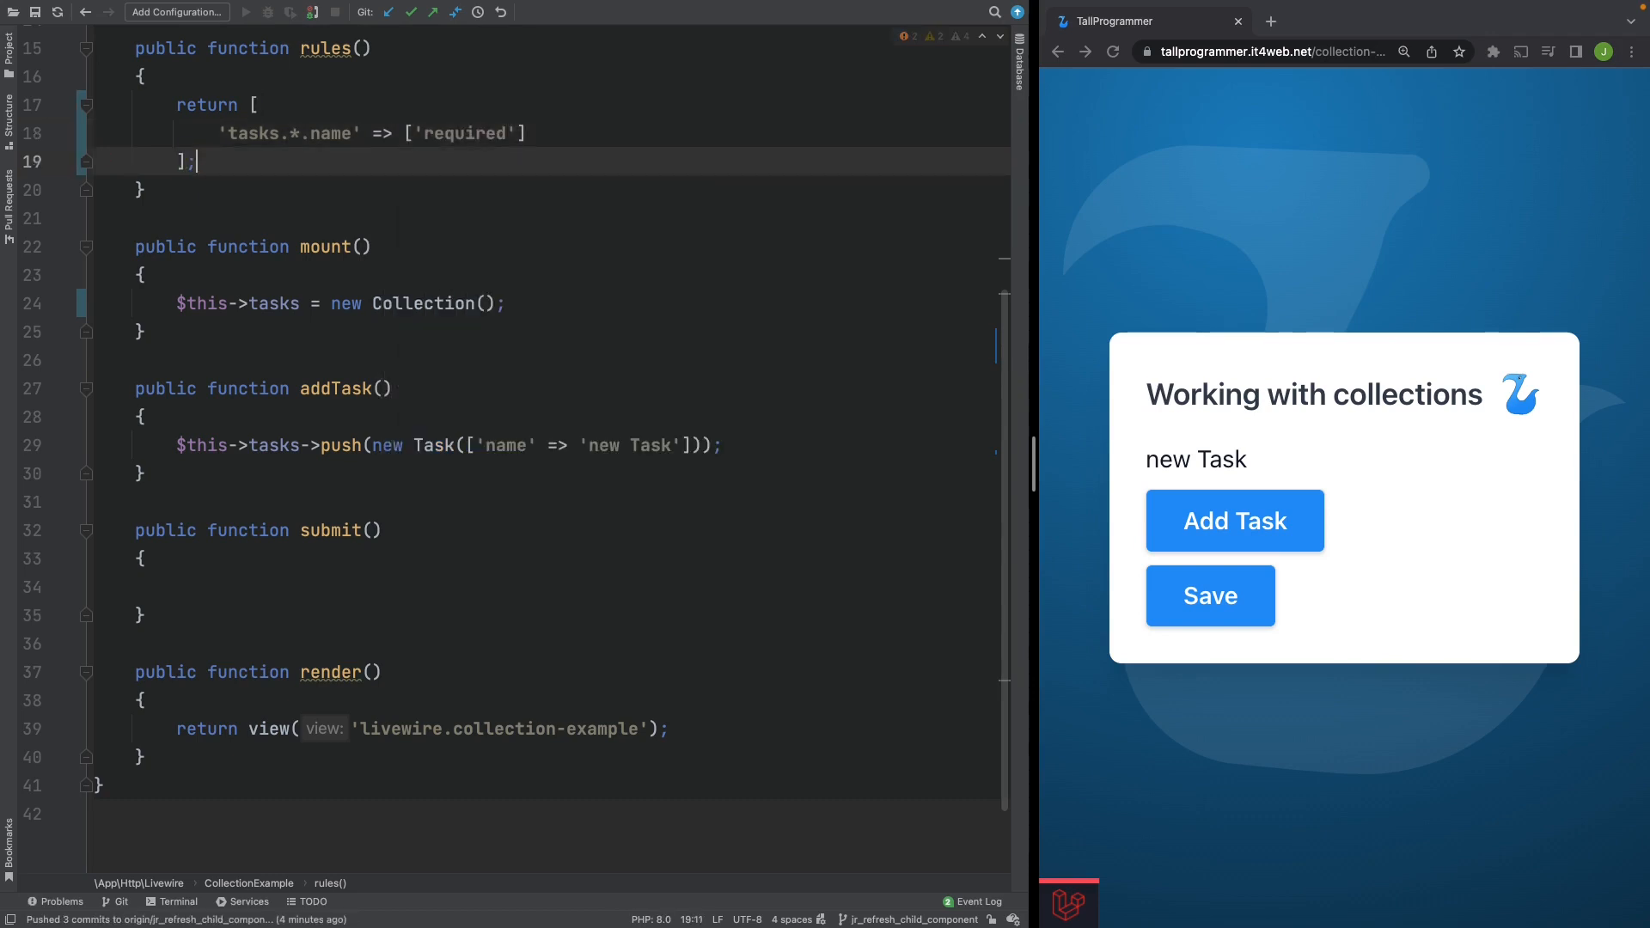
# - Reload the browser page and try adding a new task
pyautogui.click(1233, 519)
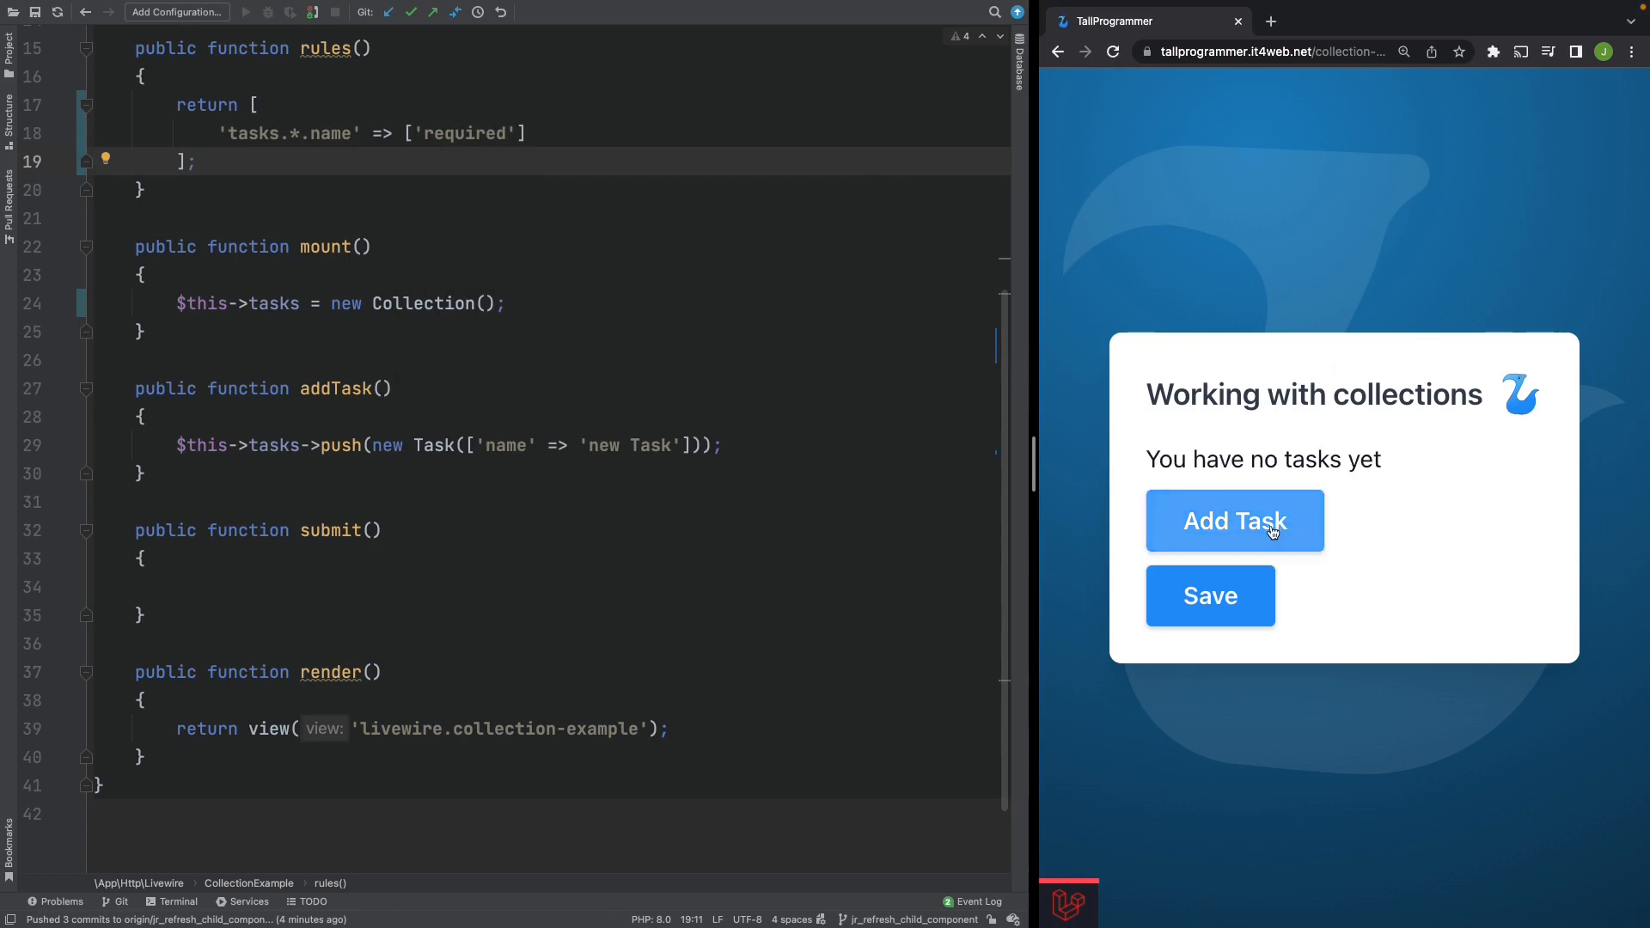
pyautogui.click(1234, 519)
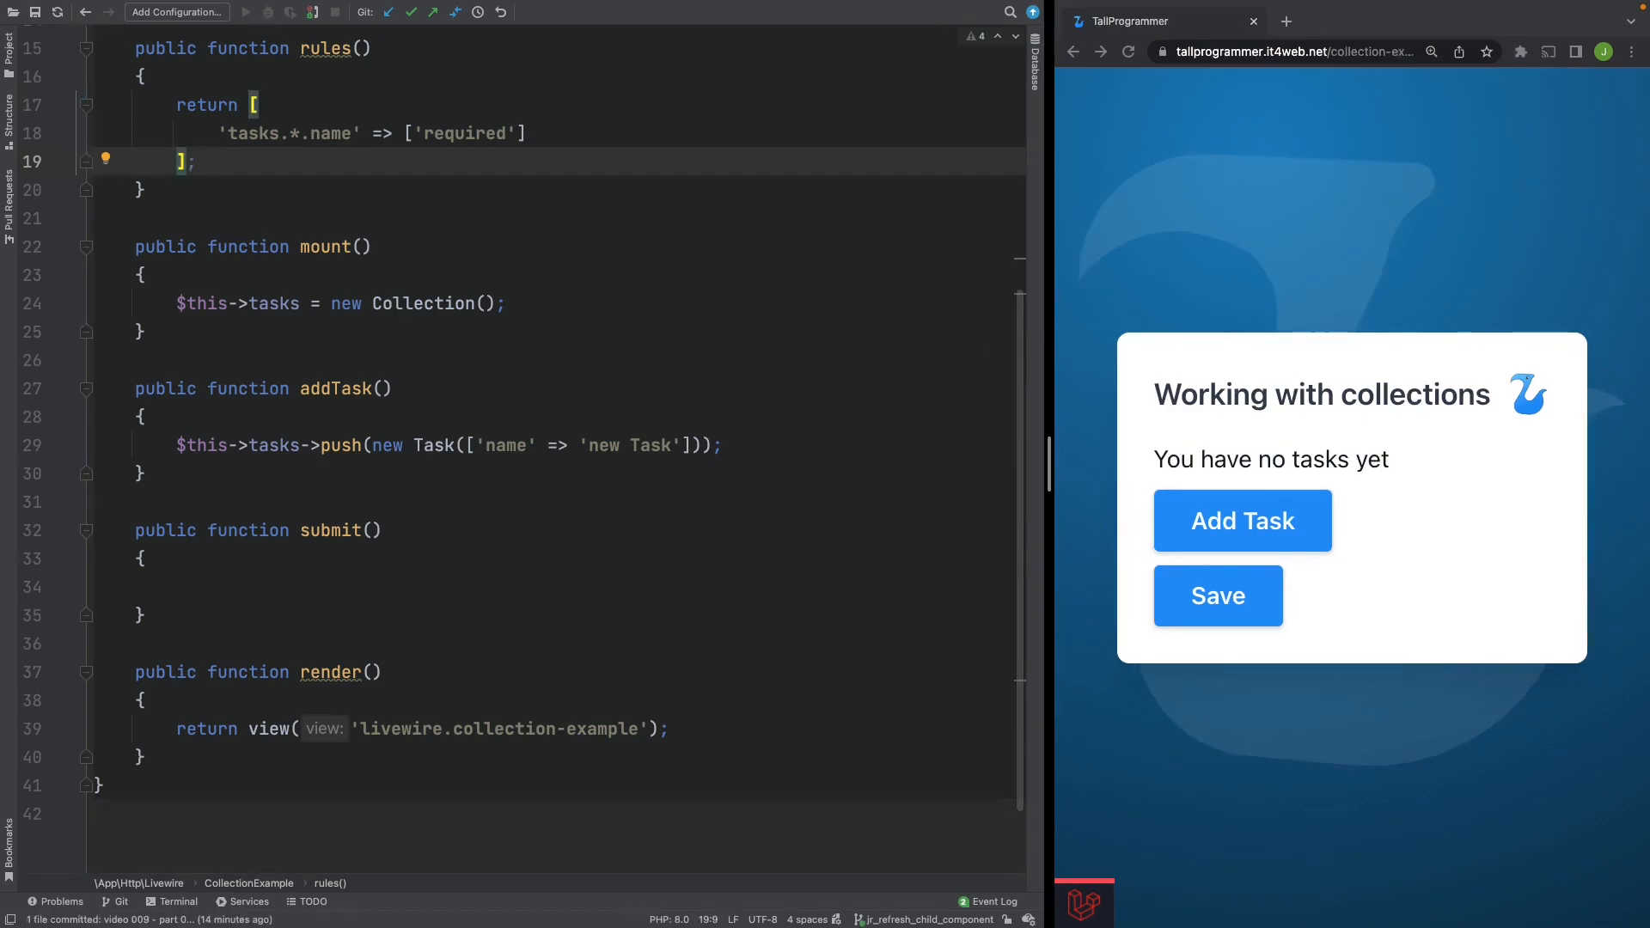
pyautogui.moveTo(436, 351)
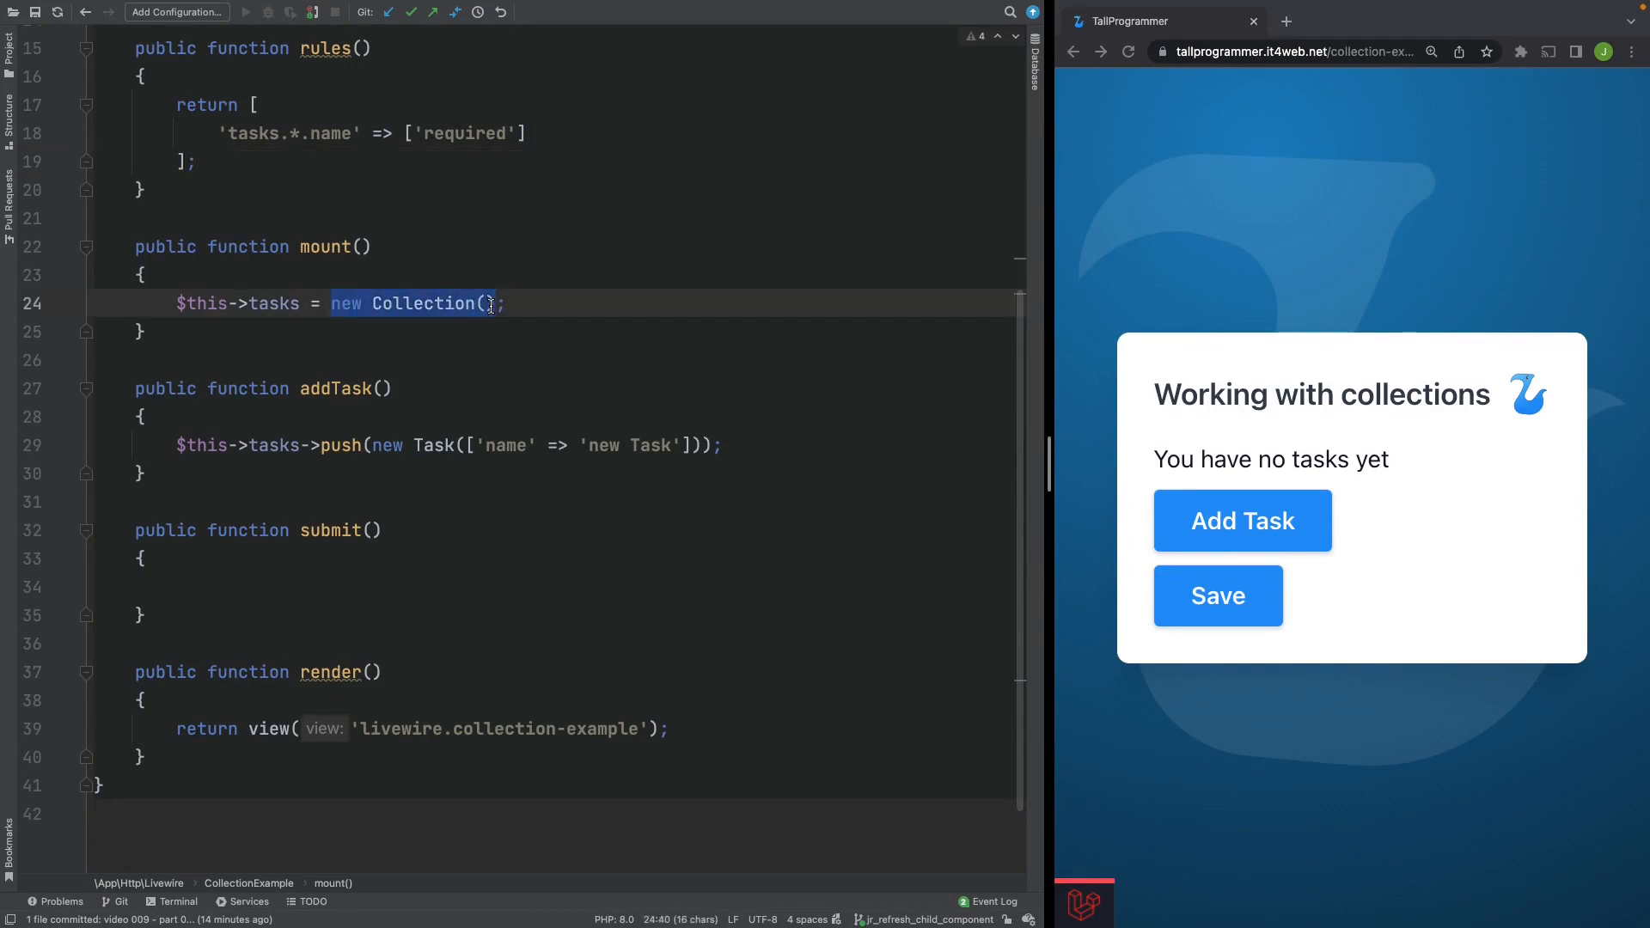
# - Load tasks from $this->project->tasks in mount() and check the page lists Task 1–3
pyautogui.write('$this')
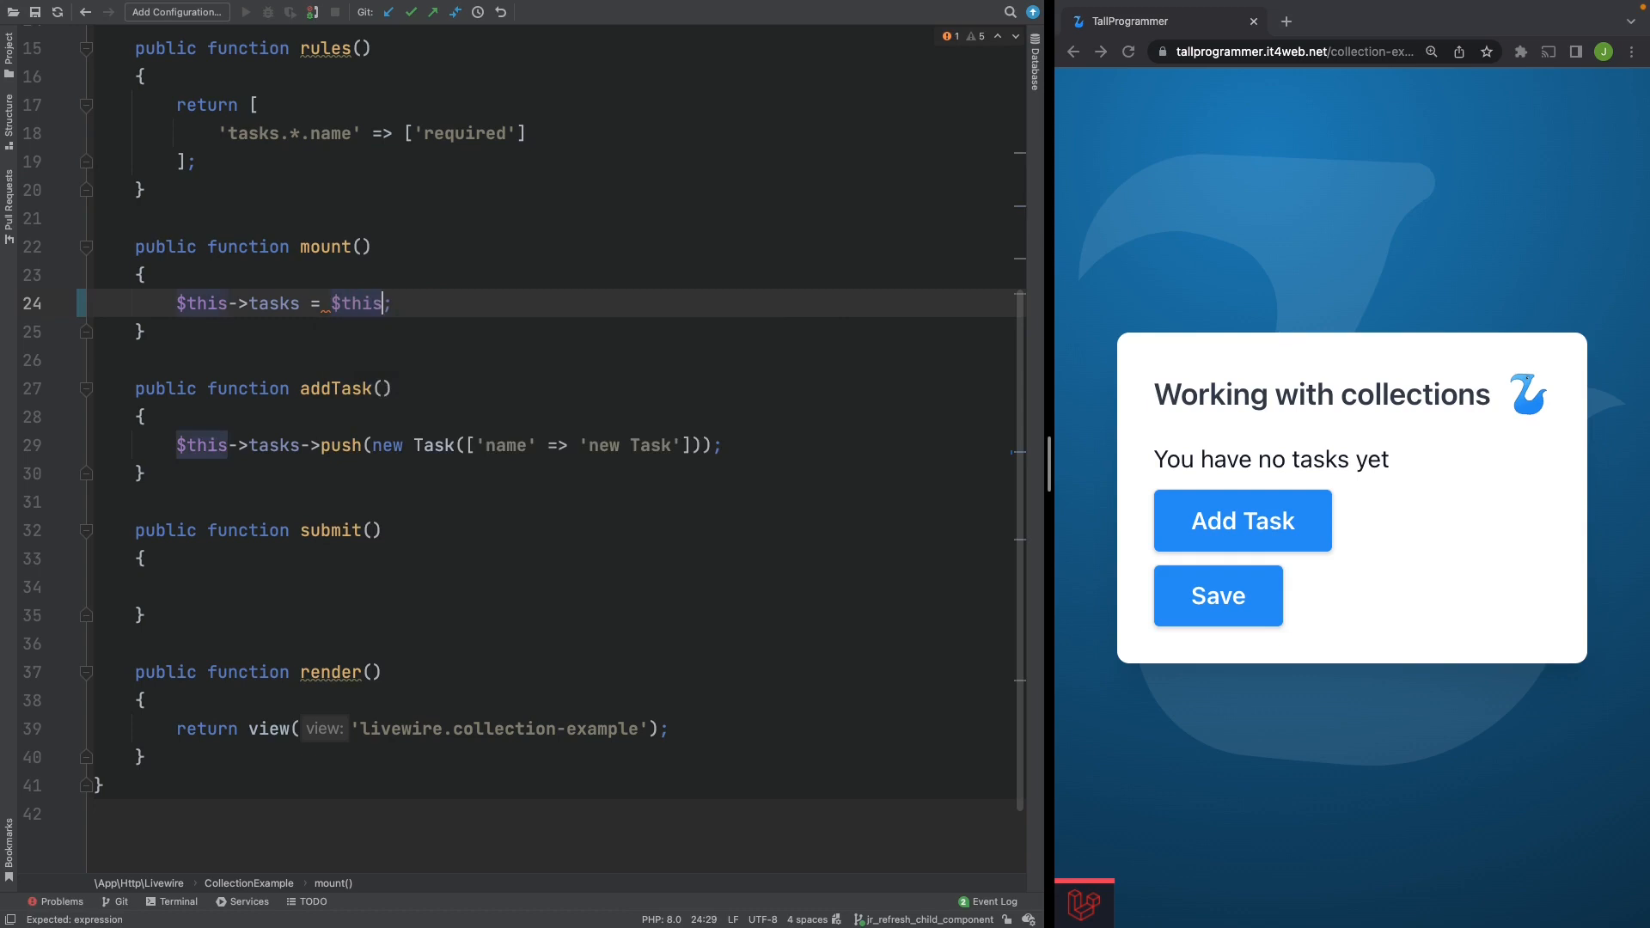
pyautogui.write('->project->tasks')
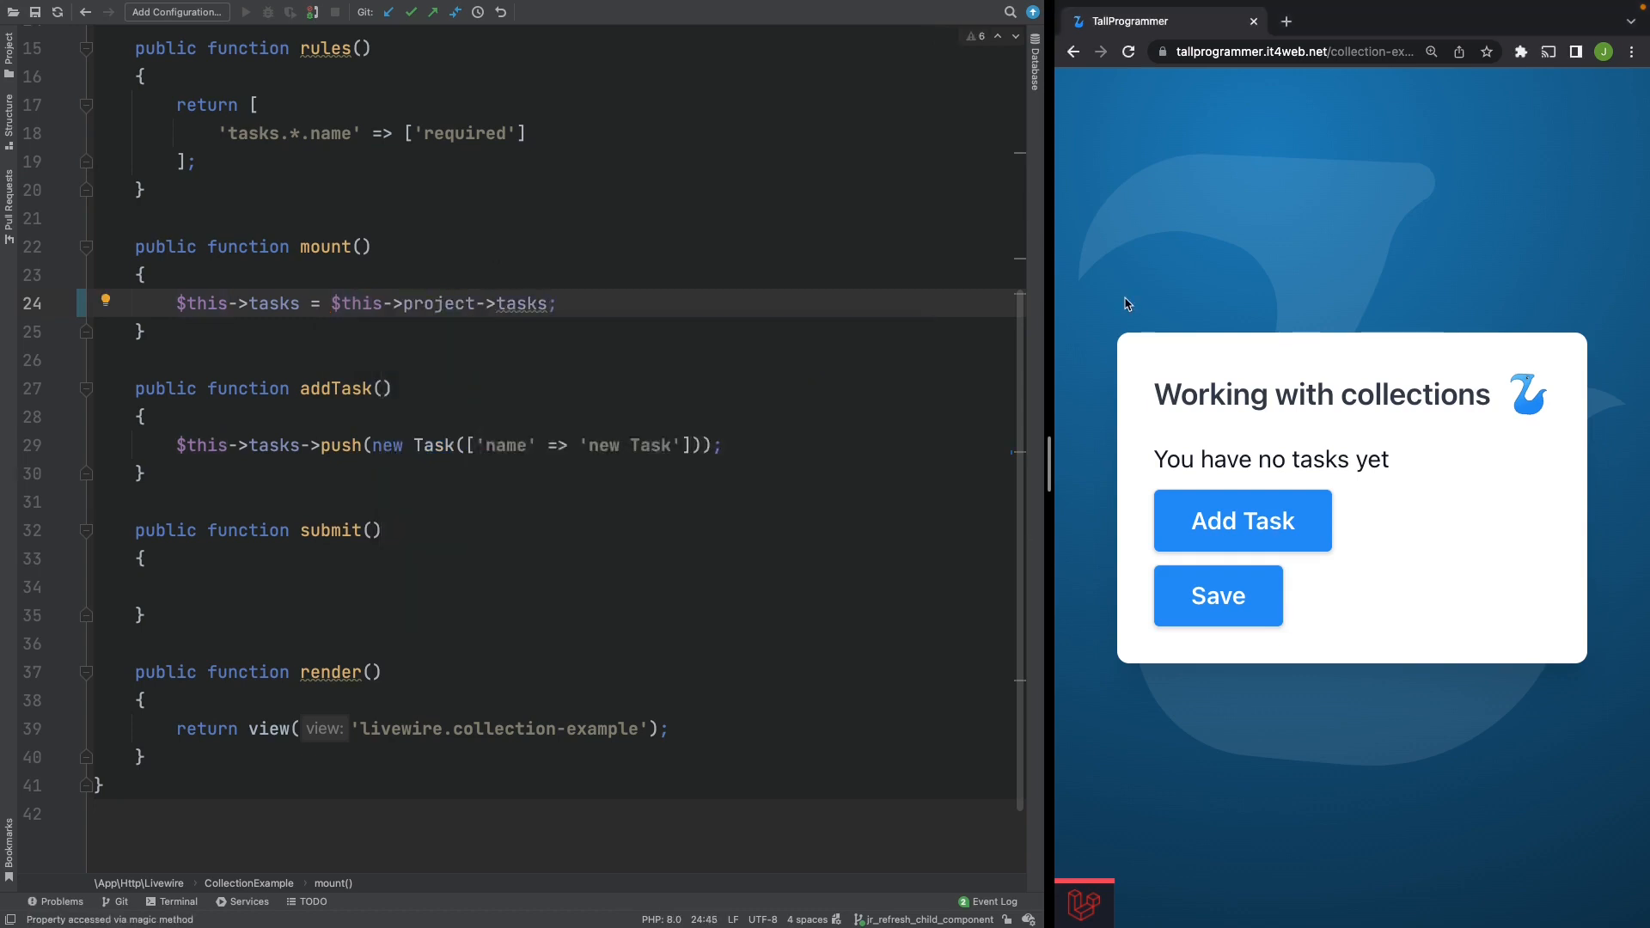
pyautogui.click(1240, 519)
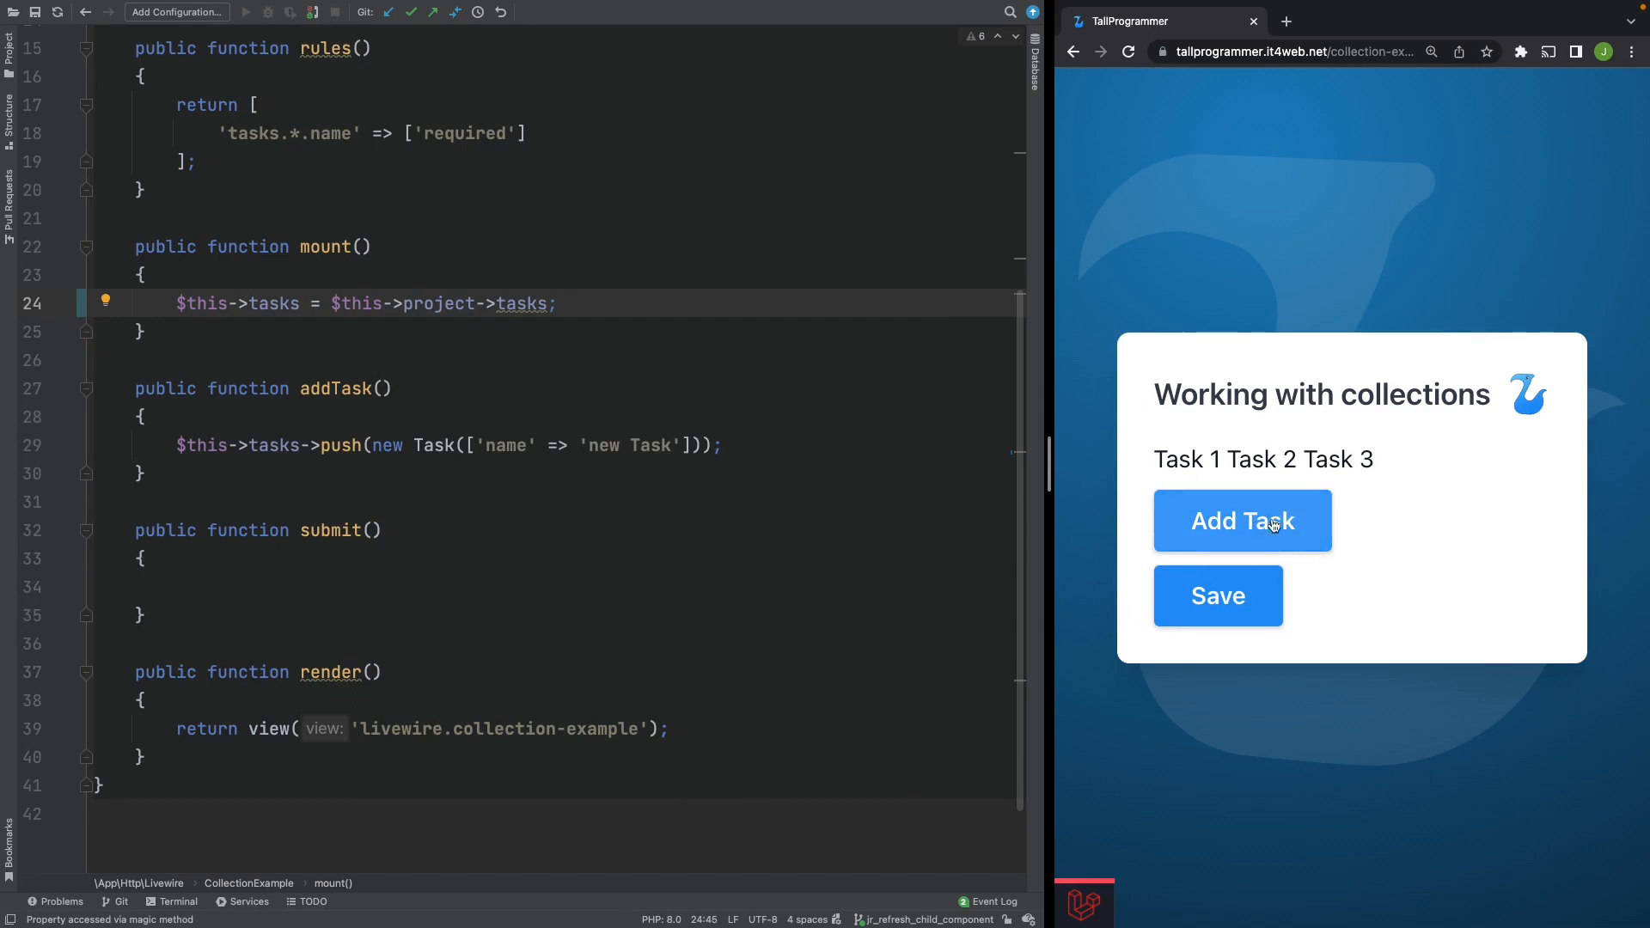
pyautogui.click(1241, 519)
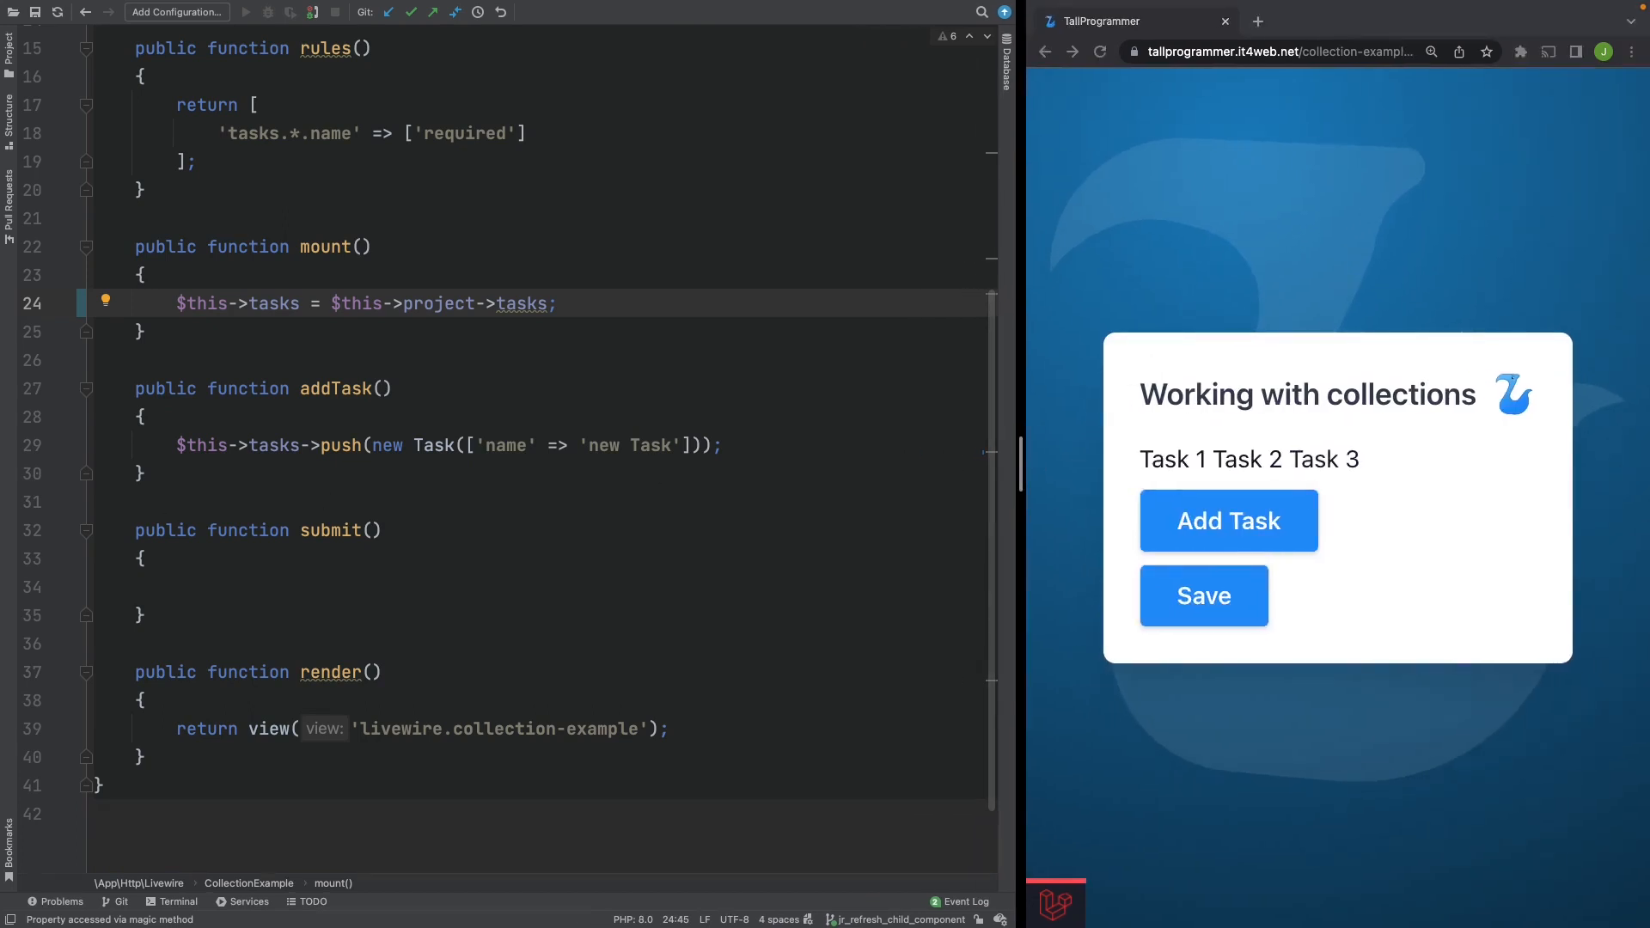
pyautogui.moveTo(713, 440)
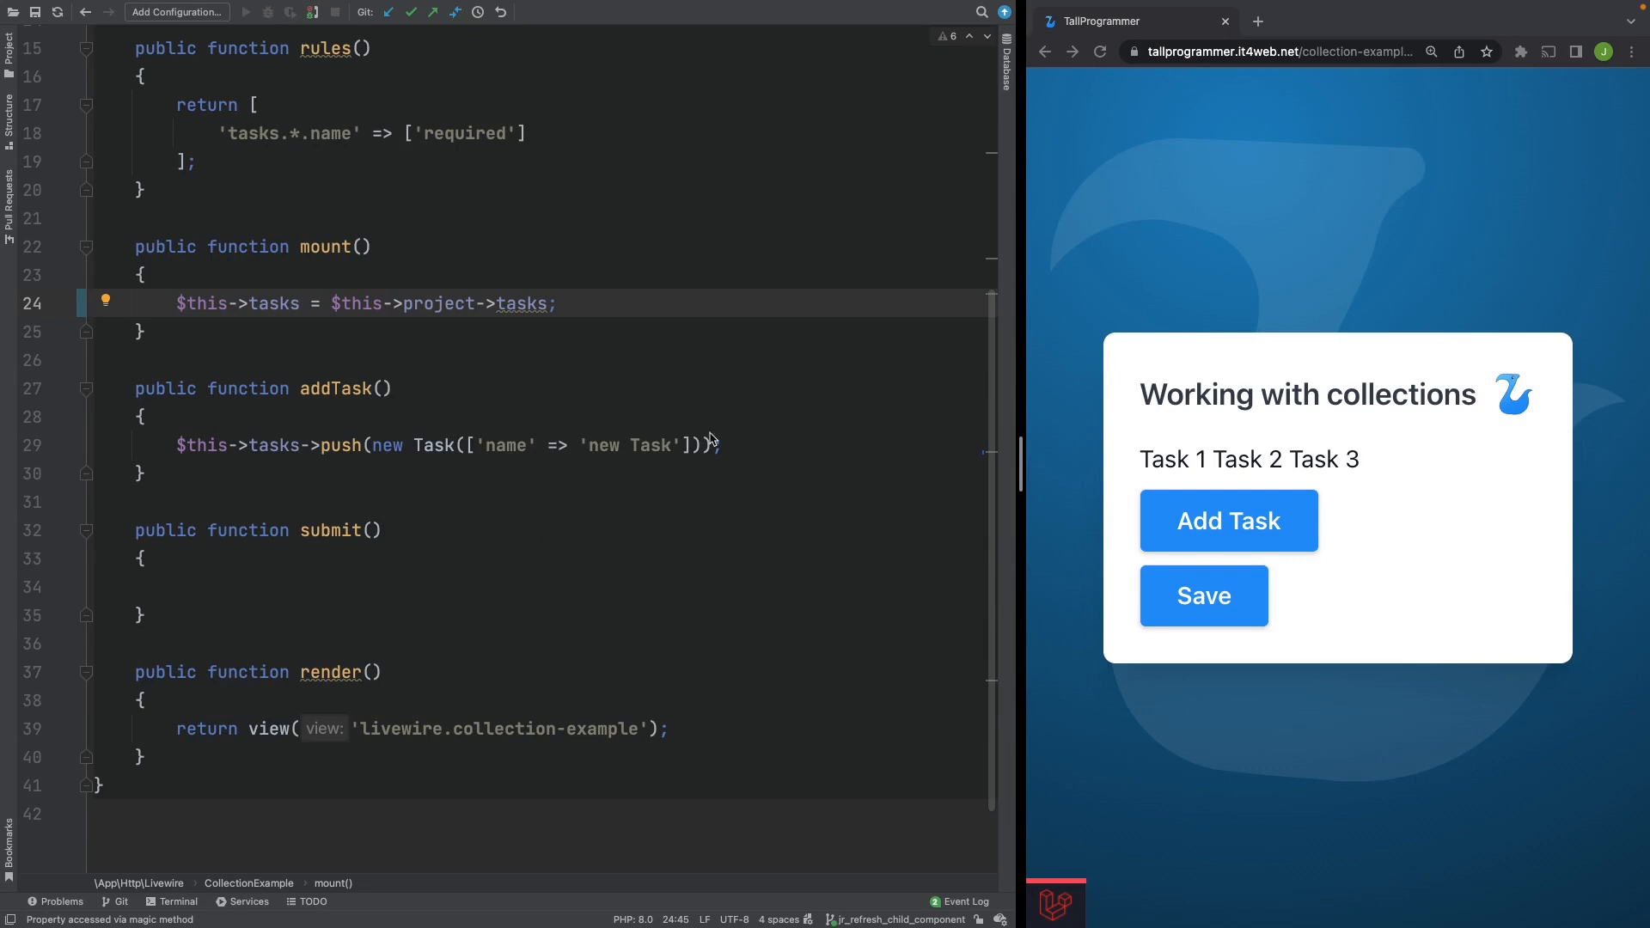
pyautogui.moveTo(632, 416)
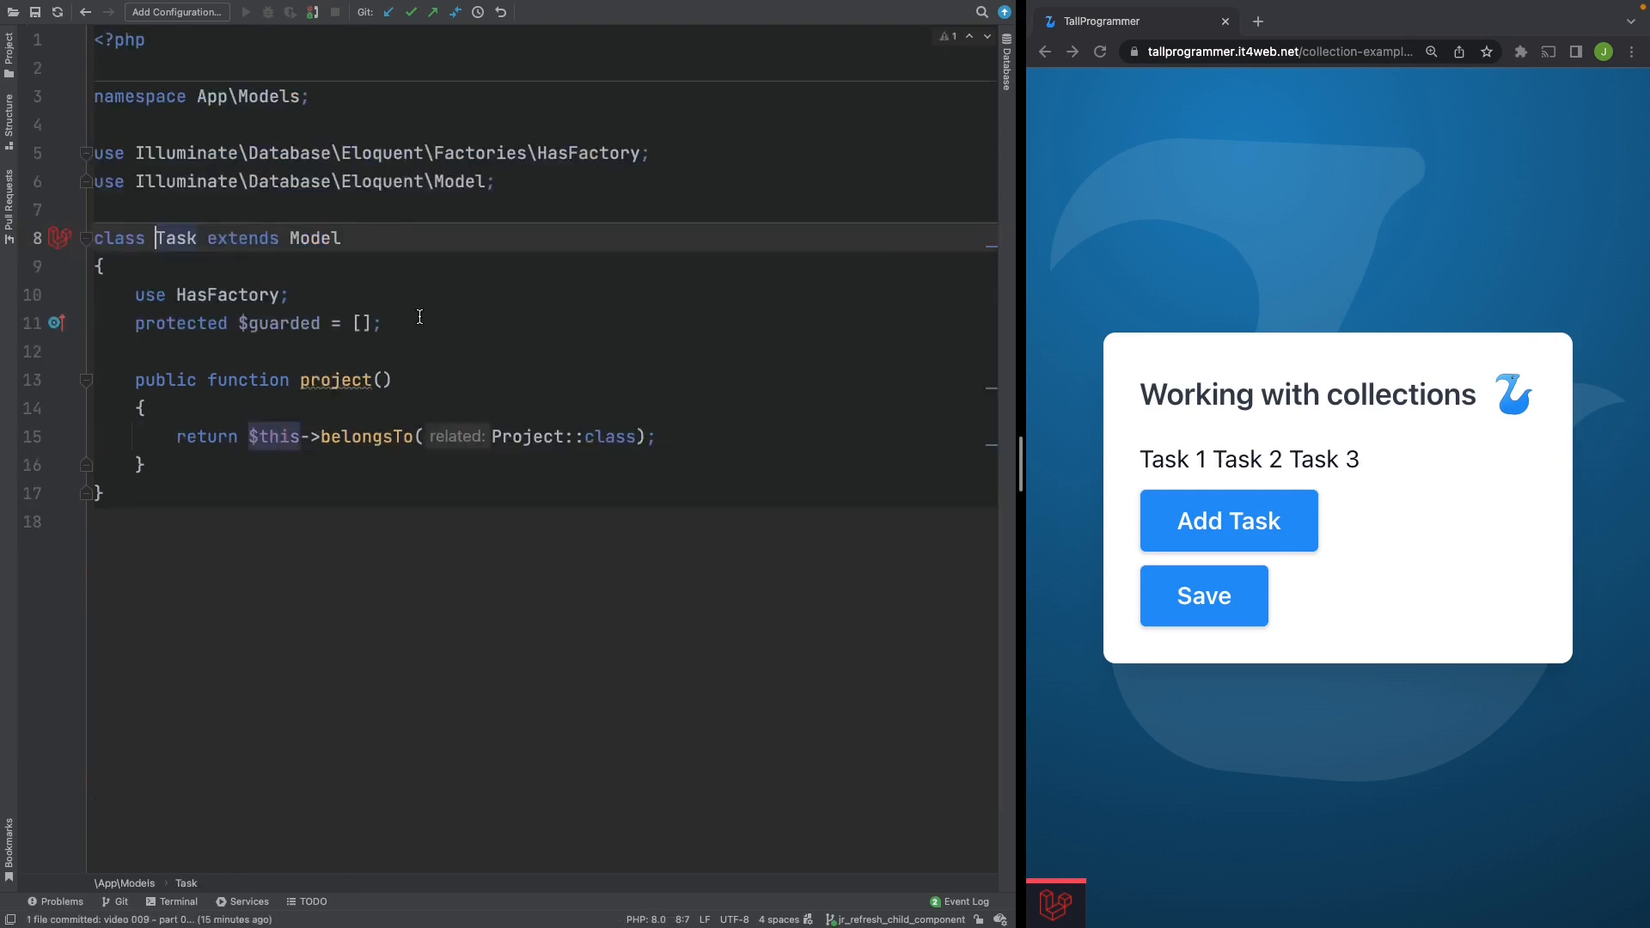
# - Set the Task model's $connection to 'mysql' and add a task after Task 3 on the page
pyautogui.write('$')
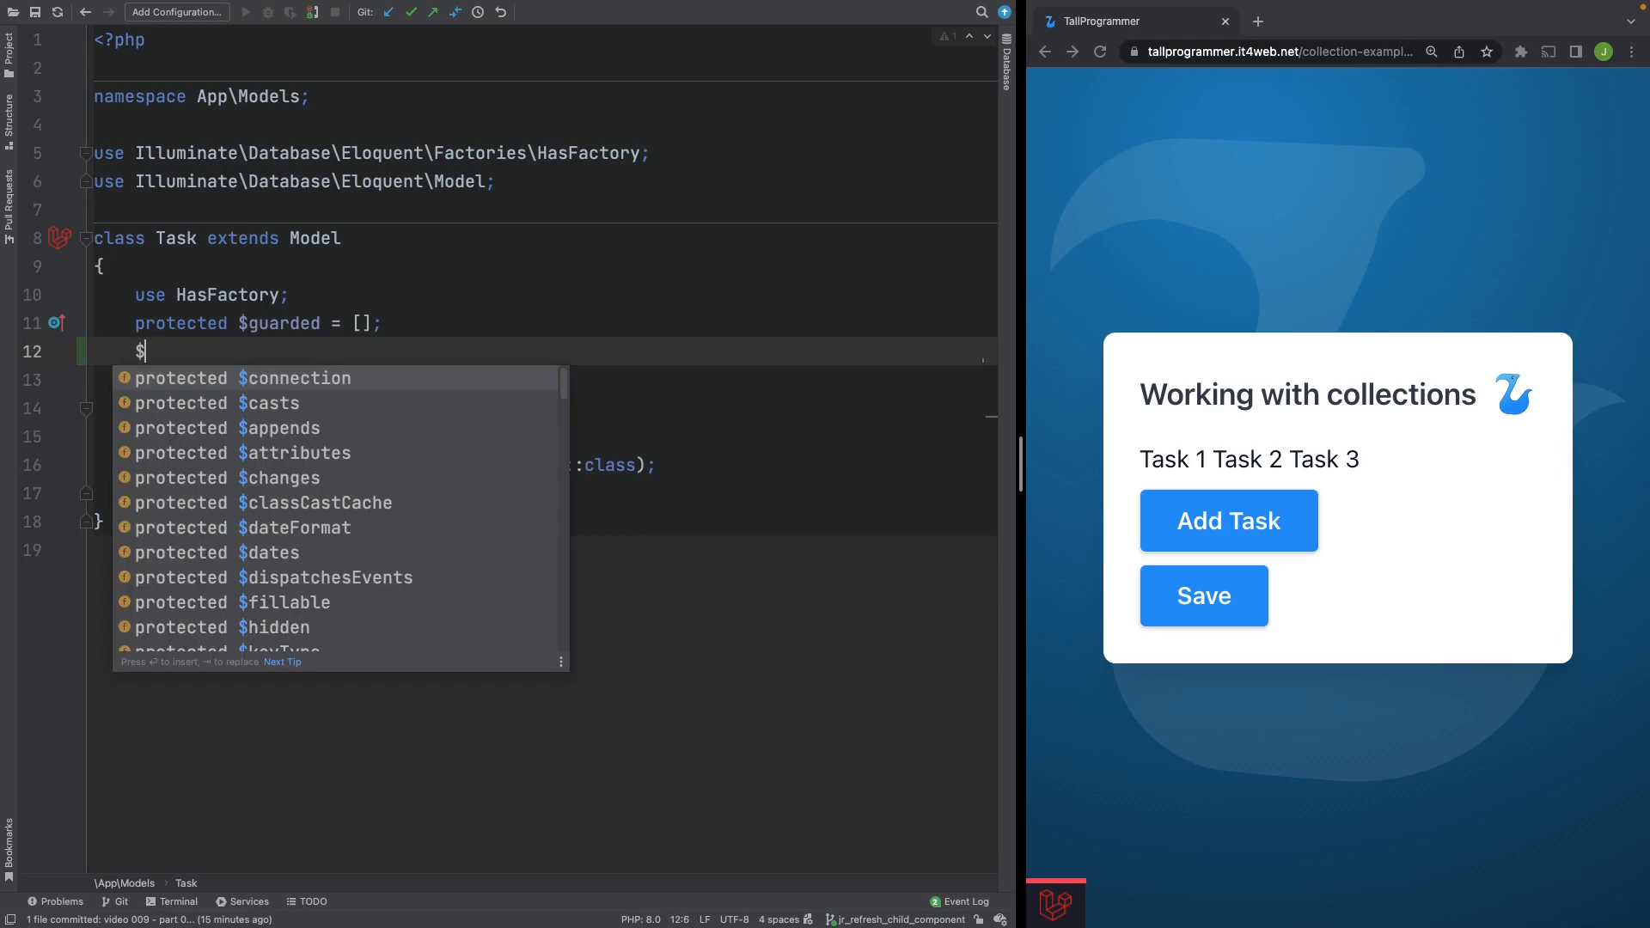
pyautogui.press('Enter')
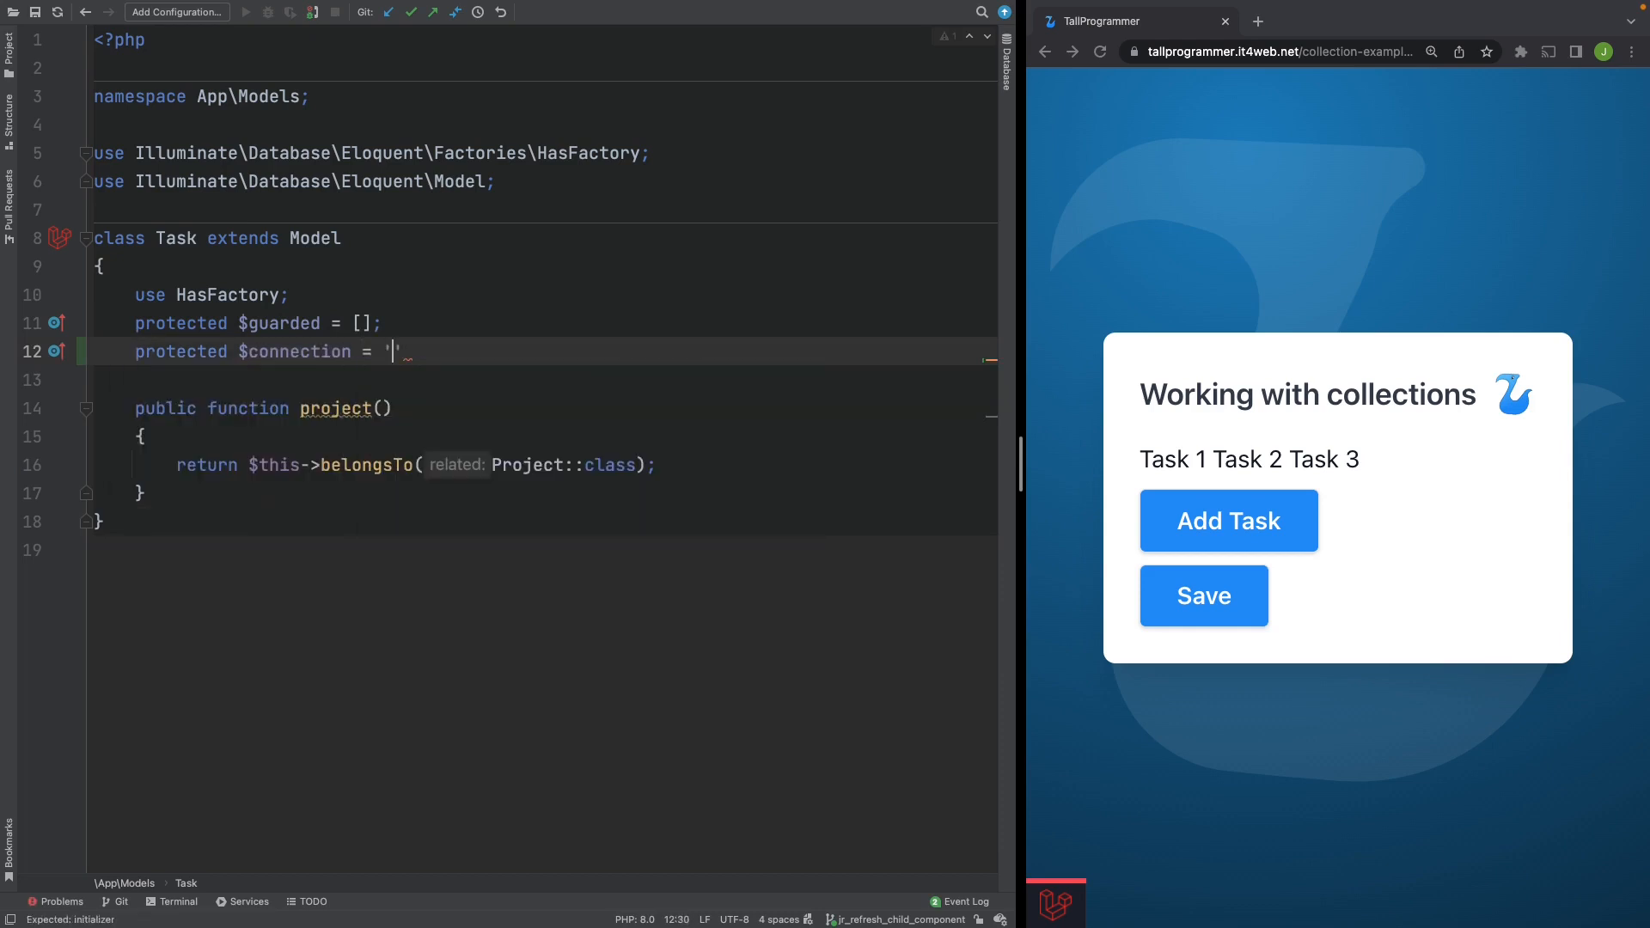
pyautogui.write('my')
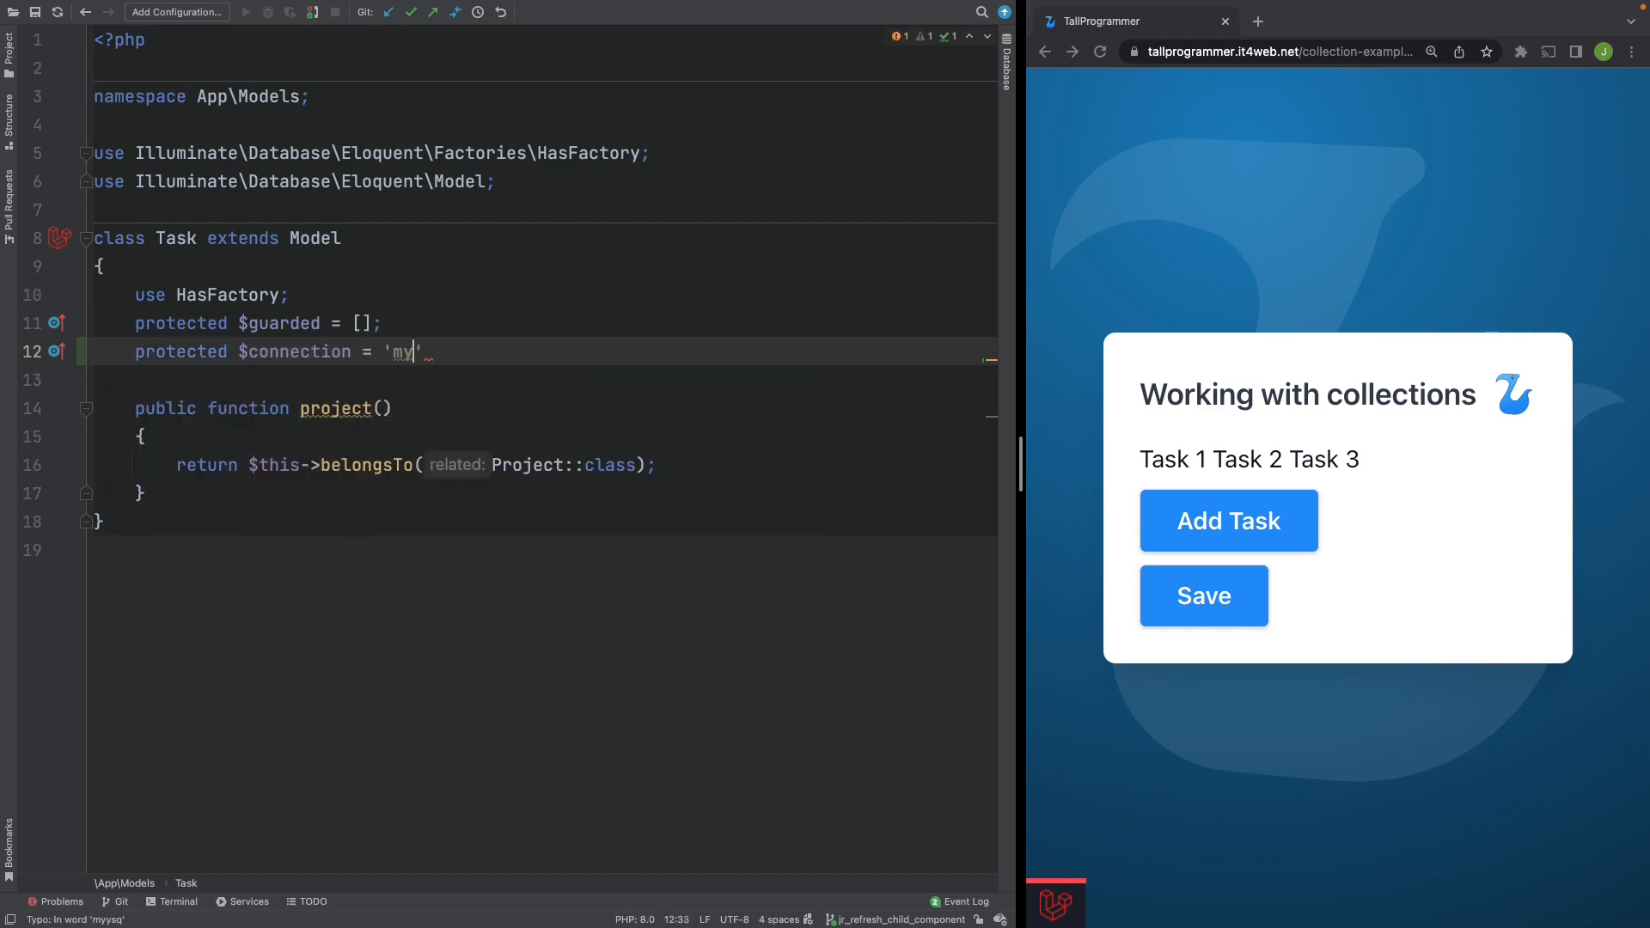
pyautogui.write("sql';")
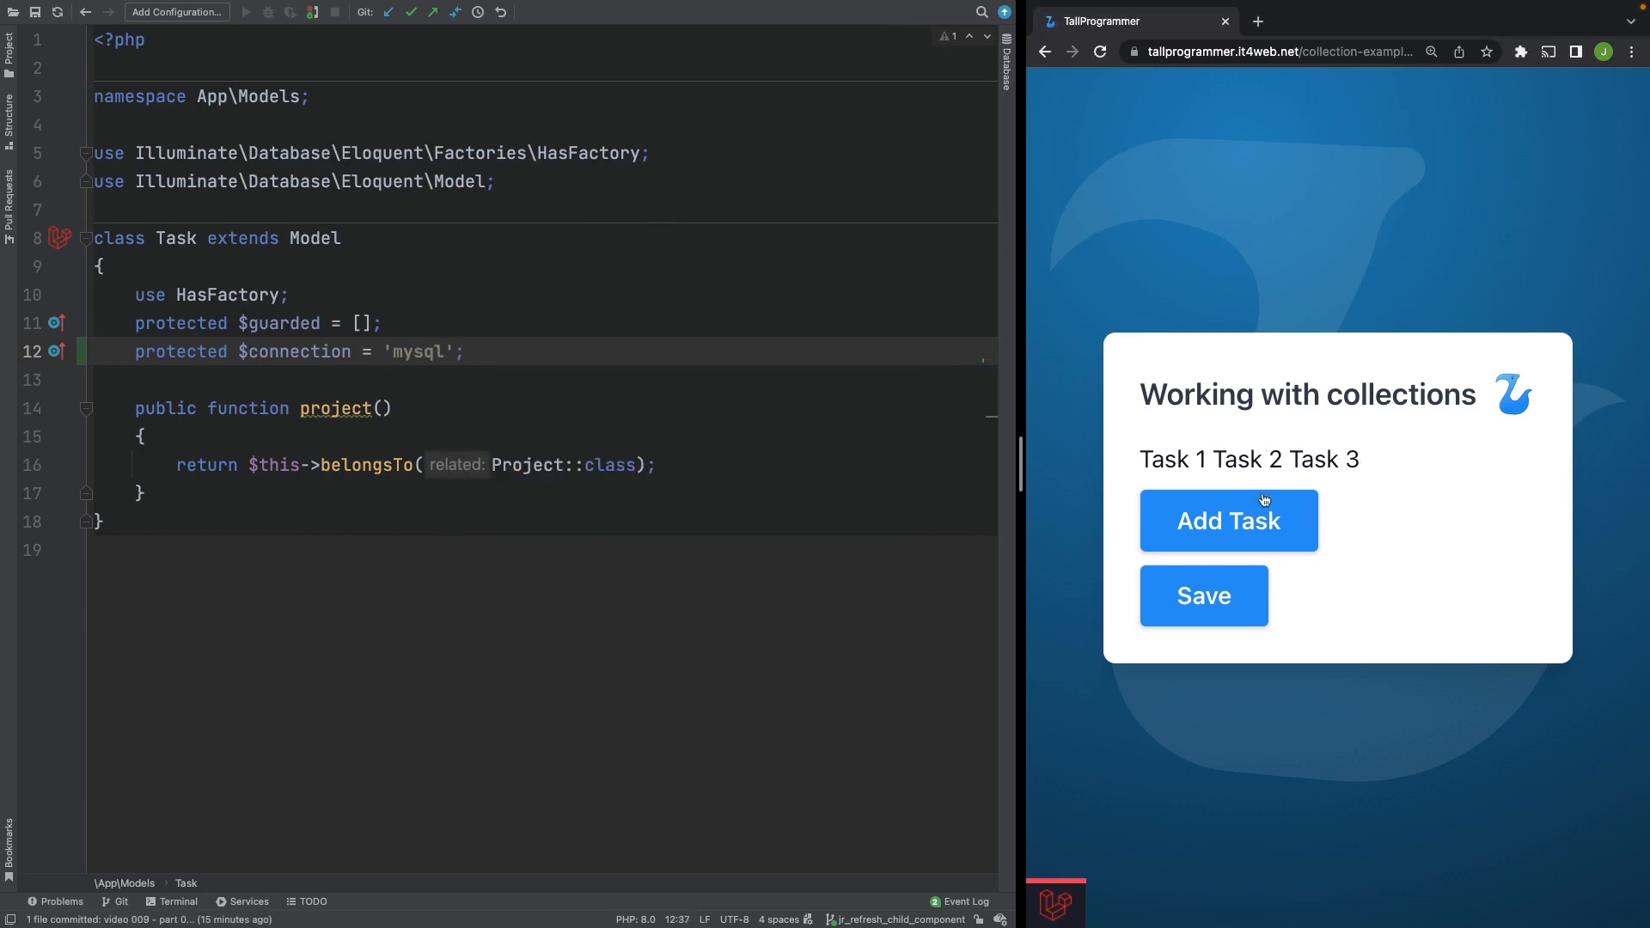
pyautogui.click(1227, 519)
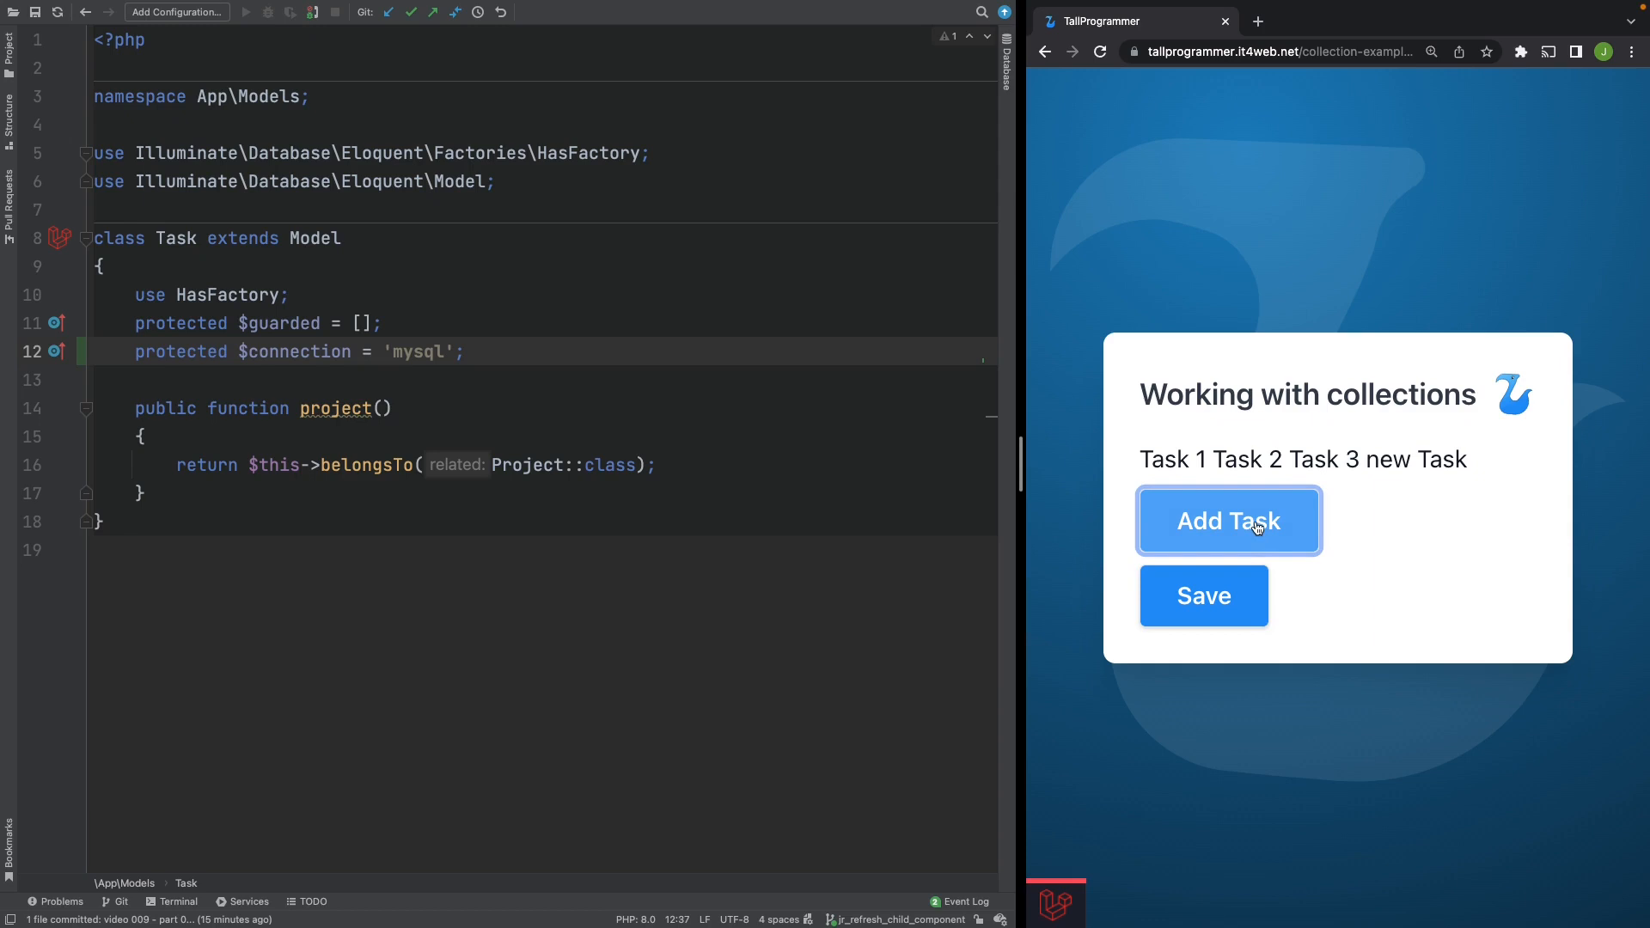
pyautogui.moveTo(1272, 524)
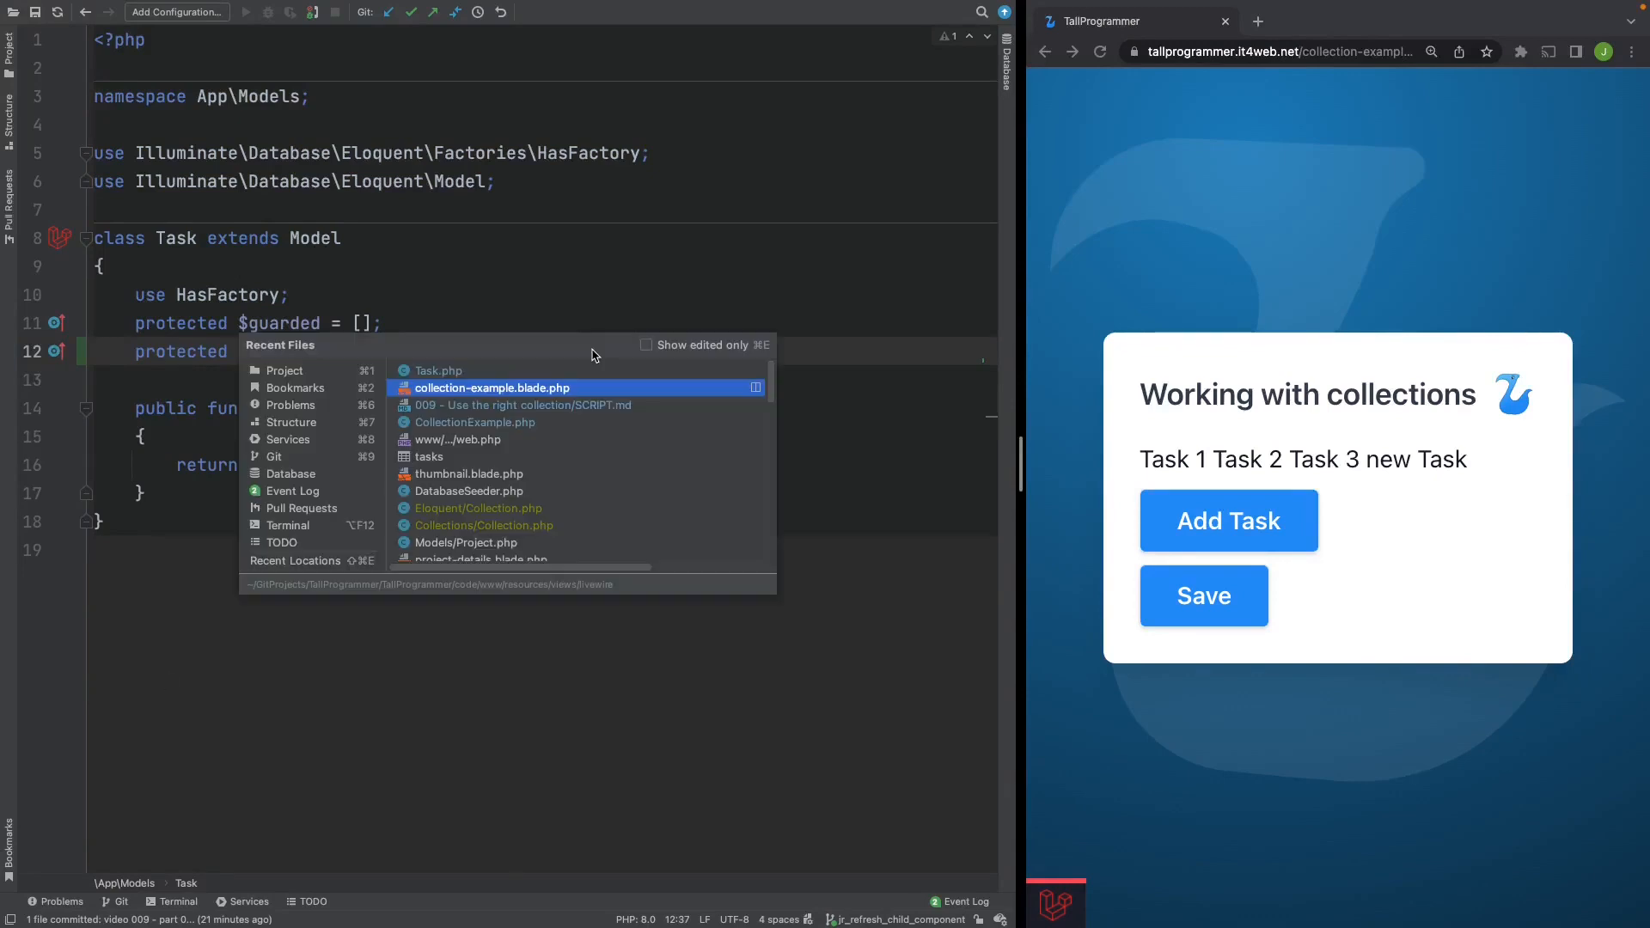
# - In collection-example.blade.php replace {{$task->name}} with an x-tallui input labelled name
pyautogui.click(490, 387)
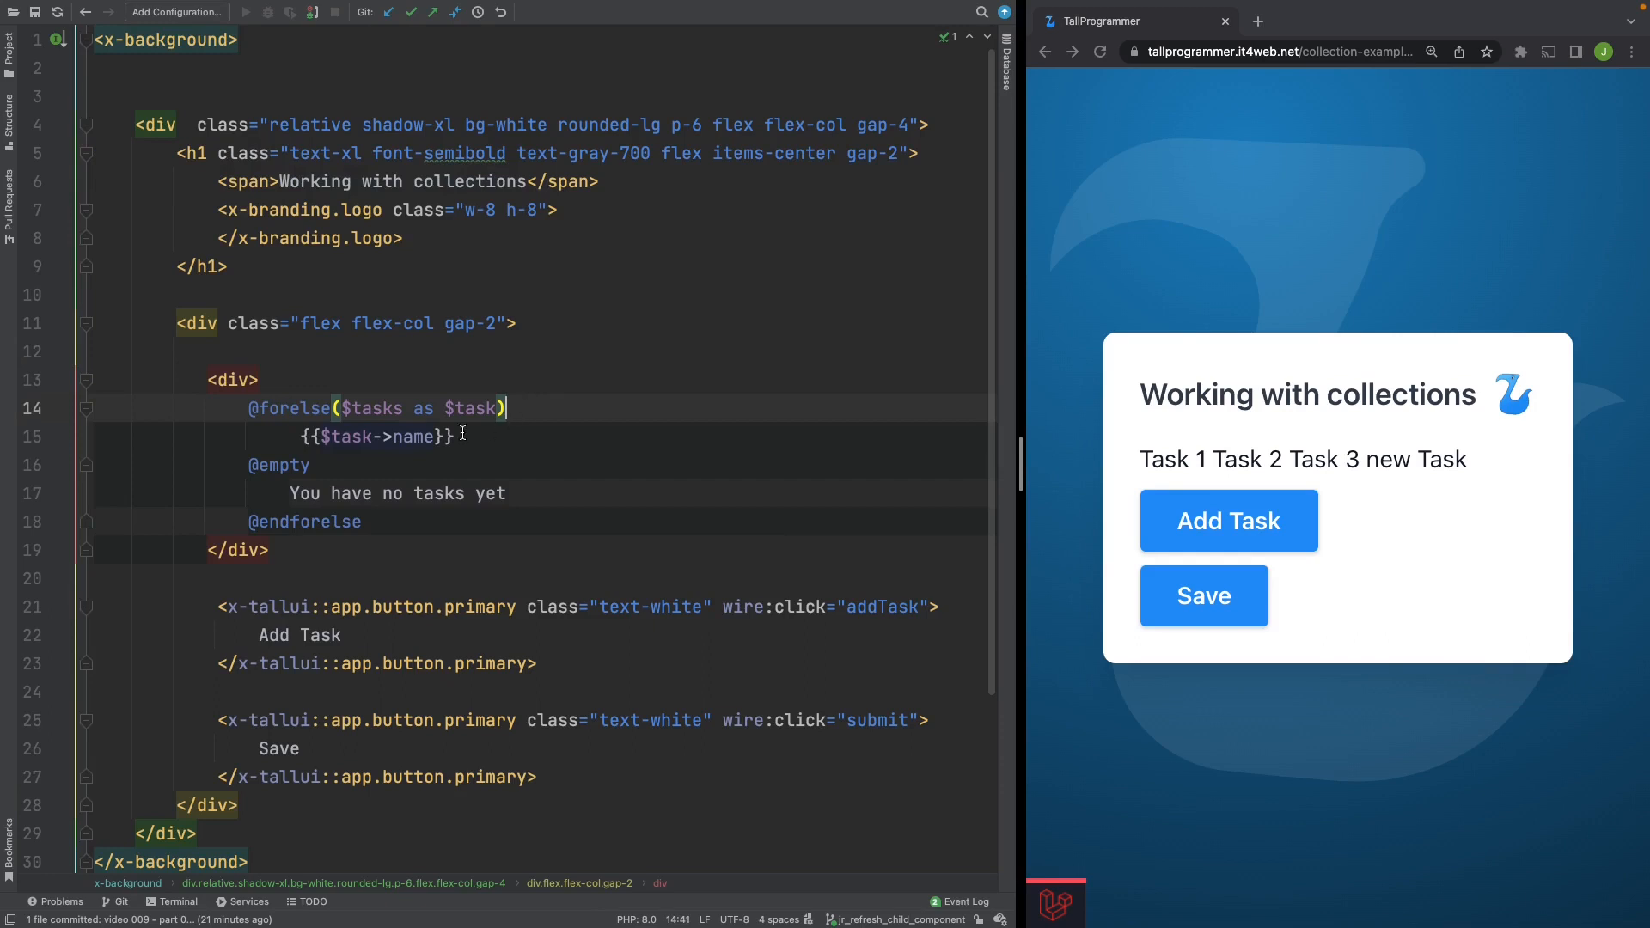
pyautogui.press('Backspace')
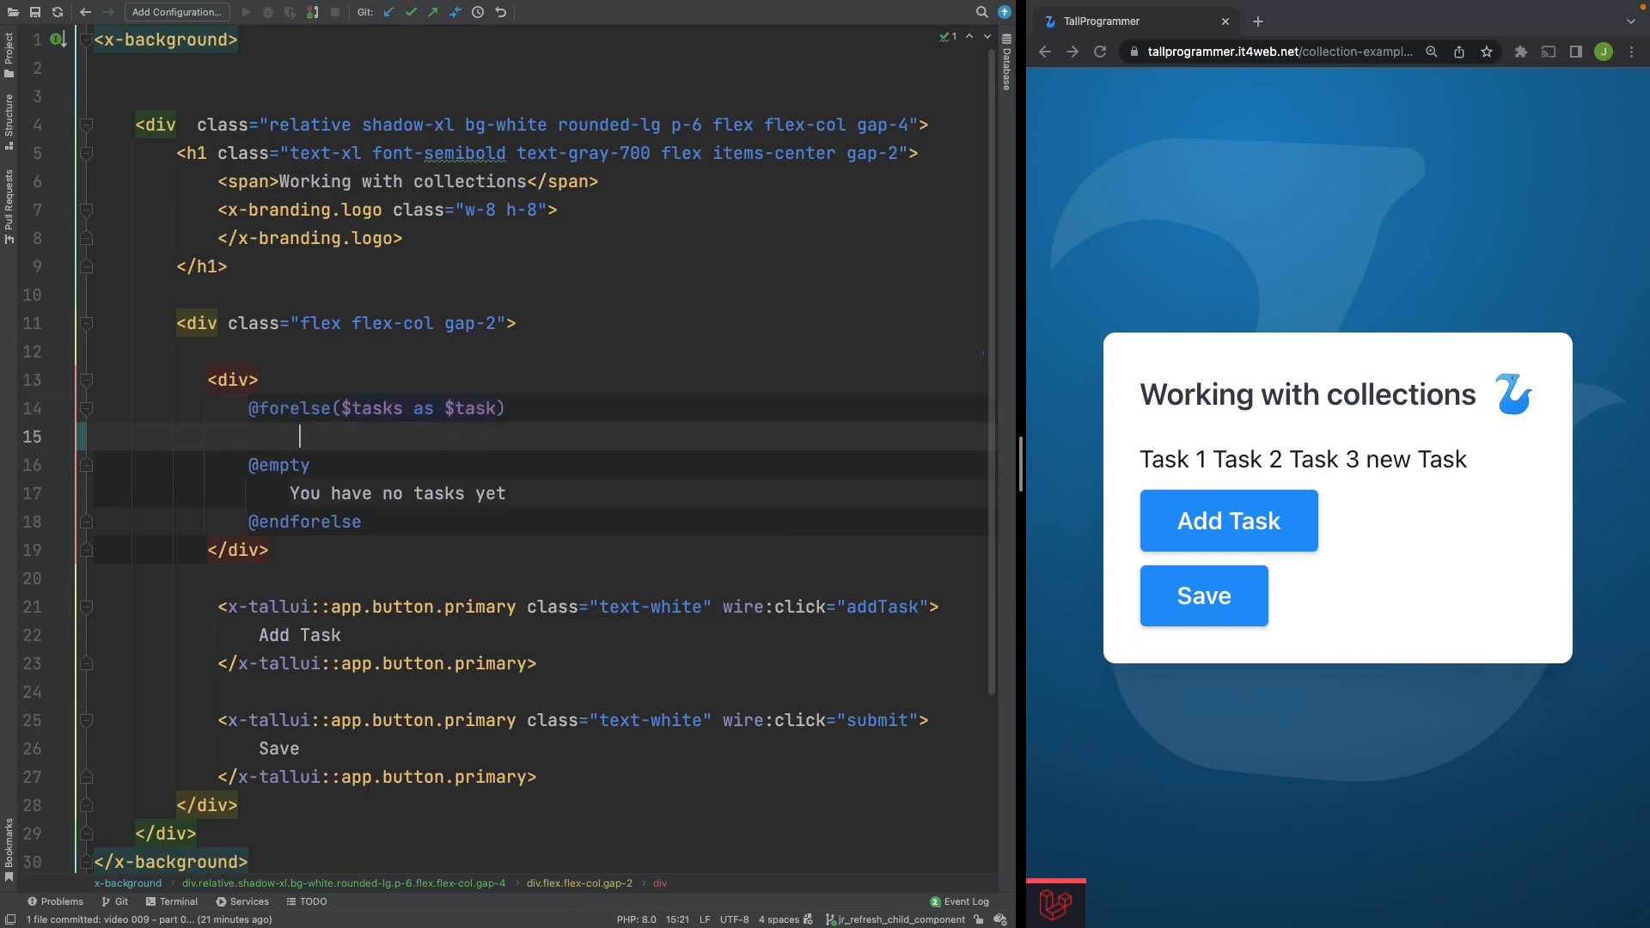
pyautogui.write('<-tallui::app.form.input>')
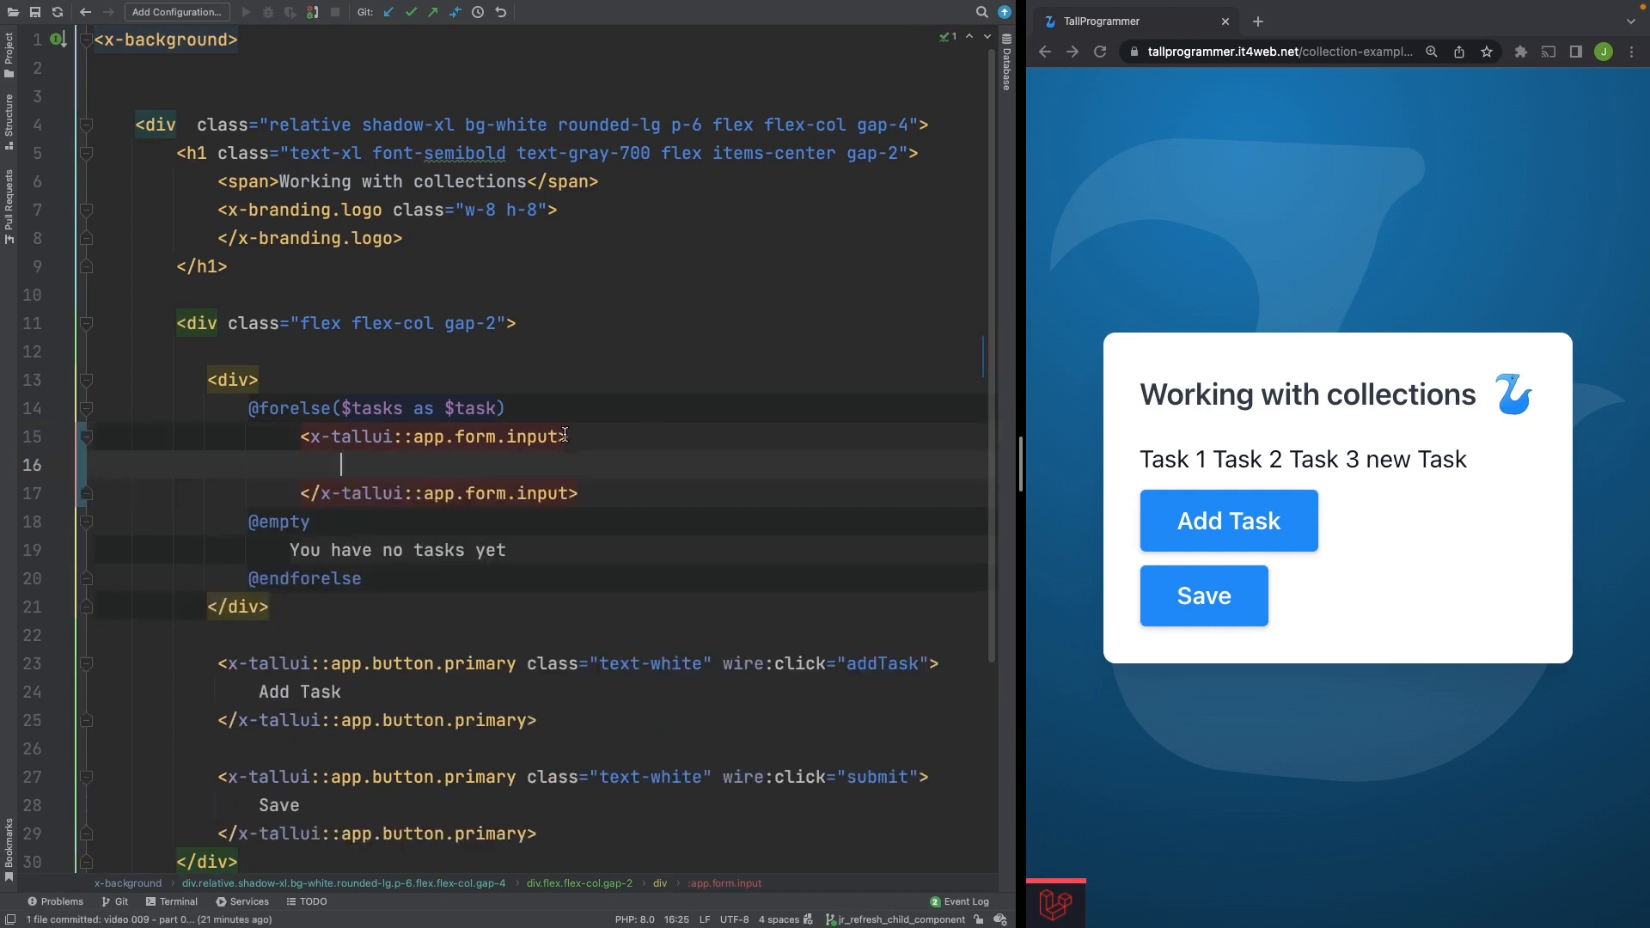
pyautogui.write('label=""')
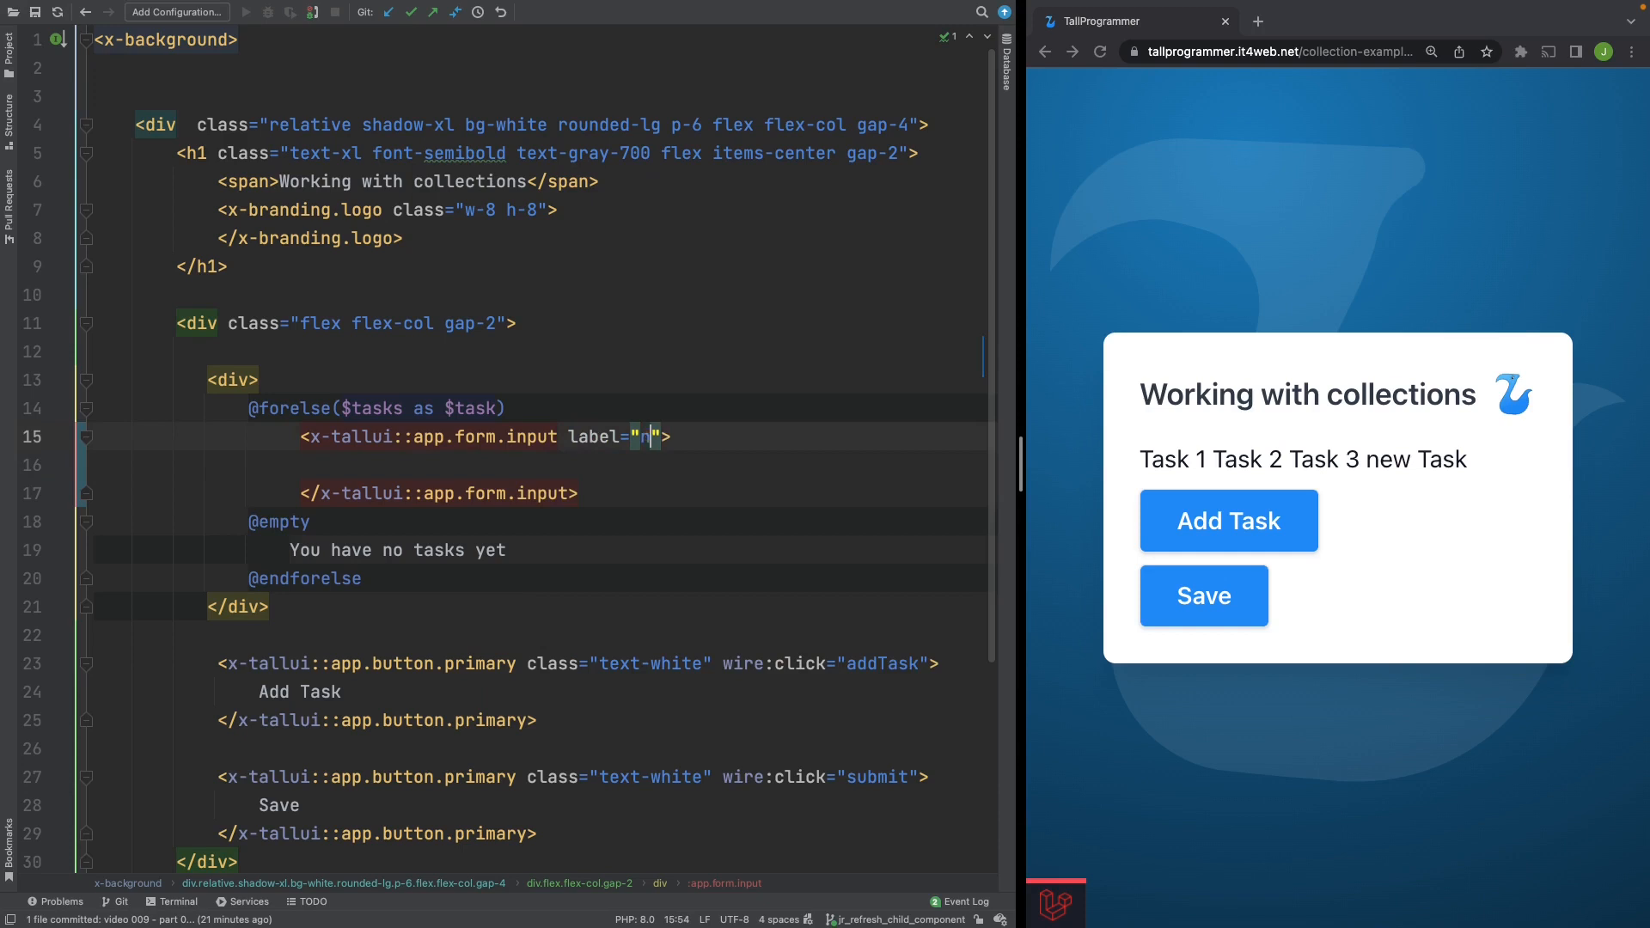
pyautogui.write('name" wire:model=')
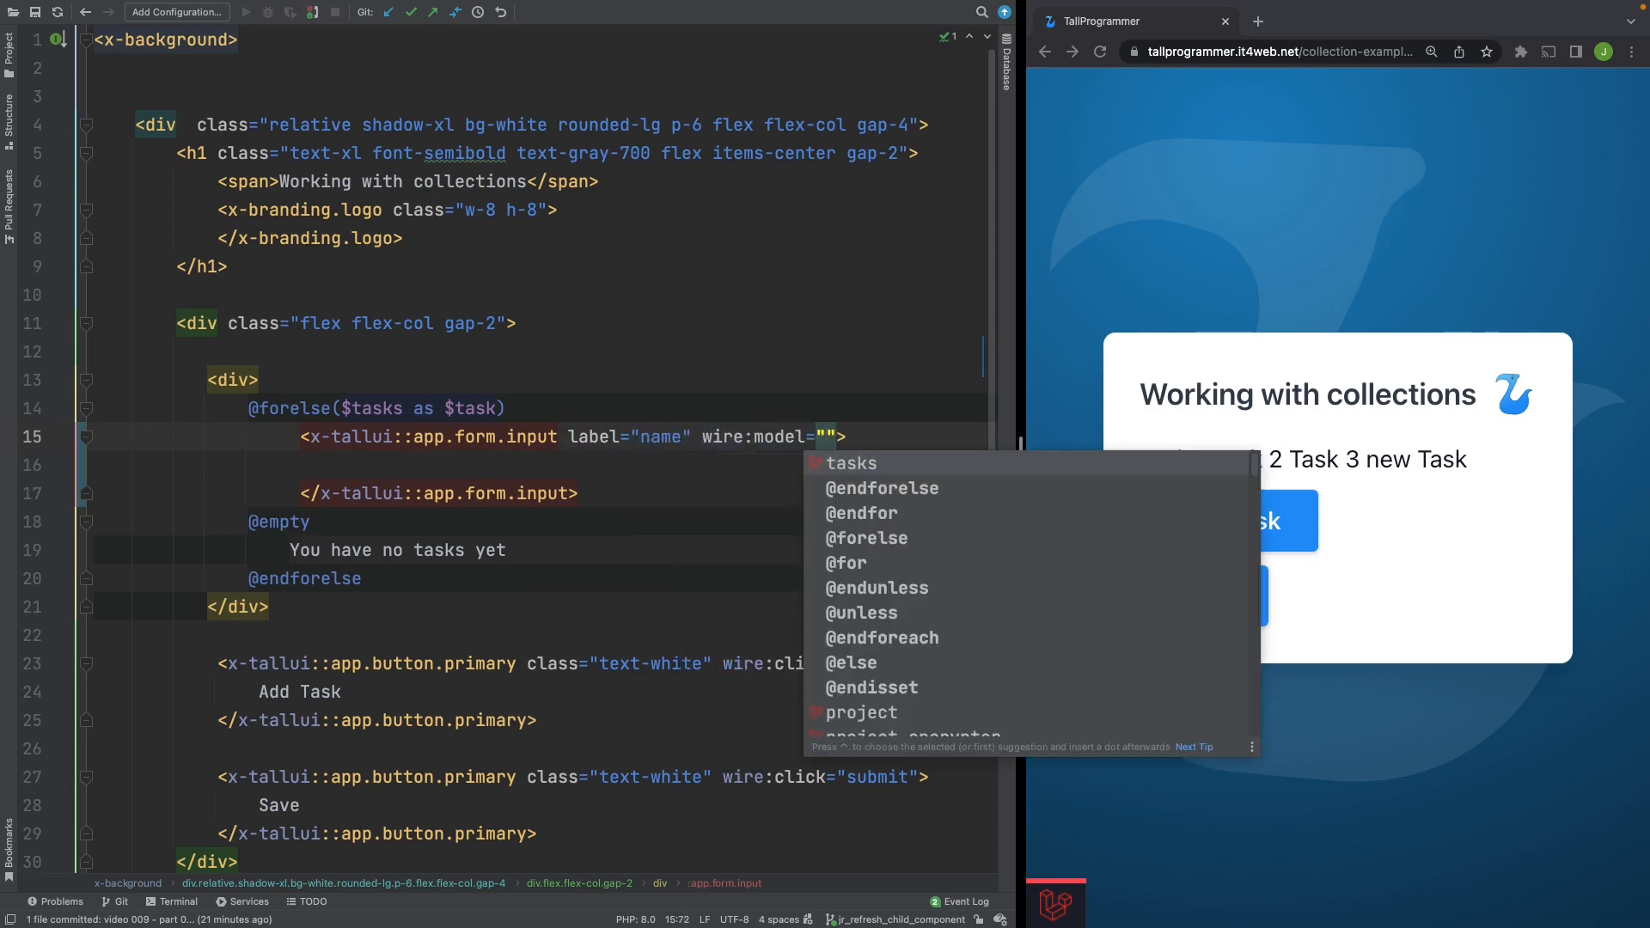
pyautogui.write('tasks.')
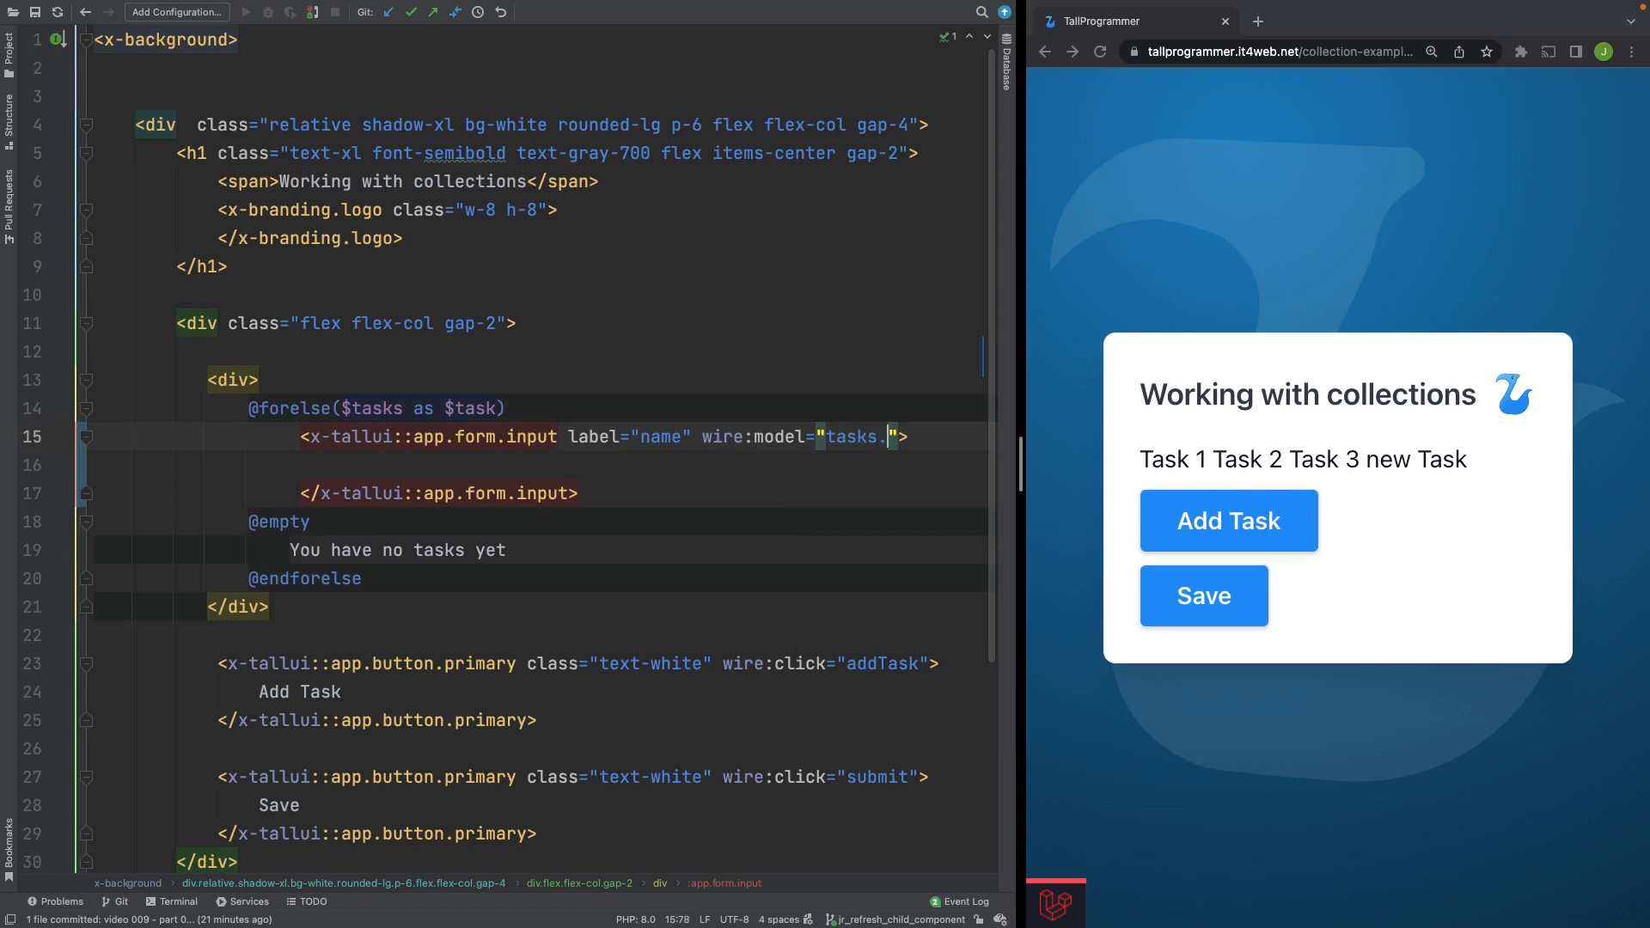
pyautogui.write('{{$key}}')
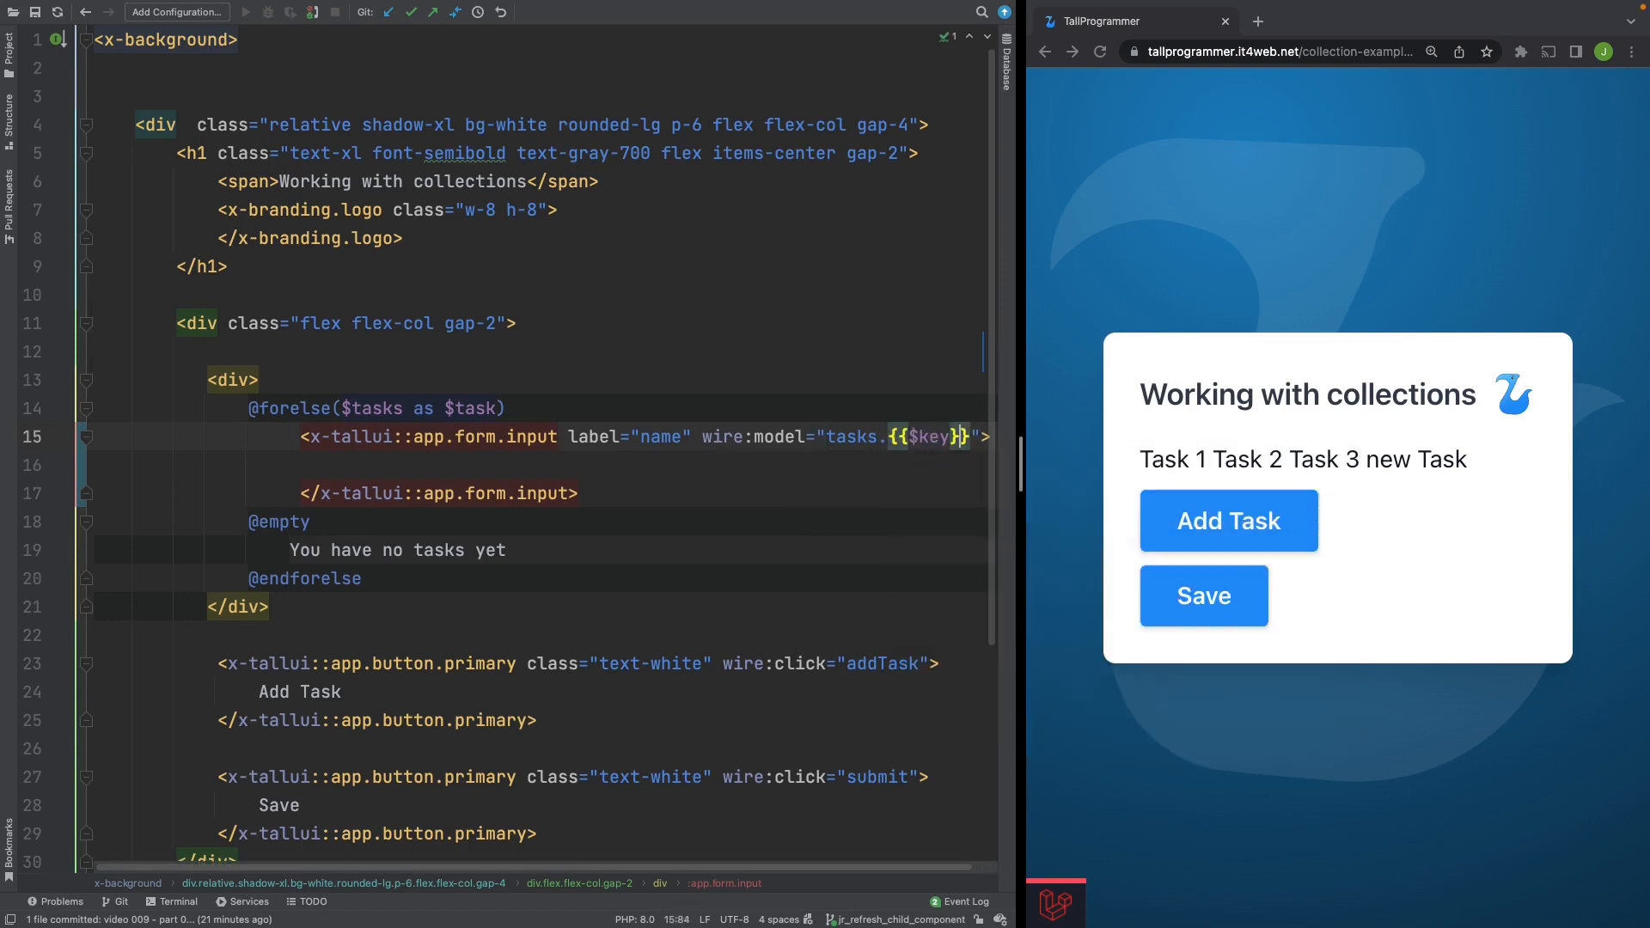
pyautogui.write('.name')
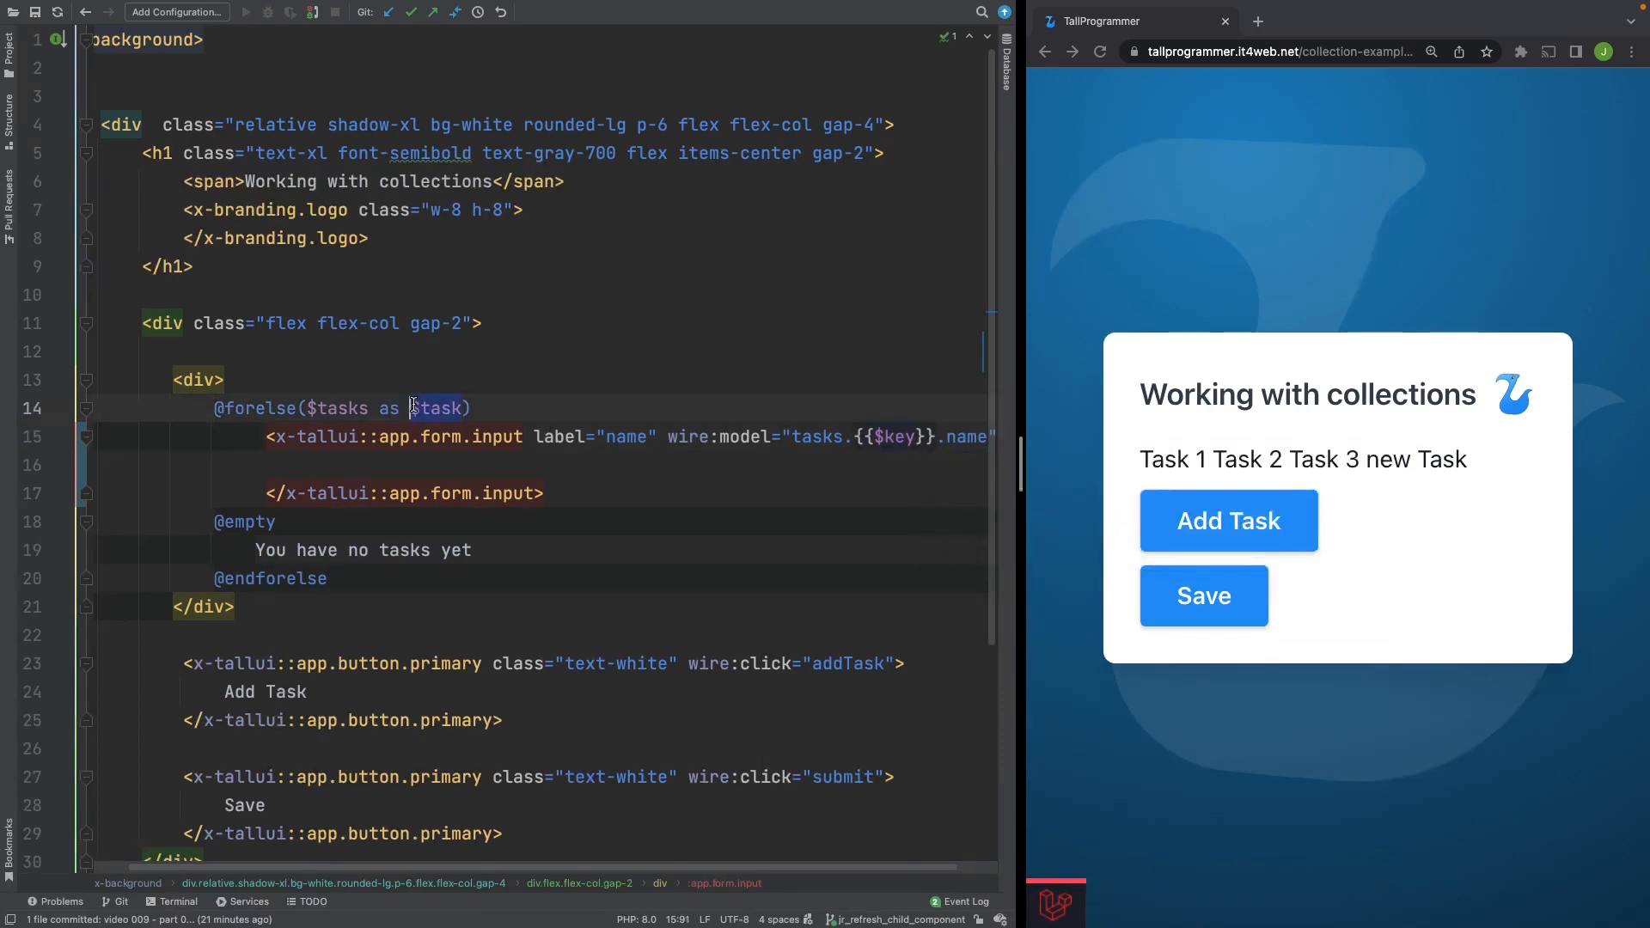
pyautogui.write('$key => $')
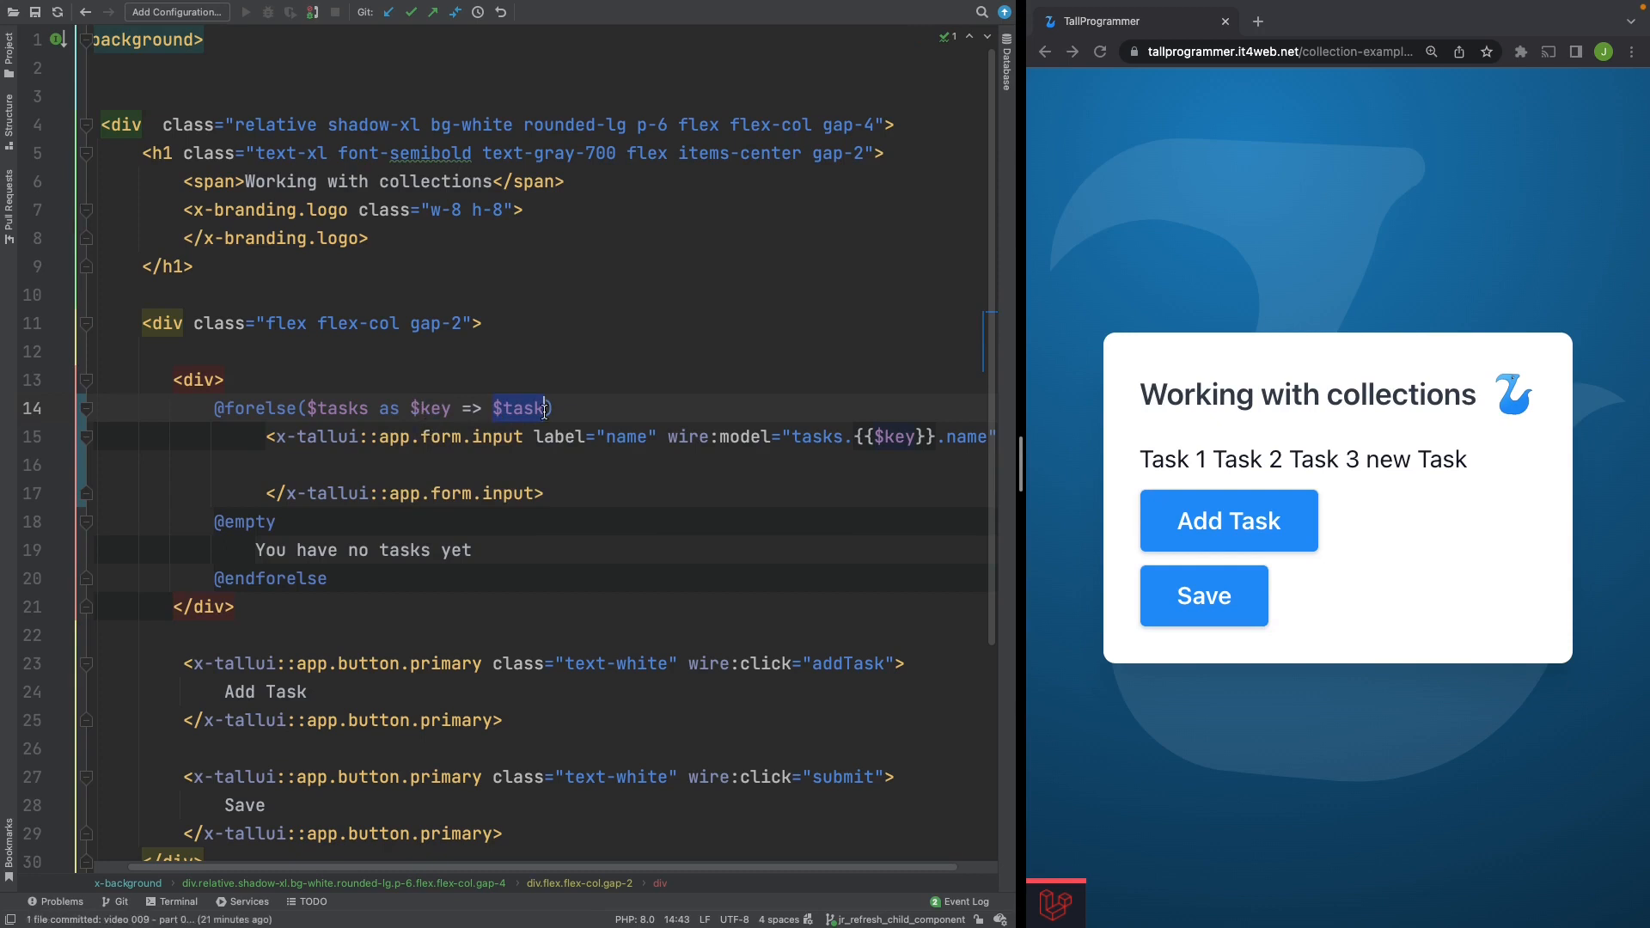
pyautogui.scroll(-3)
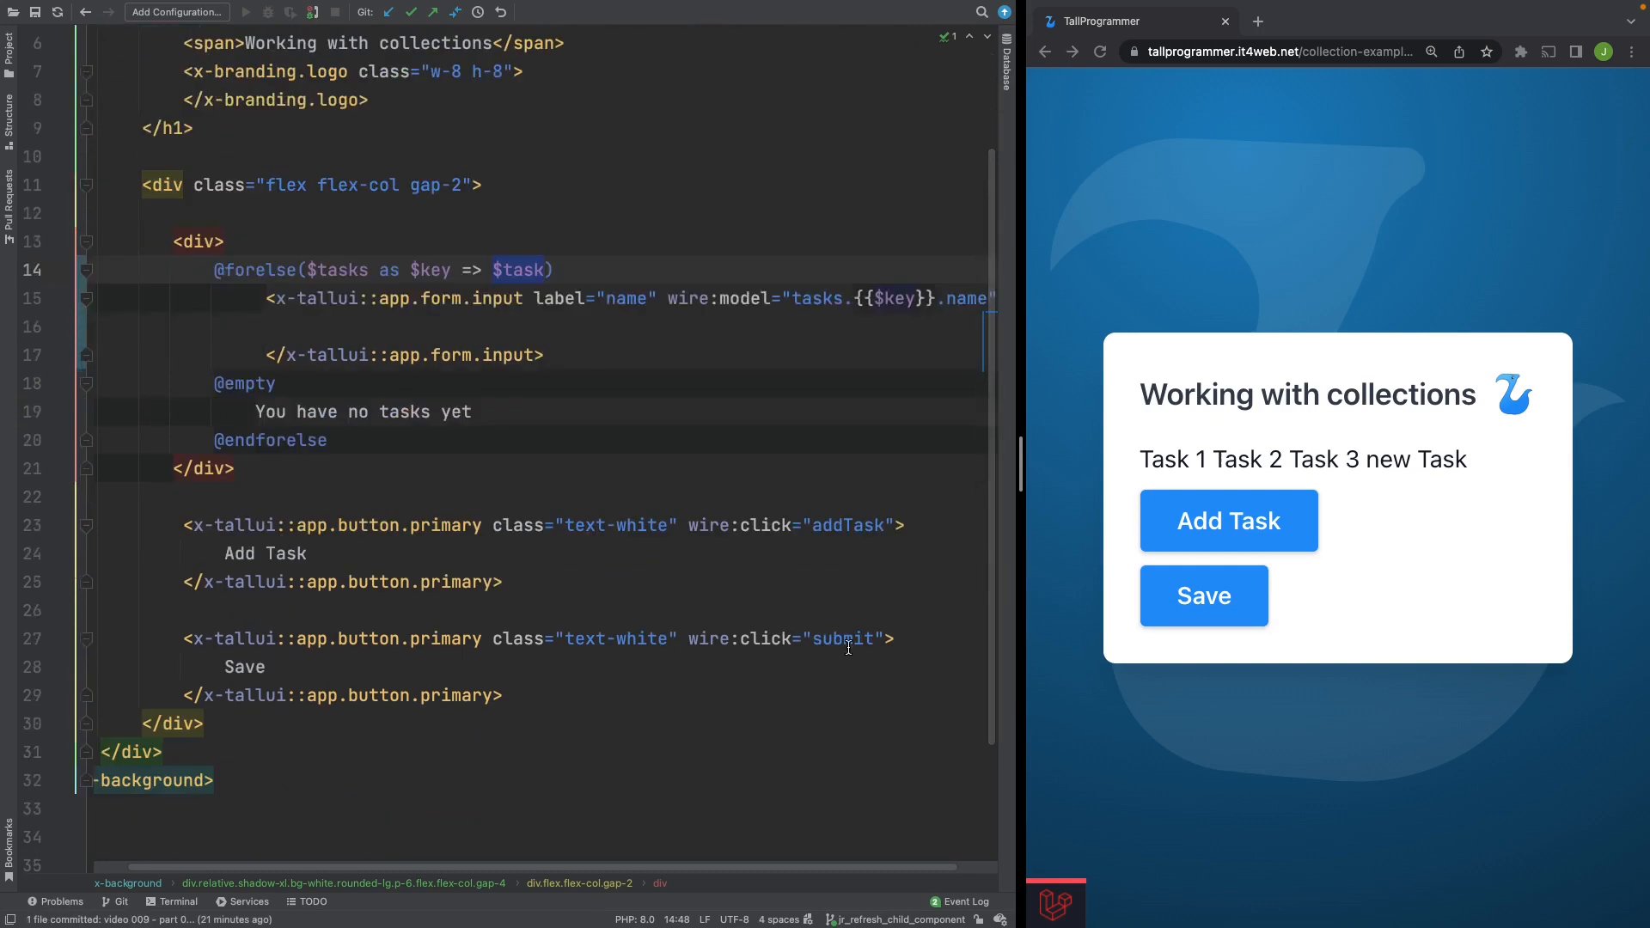
pyautogui.moveTo(842, 639)
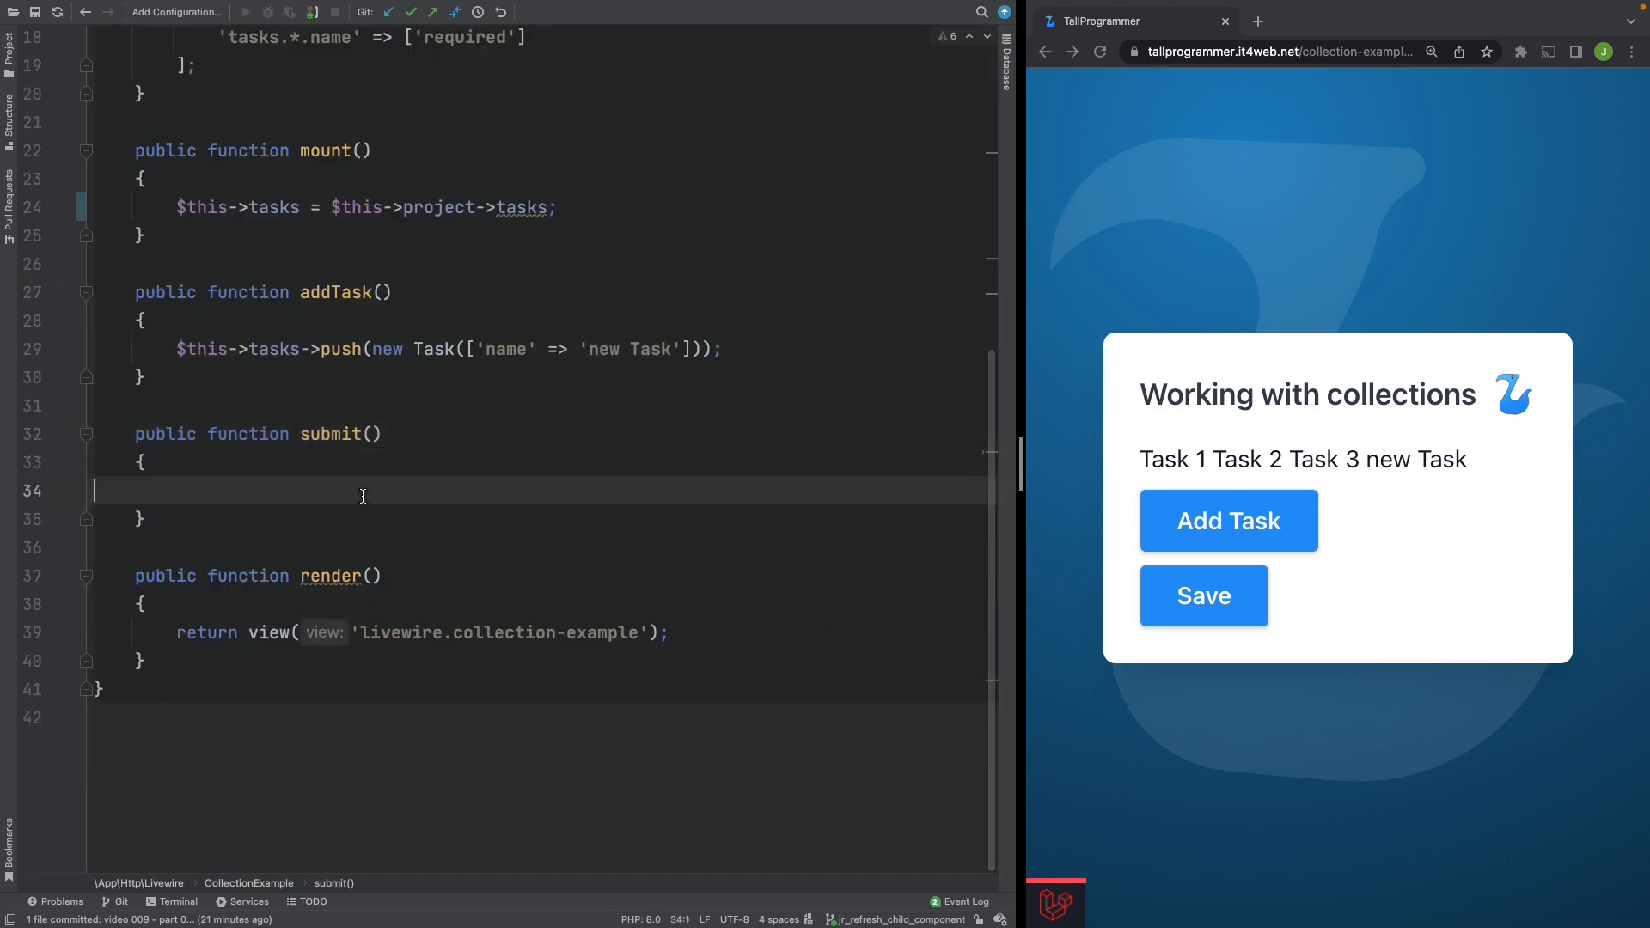
# - Write the each() callback assigning $task->project_id = $this->project->id and calling $task->save()
pyautogui.write('$this->t')
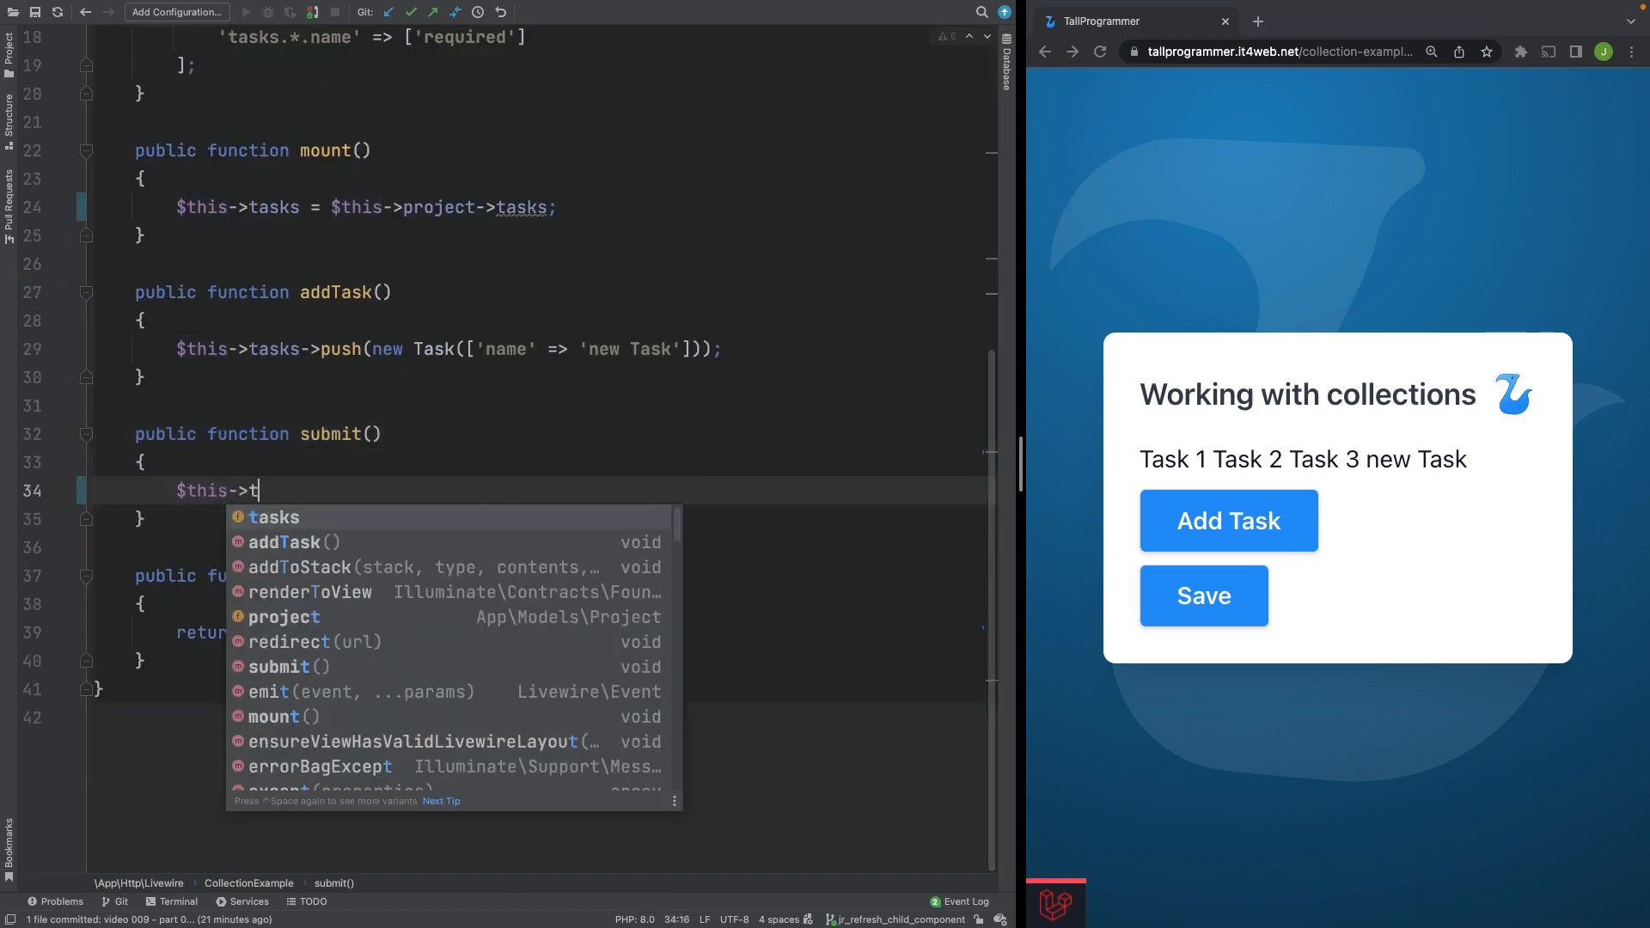
pyautogui.write('asks->each')
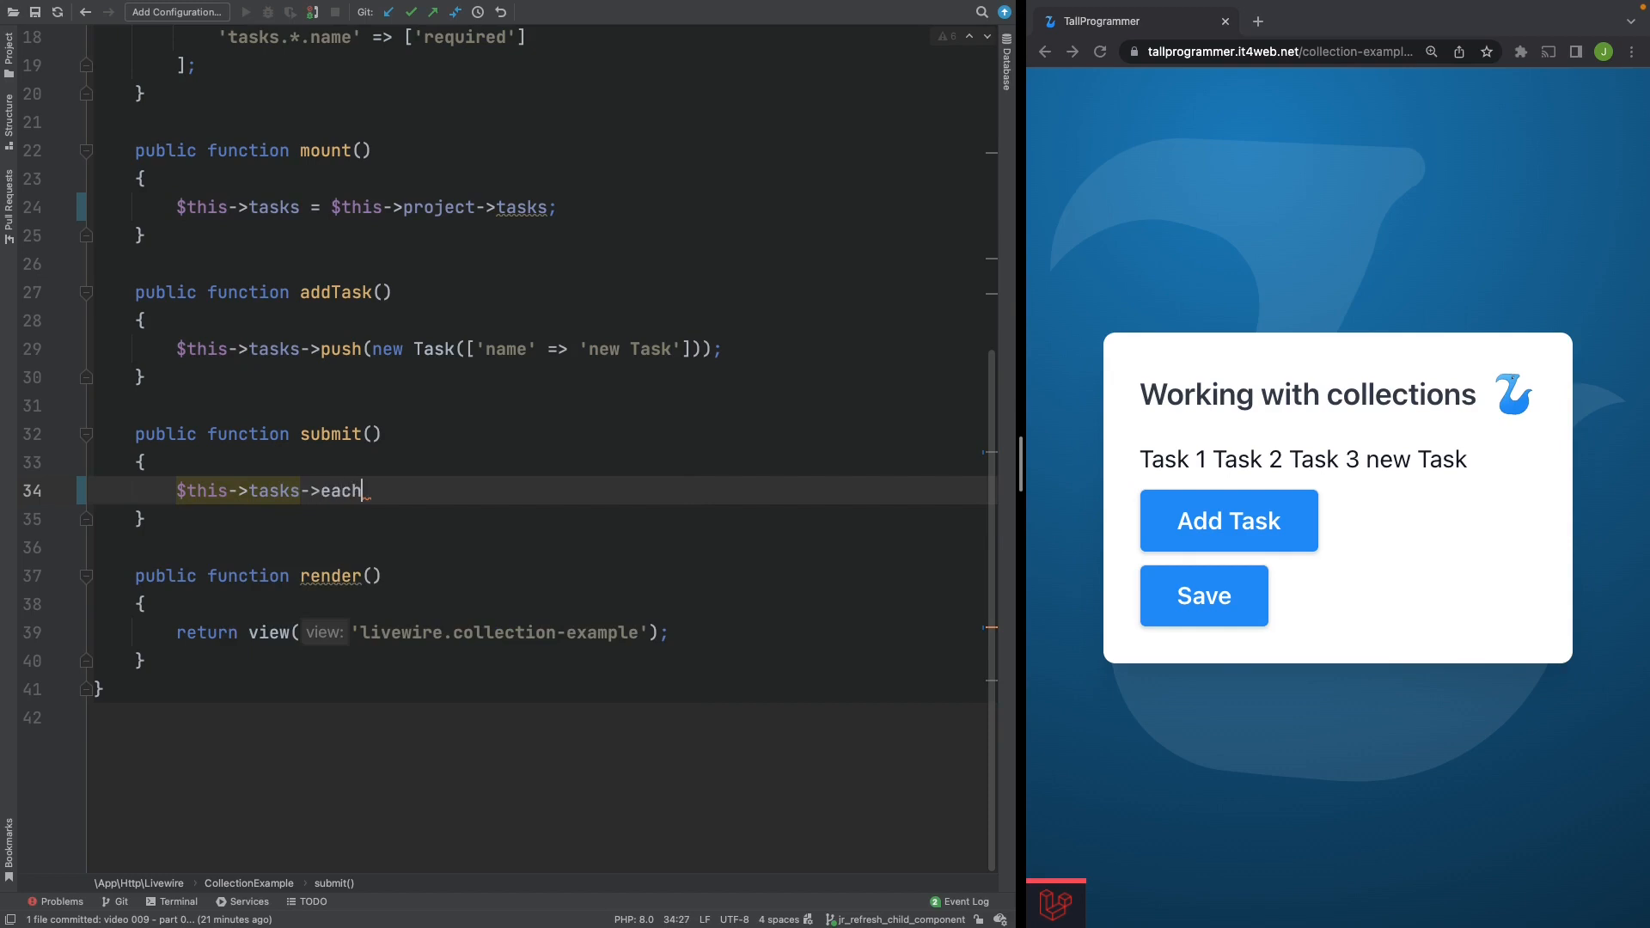
pyautogui.write('()')
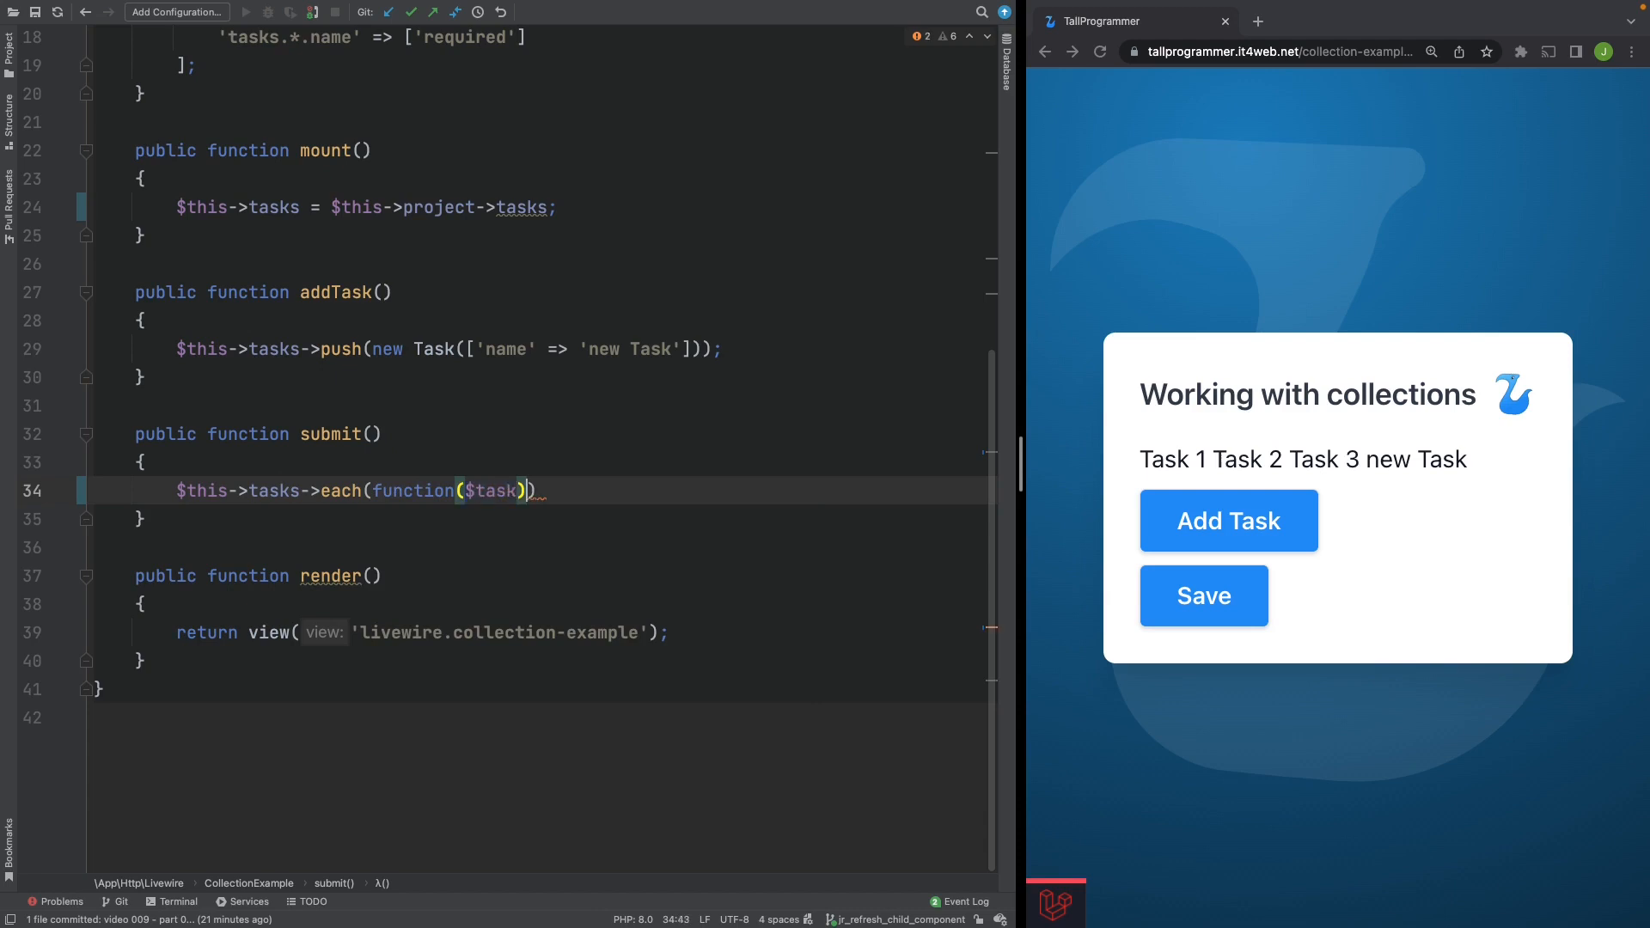
pyautogui.write('{')
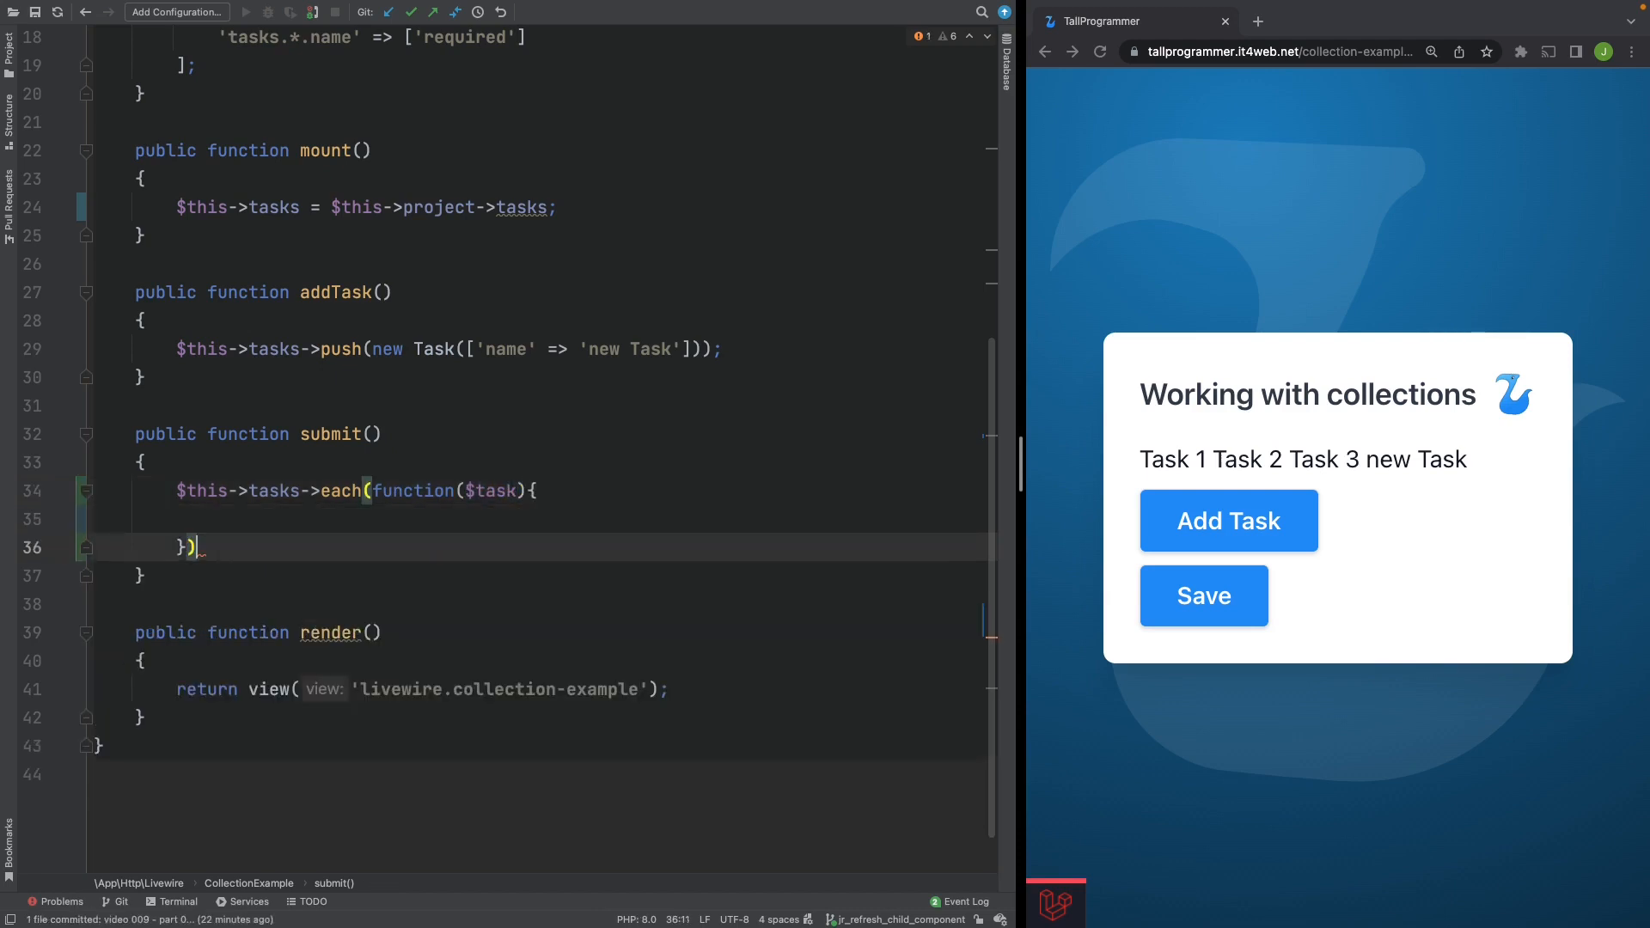
pyautogui.write('$task-')
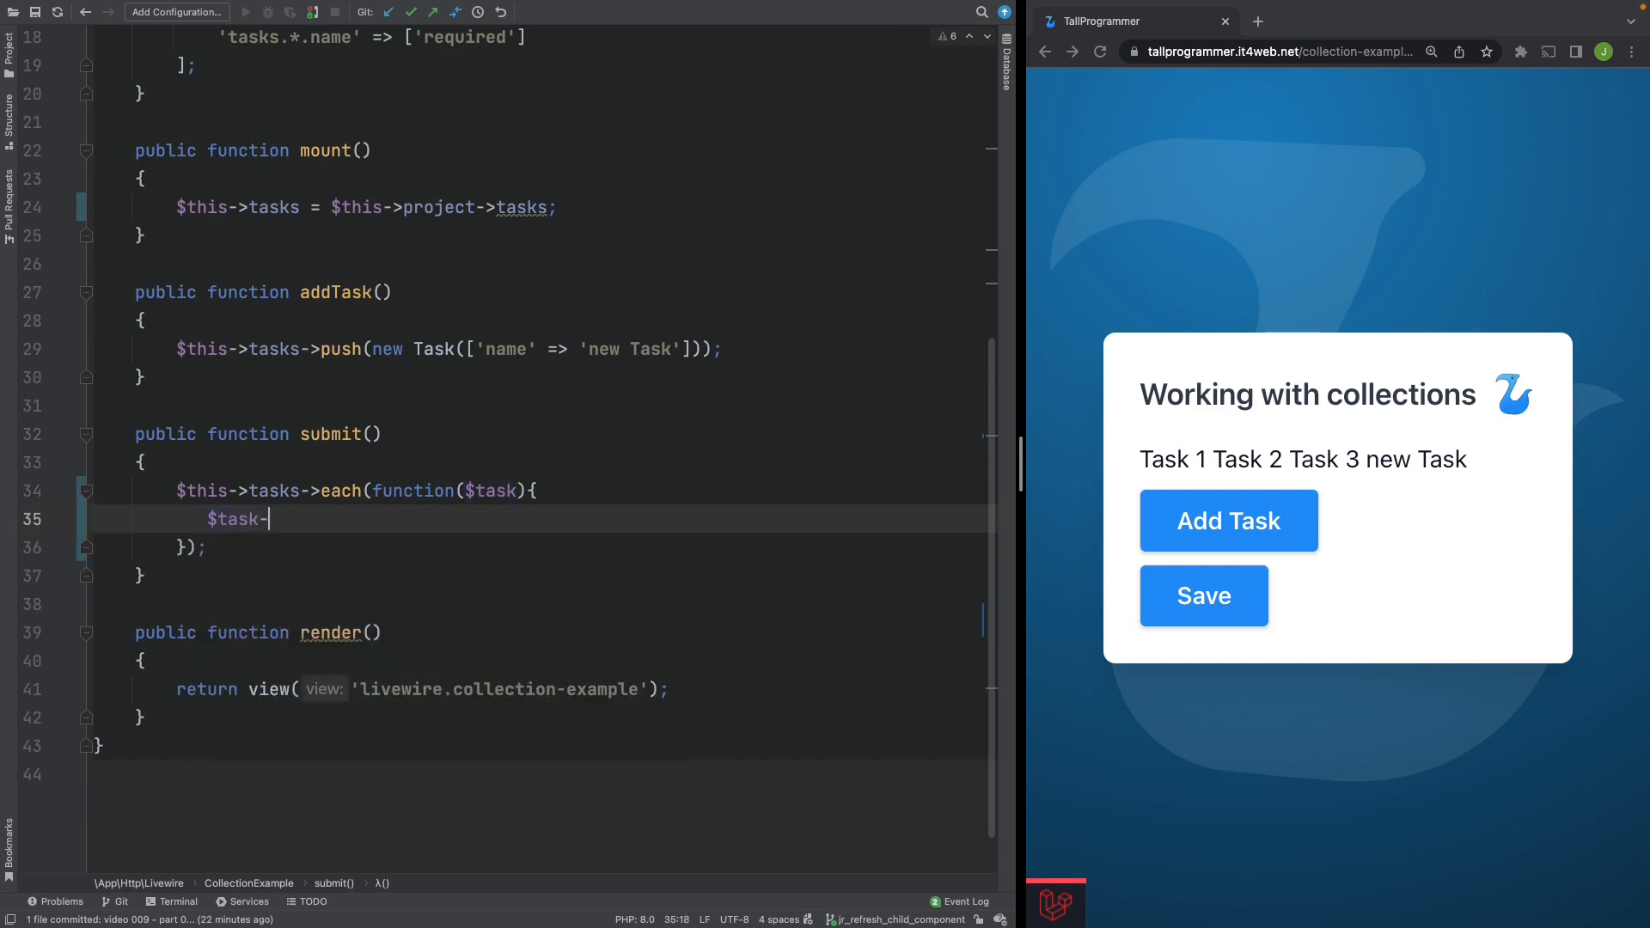
pyautogui.write('>project_id =')
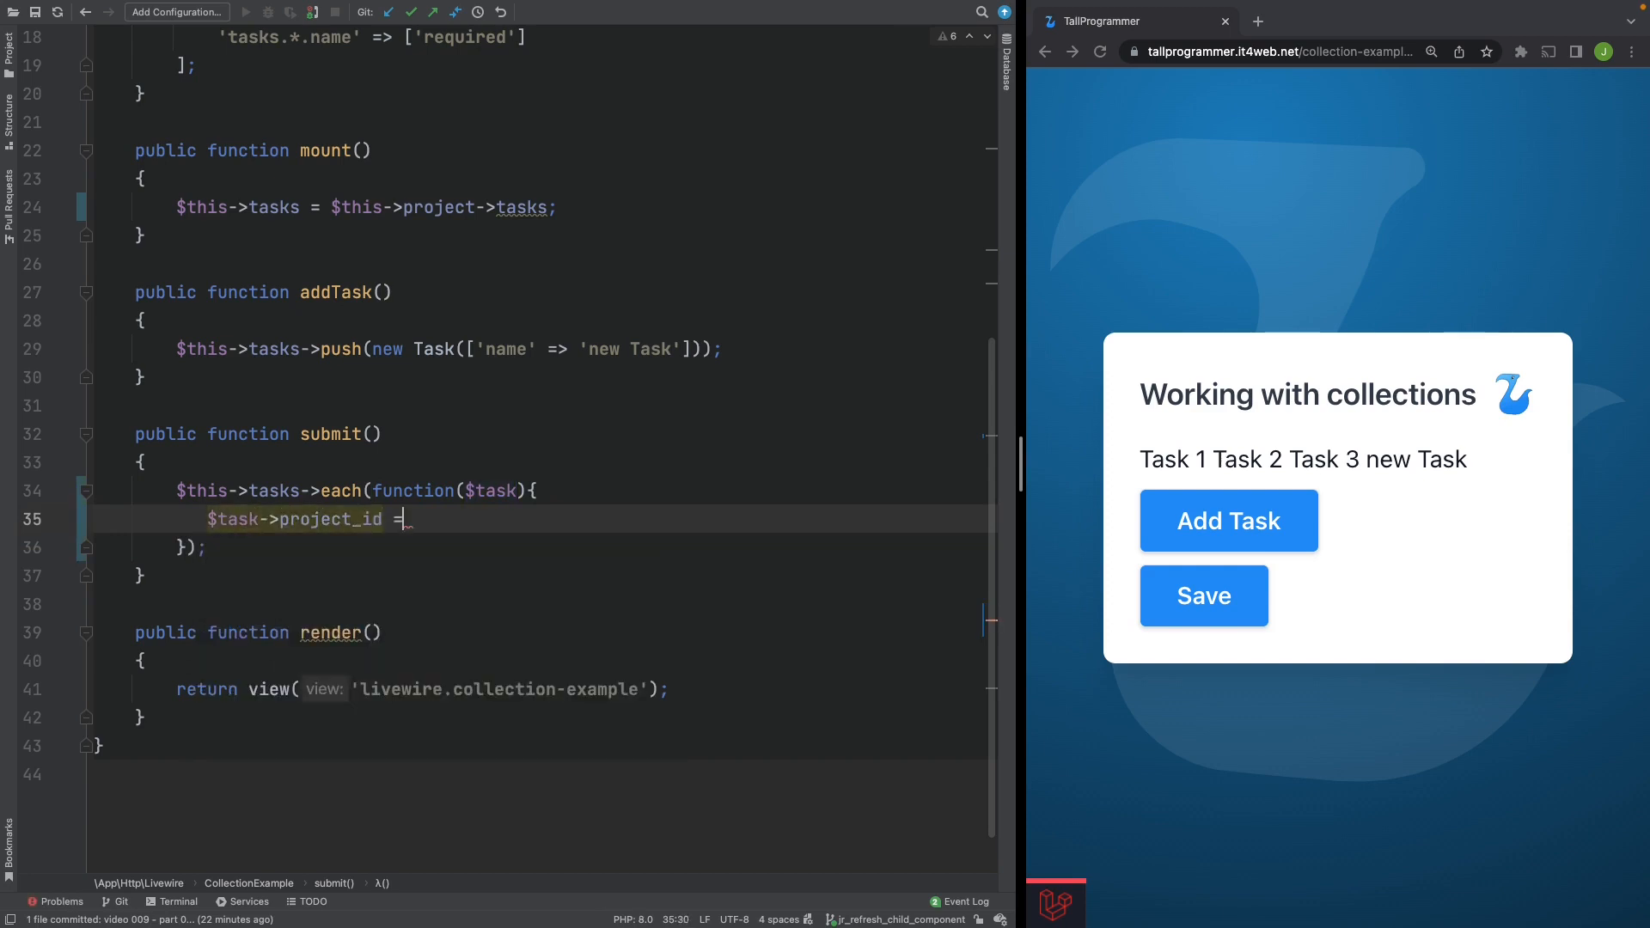
pyautogui.write('$this->project')
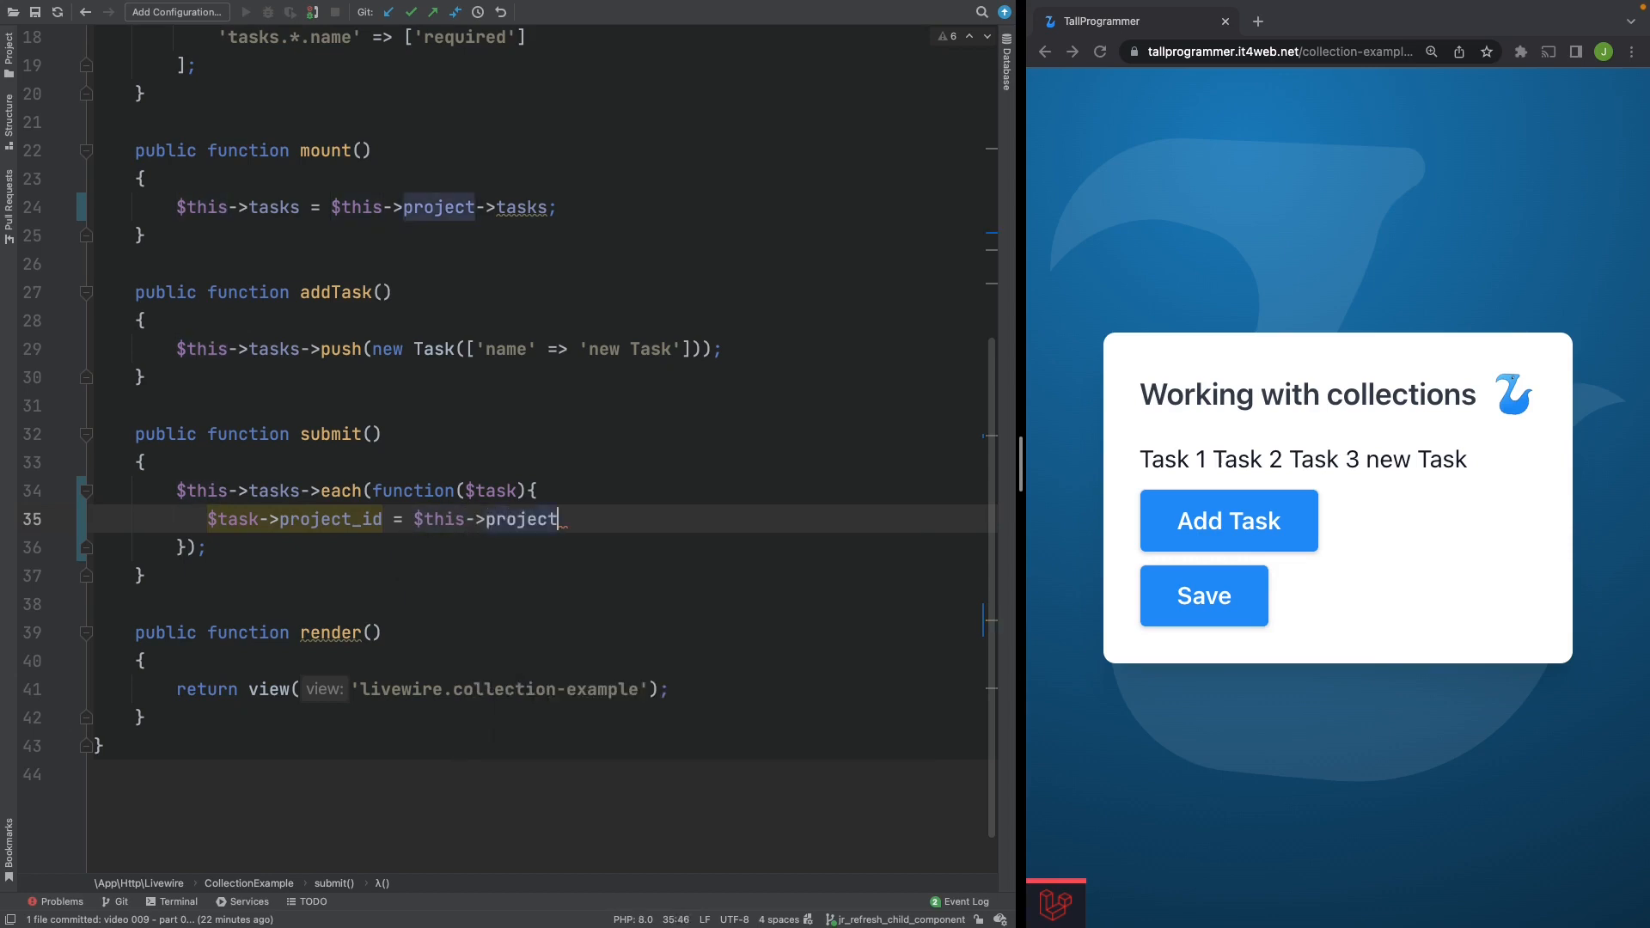
pyautogui.write('->id;')
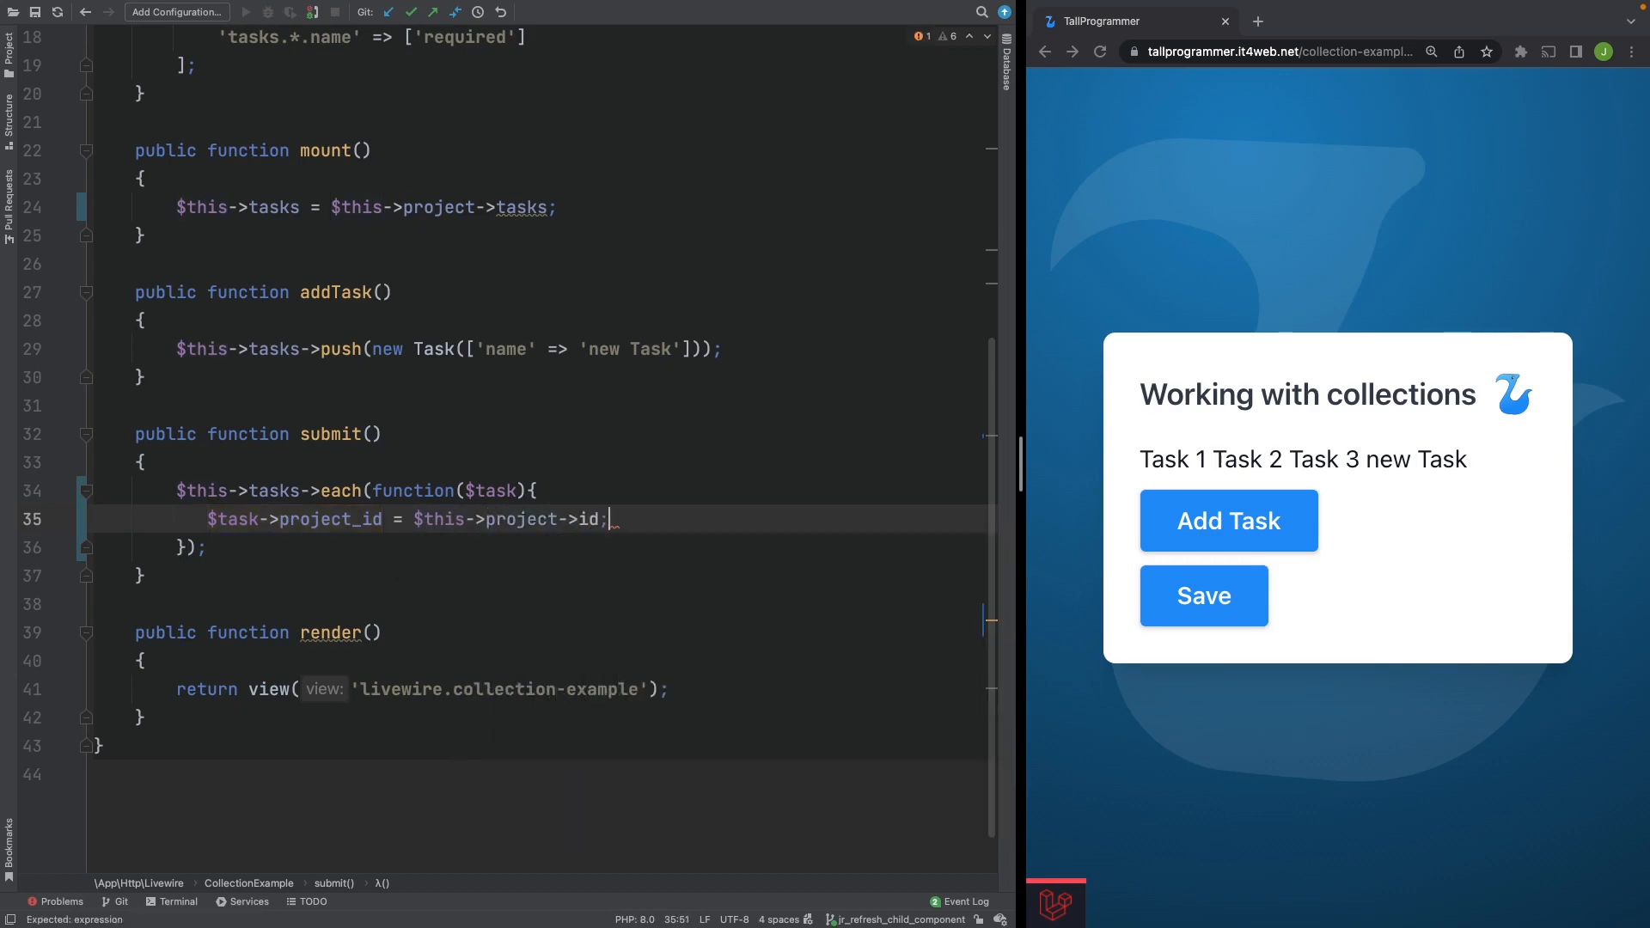
pyautogui.write('$task-')
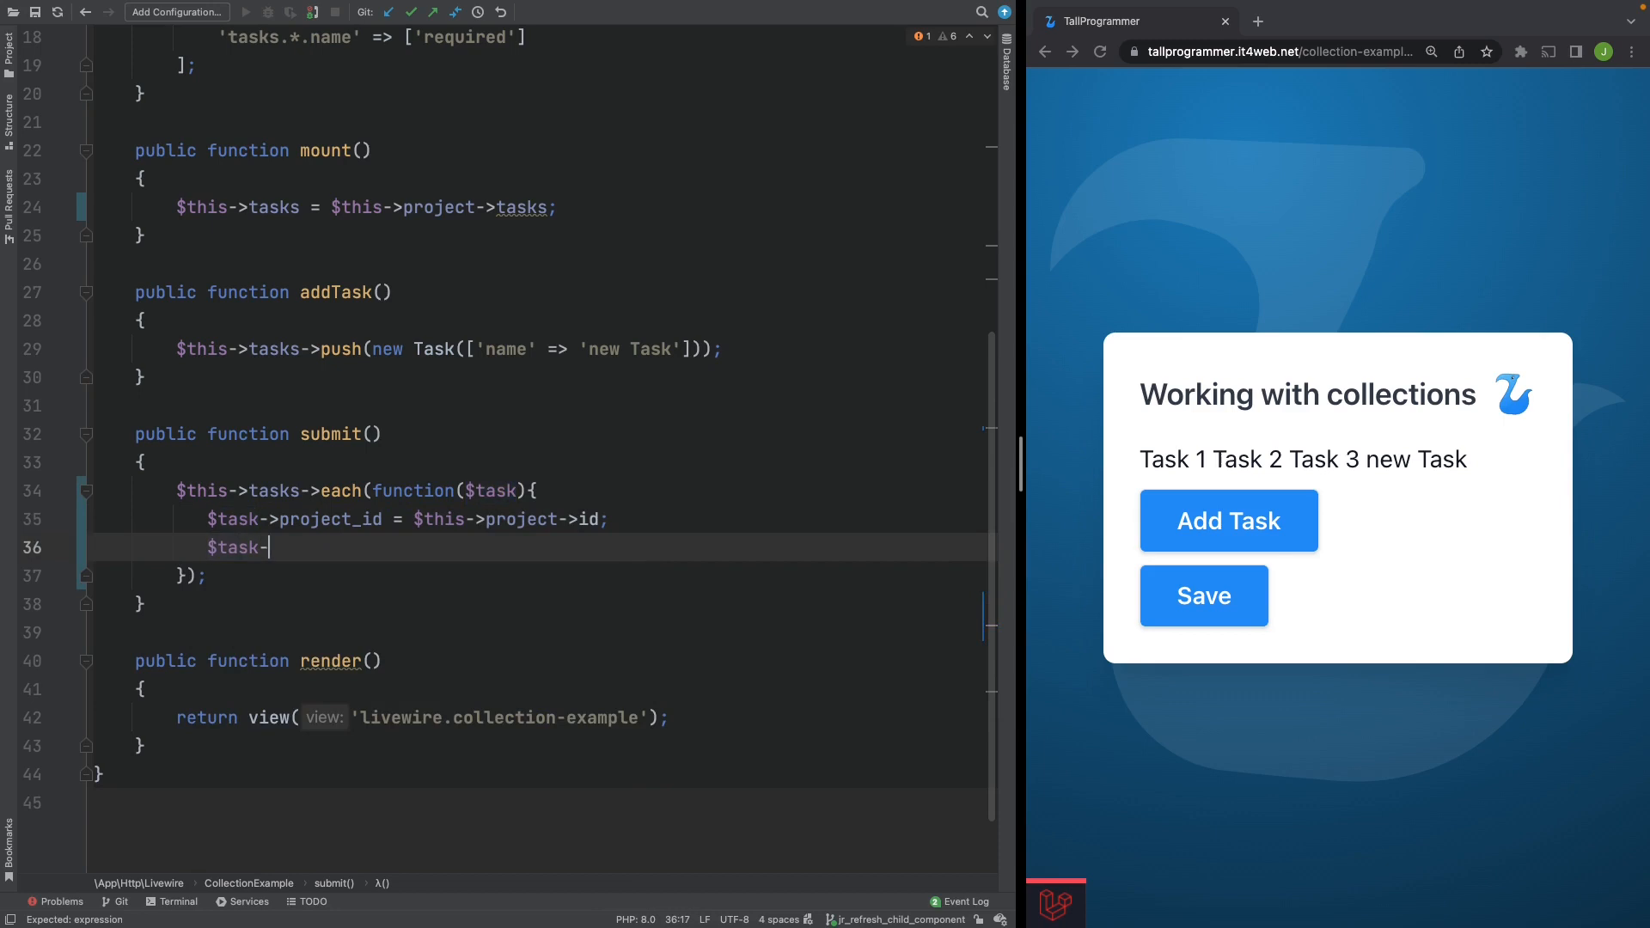
pyautogui.write('save();')
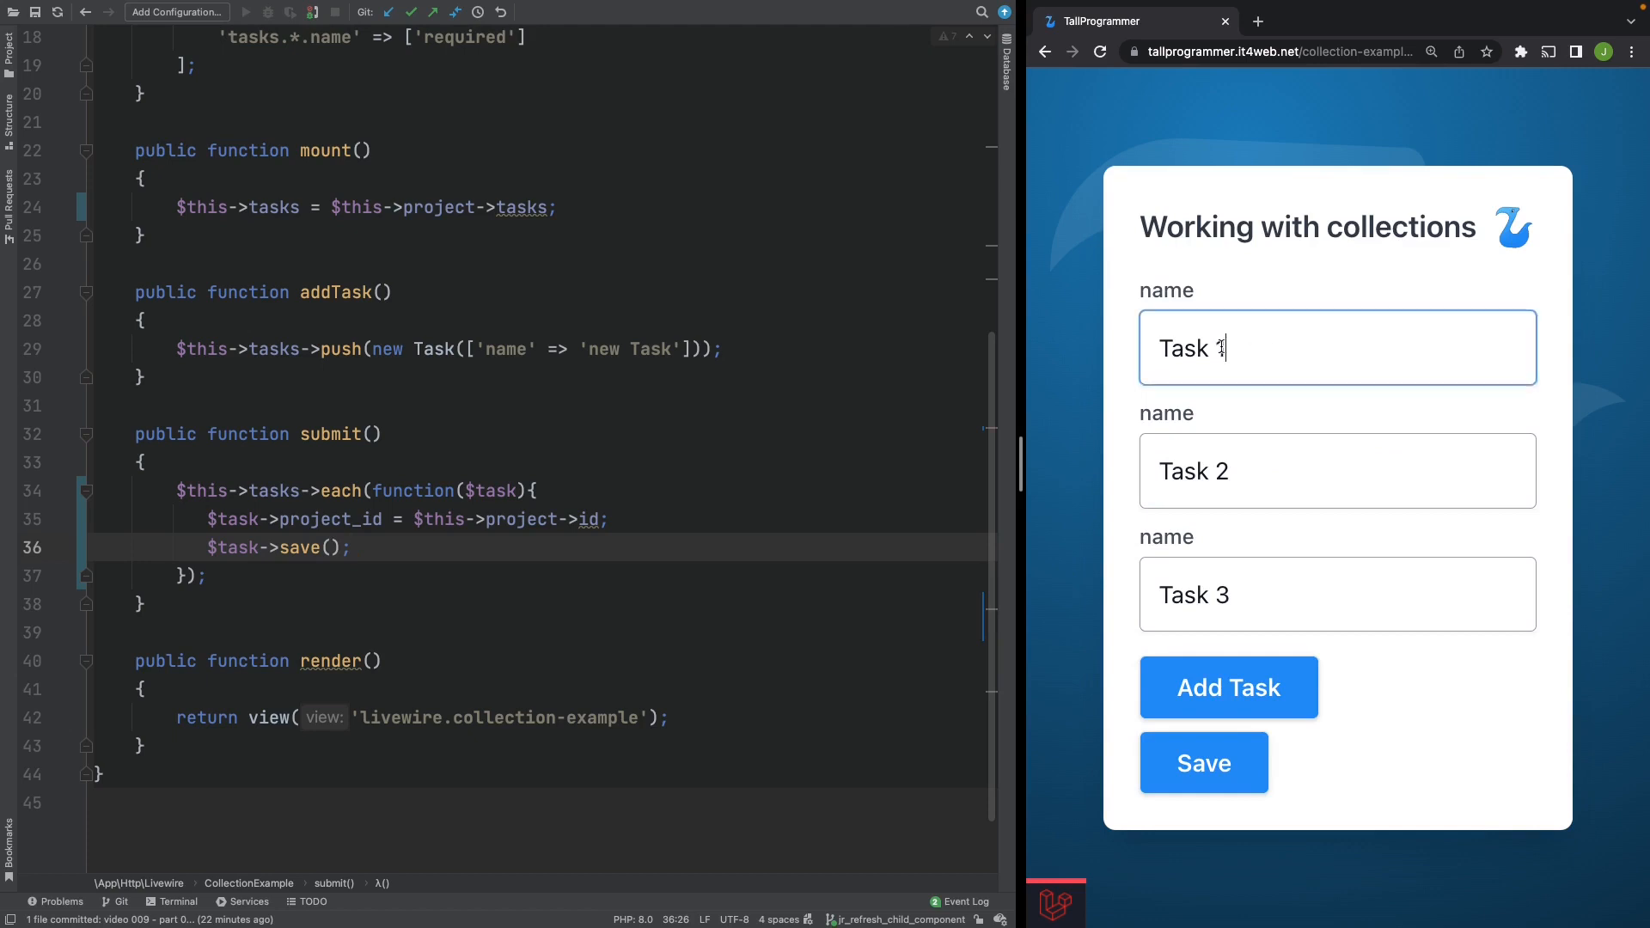
# - Rename the first input to Task X, add a task, and name the new fourth input Task 4
pyautogui.write('Task X')
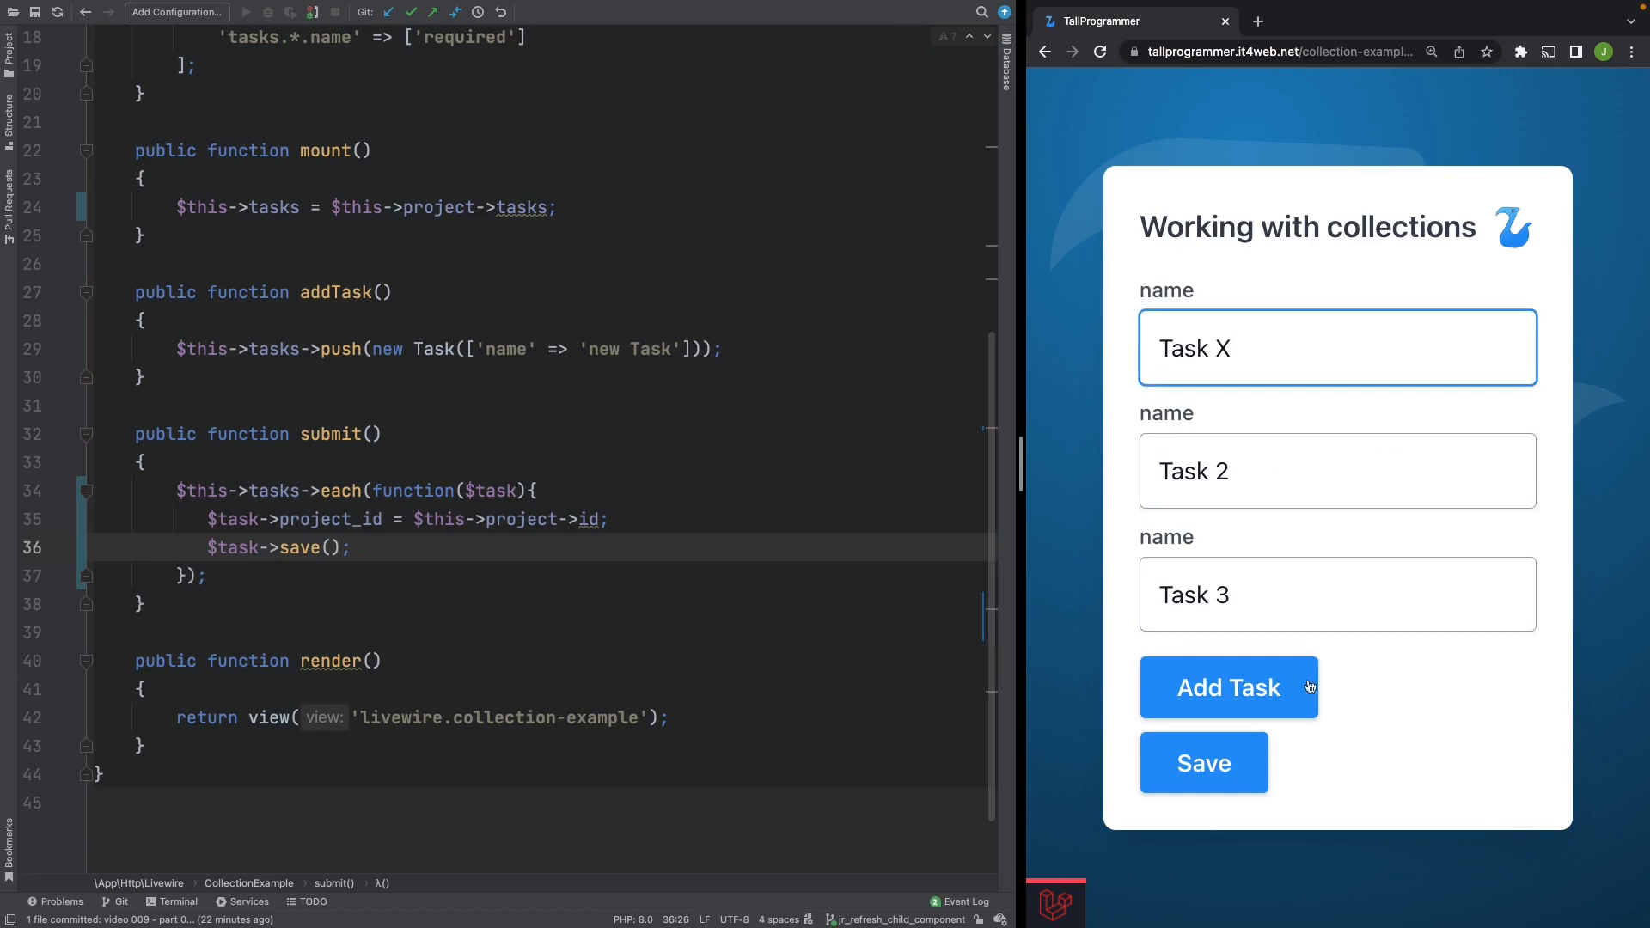
pyautogui.click(1227, 688)
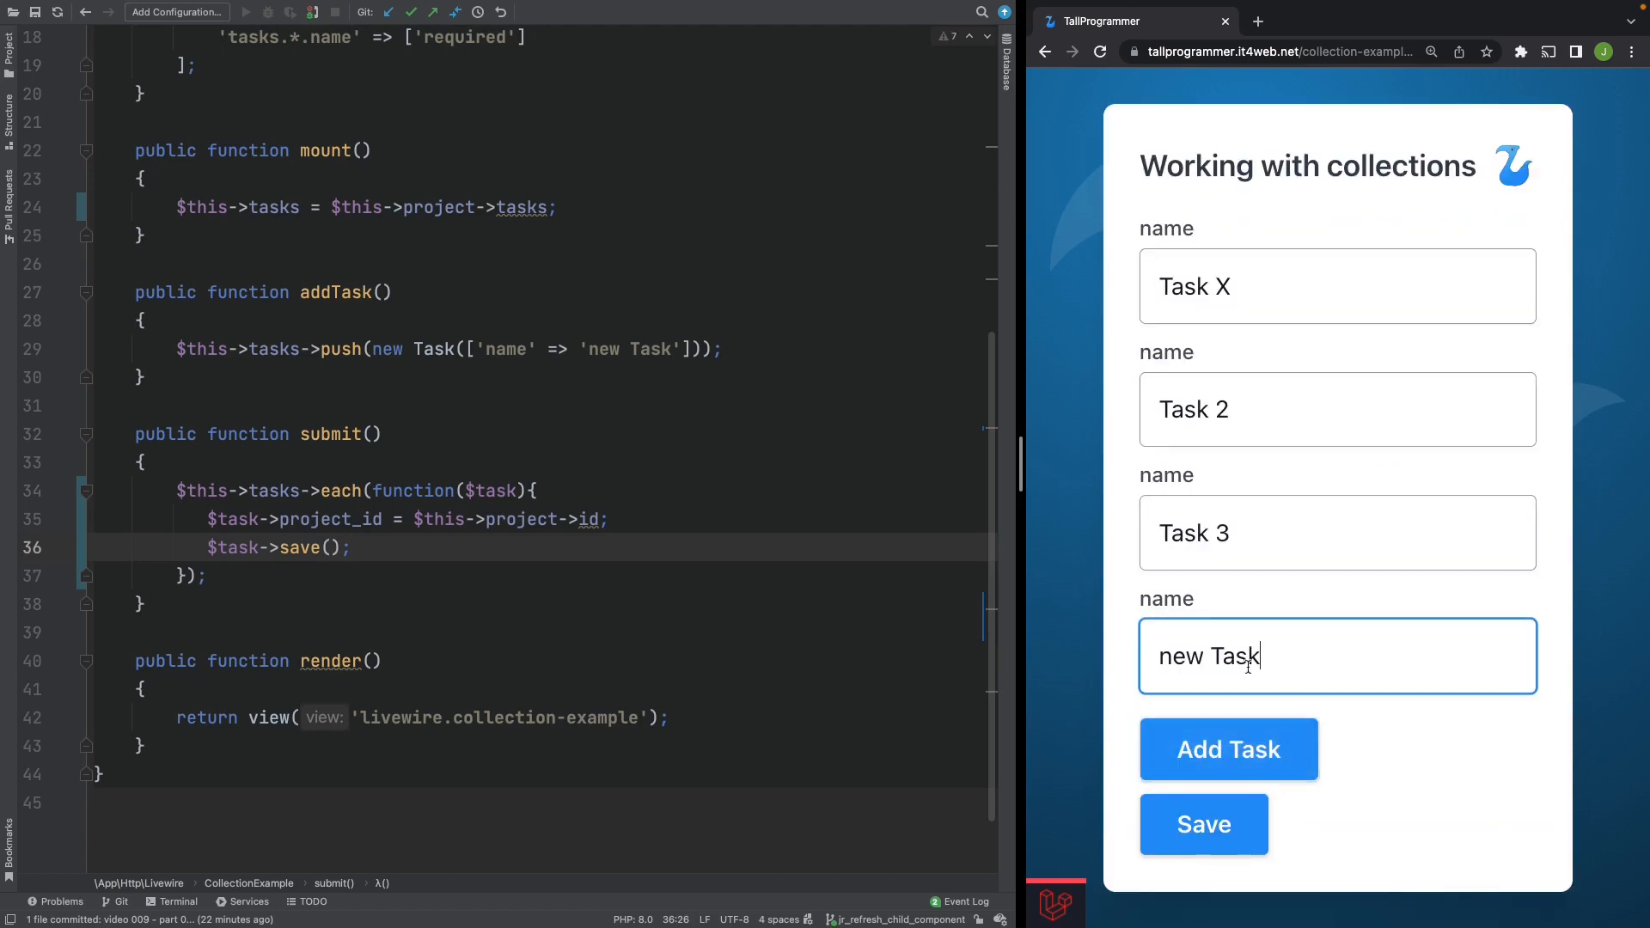
pyautogui.write('Task 4')
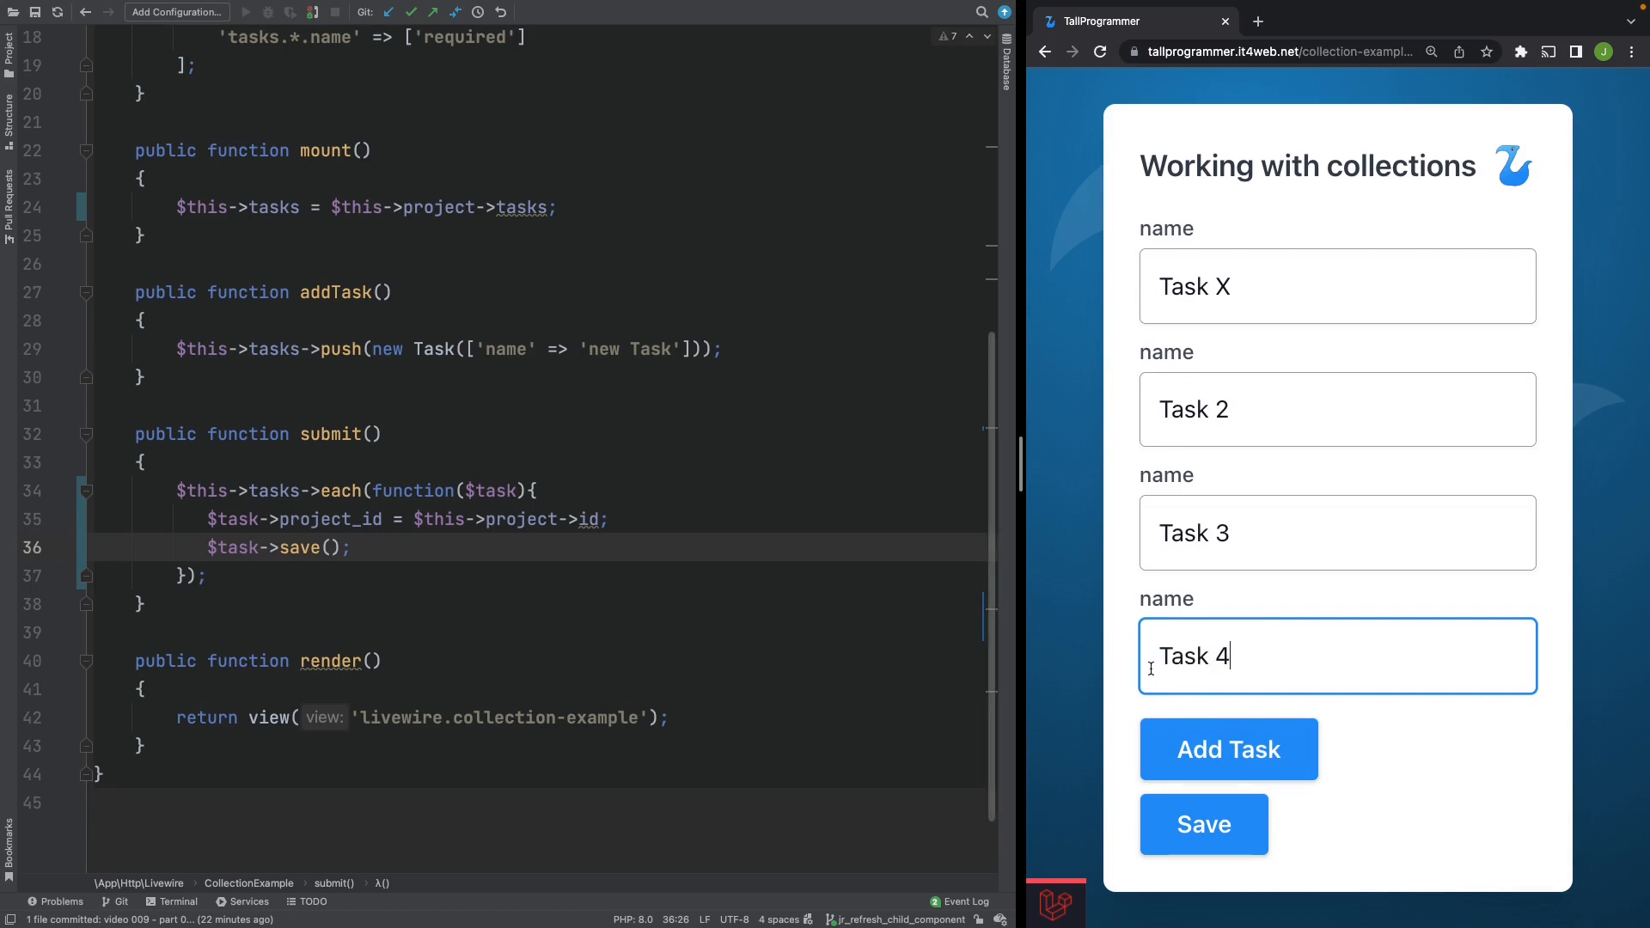